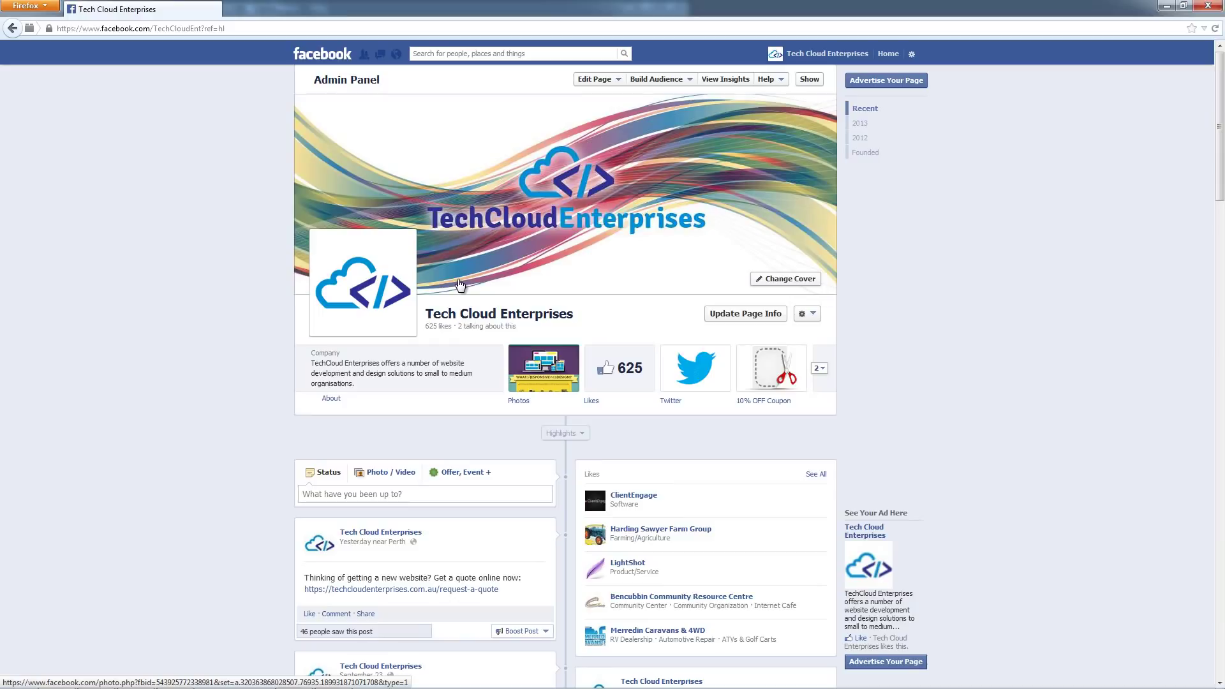
mouse_move(955, 183)
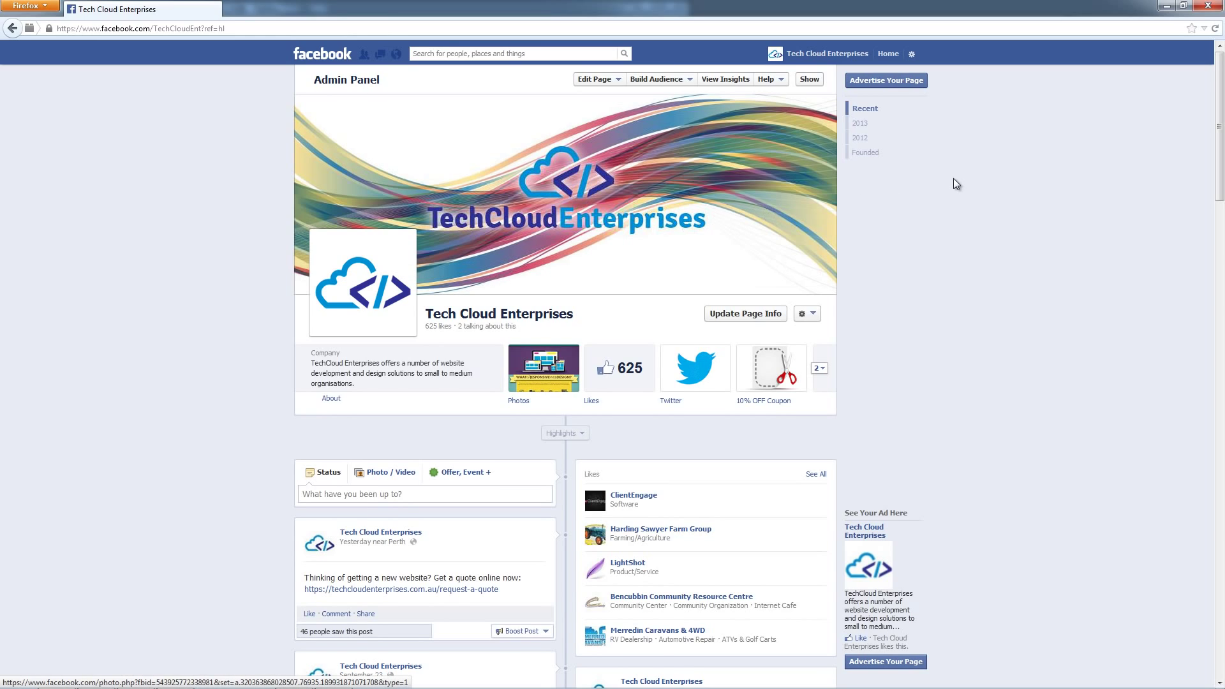
mouse_move(912, 54)
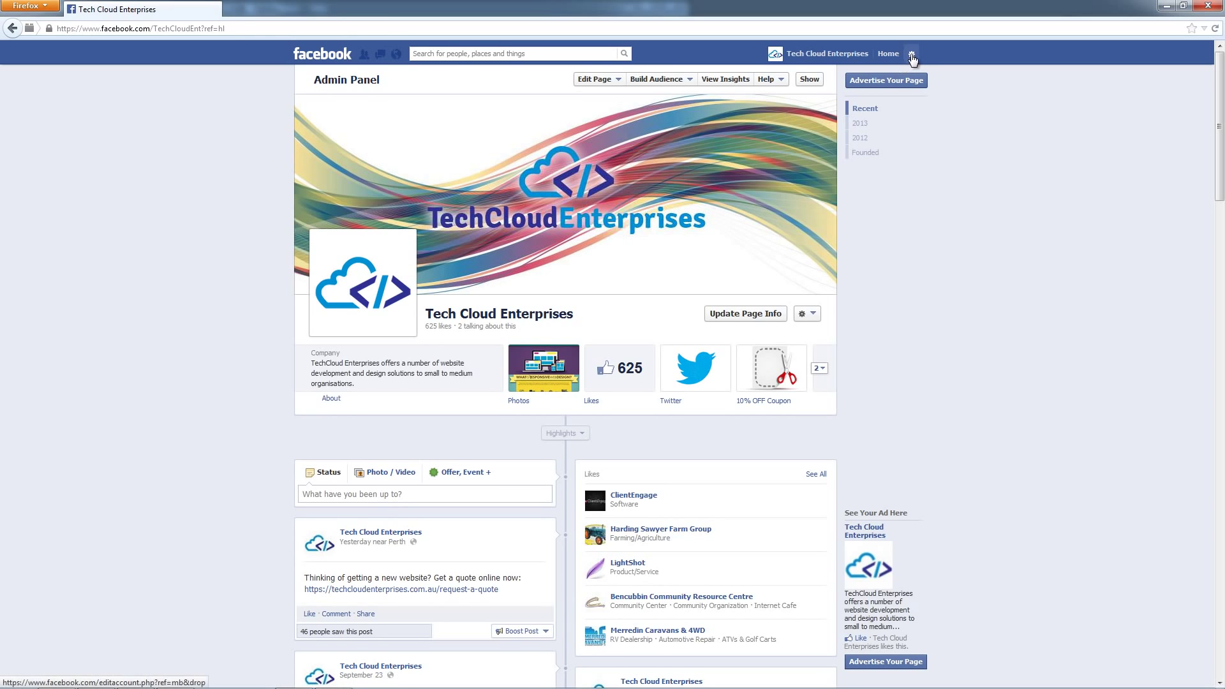
Draft a status update reading 'Hello' and dismiss the Helloween page suggestion.
click(915, 53)
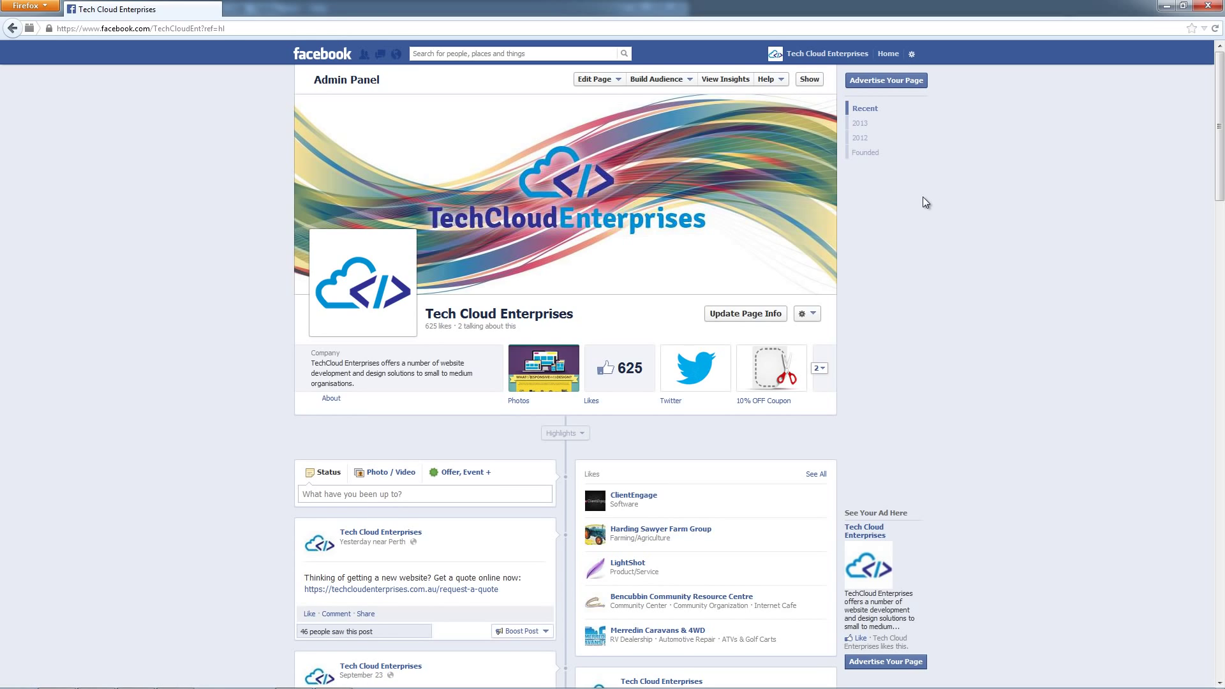
scroll(down, 3)
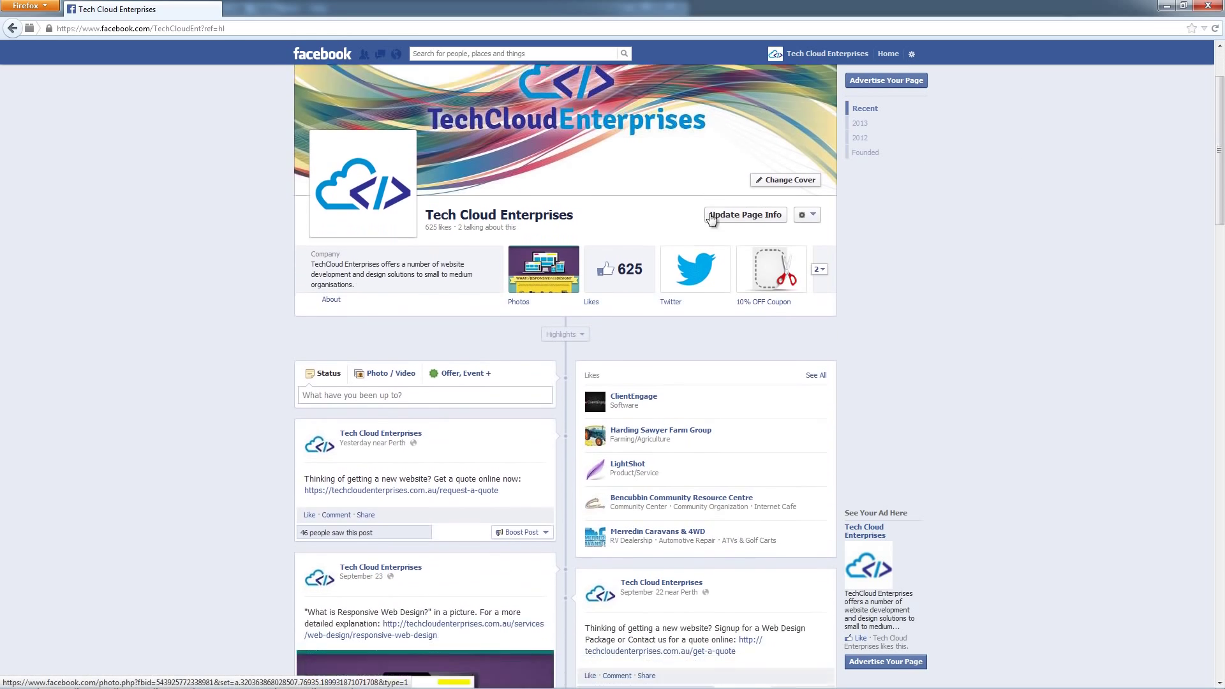
scroll(down, 3)
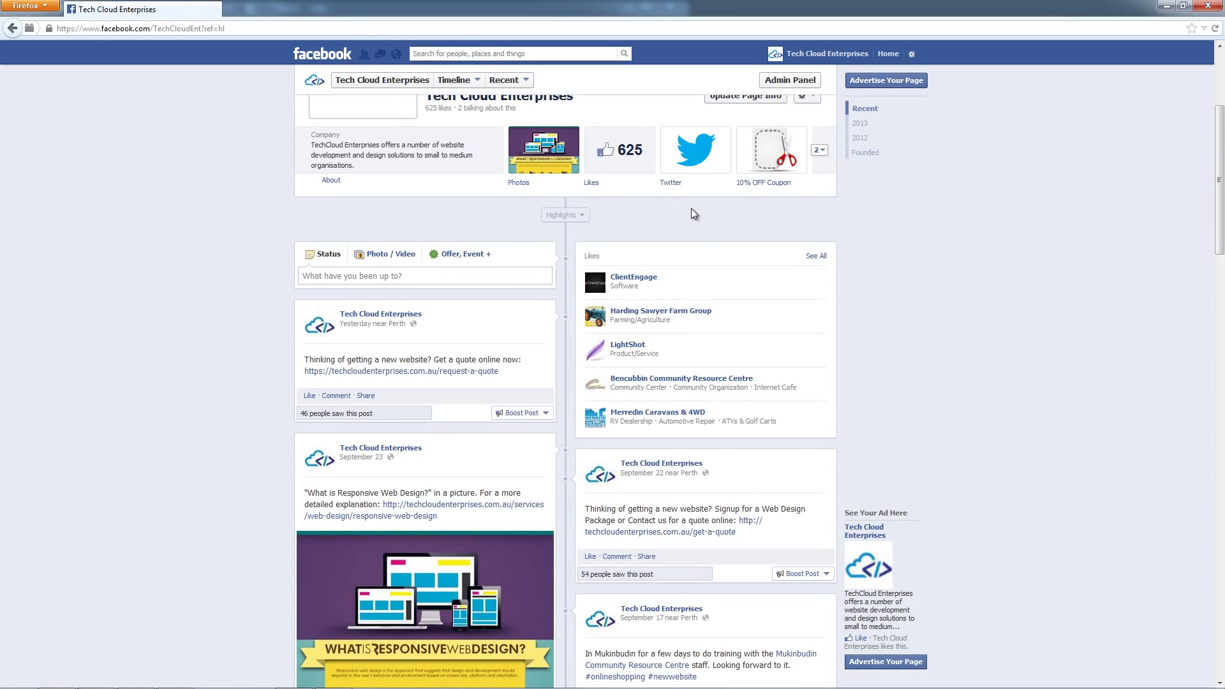
mouse_move(273, 263)
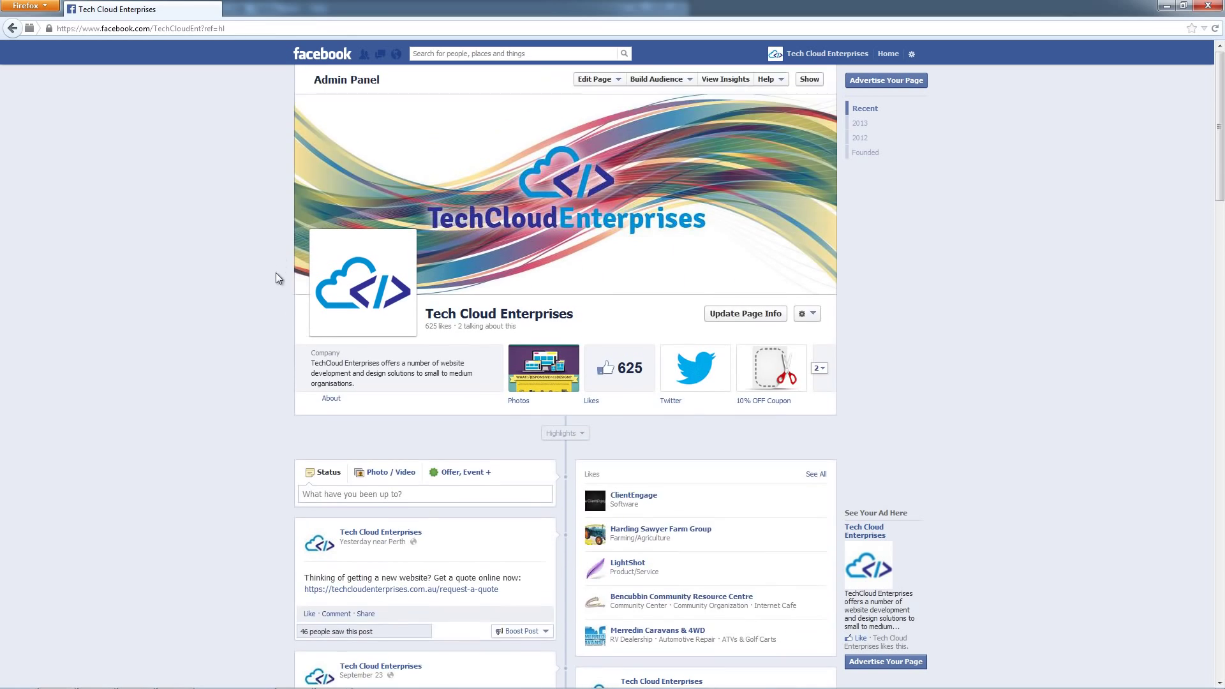
scroll(down, 3)
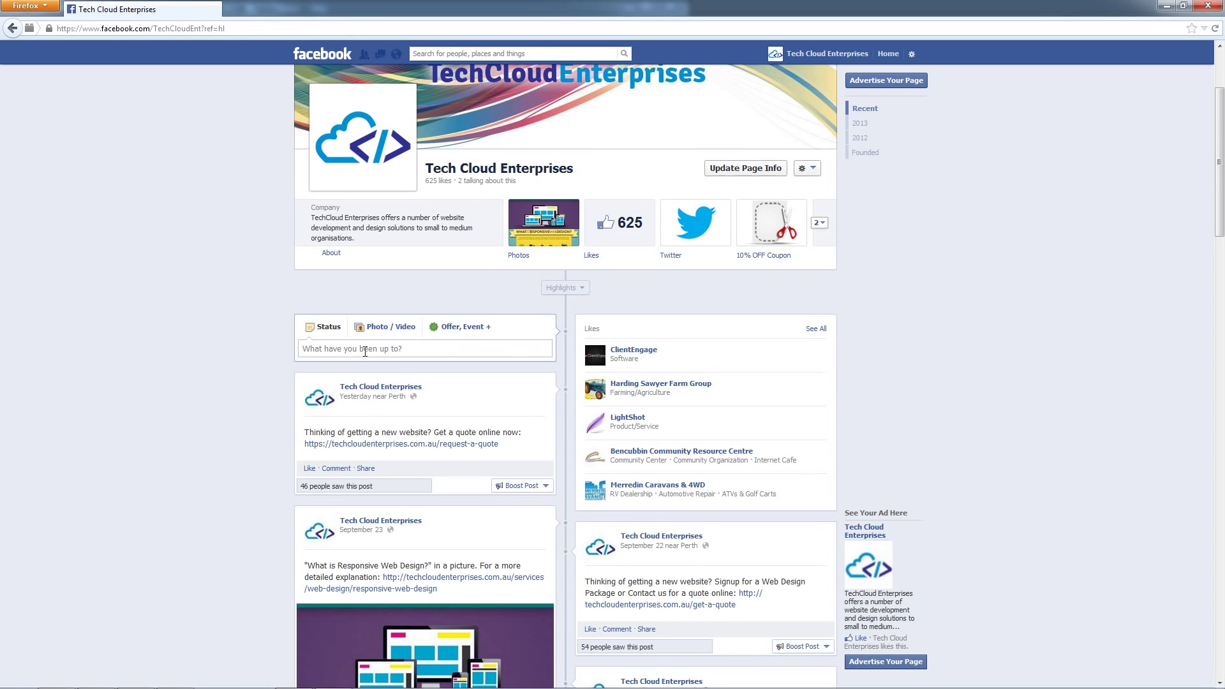
click(365, 349)
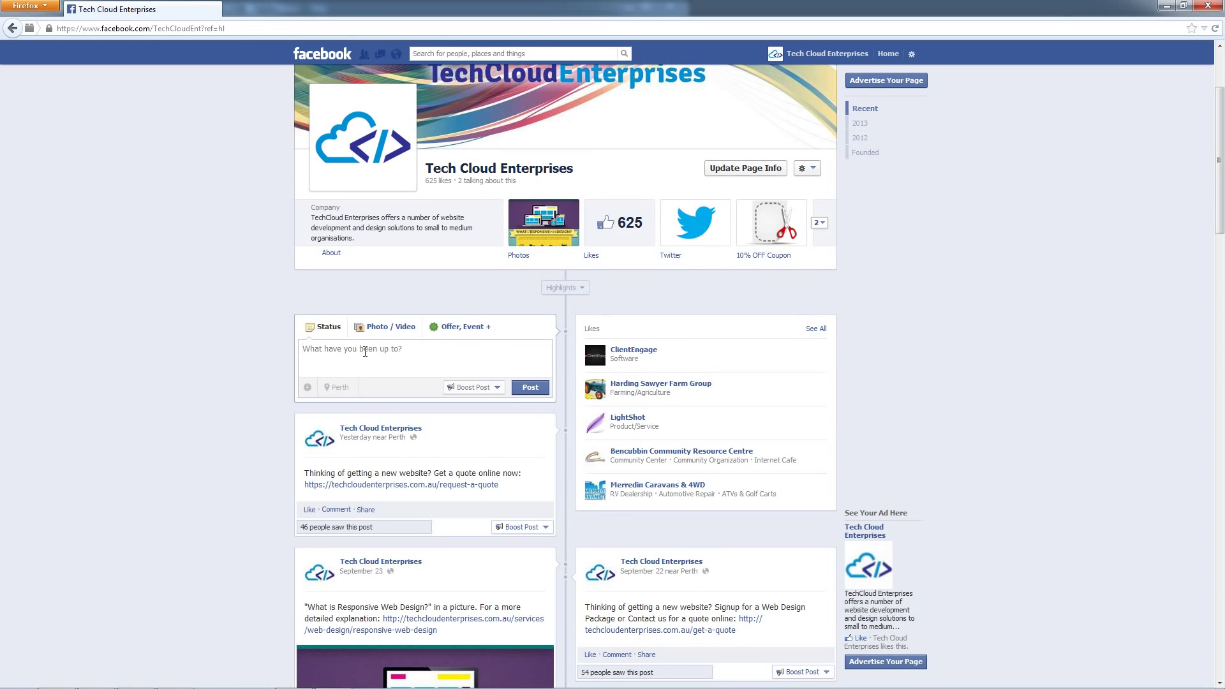
text(Hello)
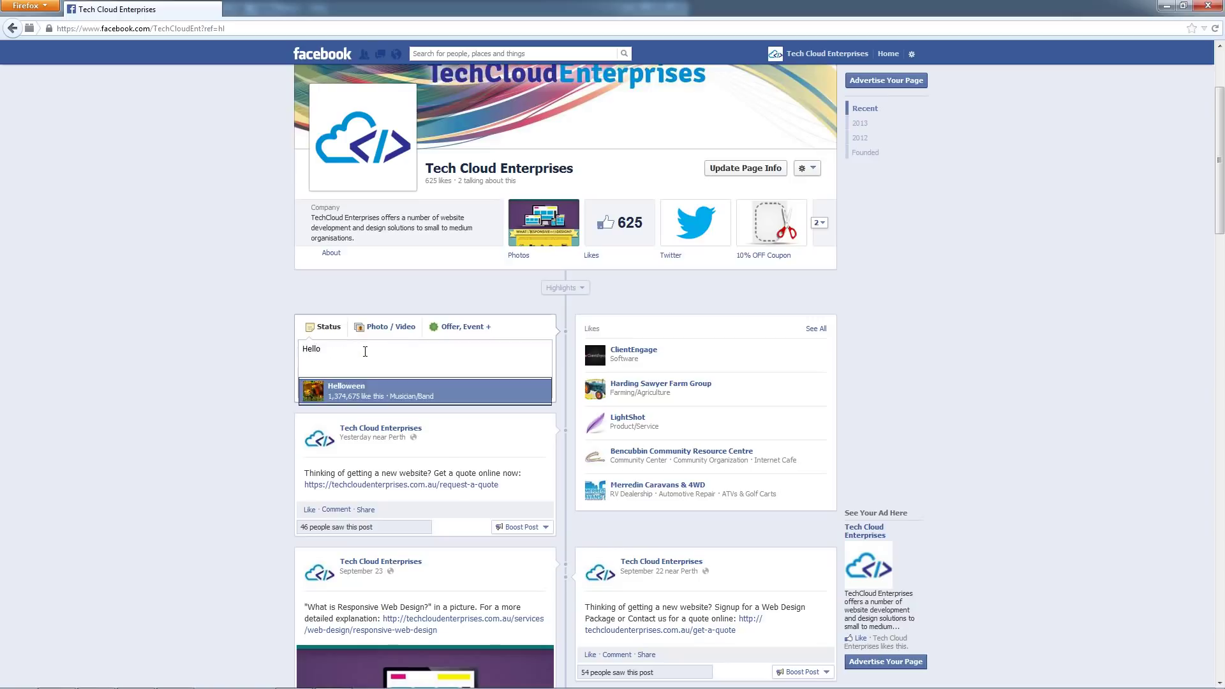
click(254, 358)
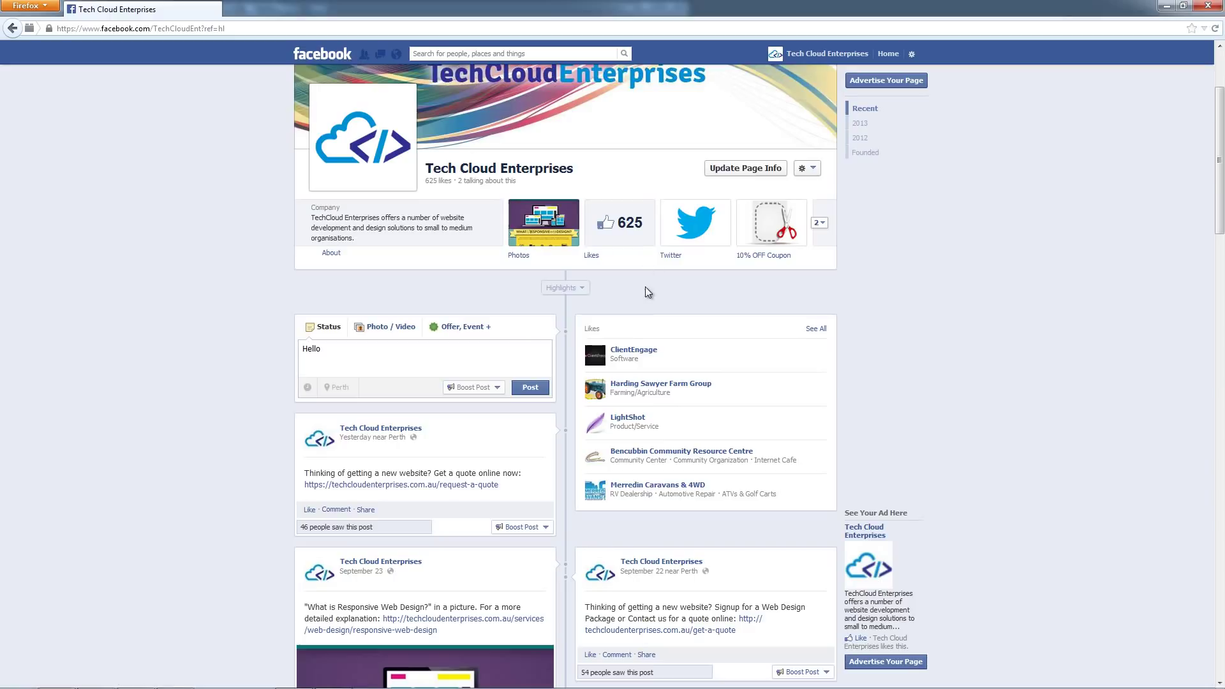
mouse_move(266, 336)
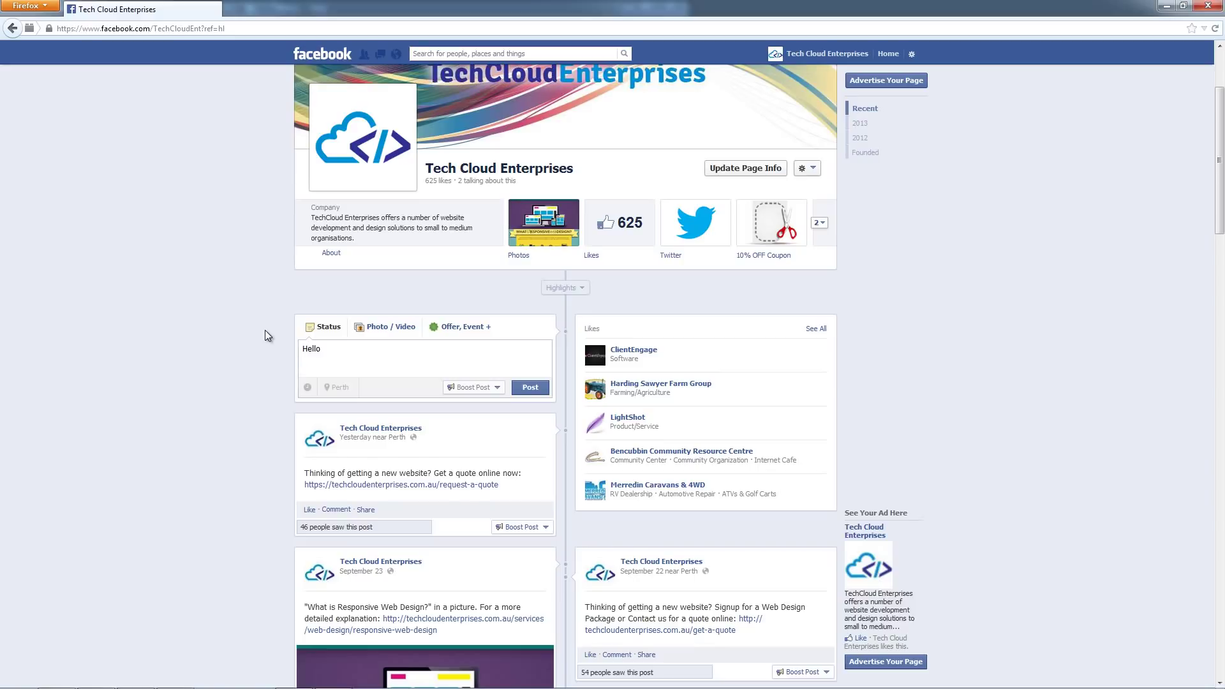
mouse_move(642, 353)
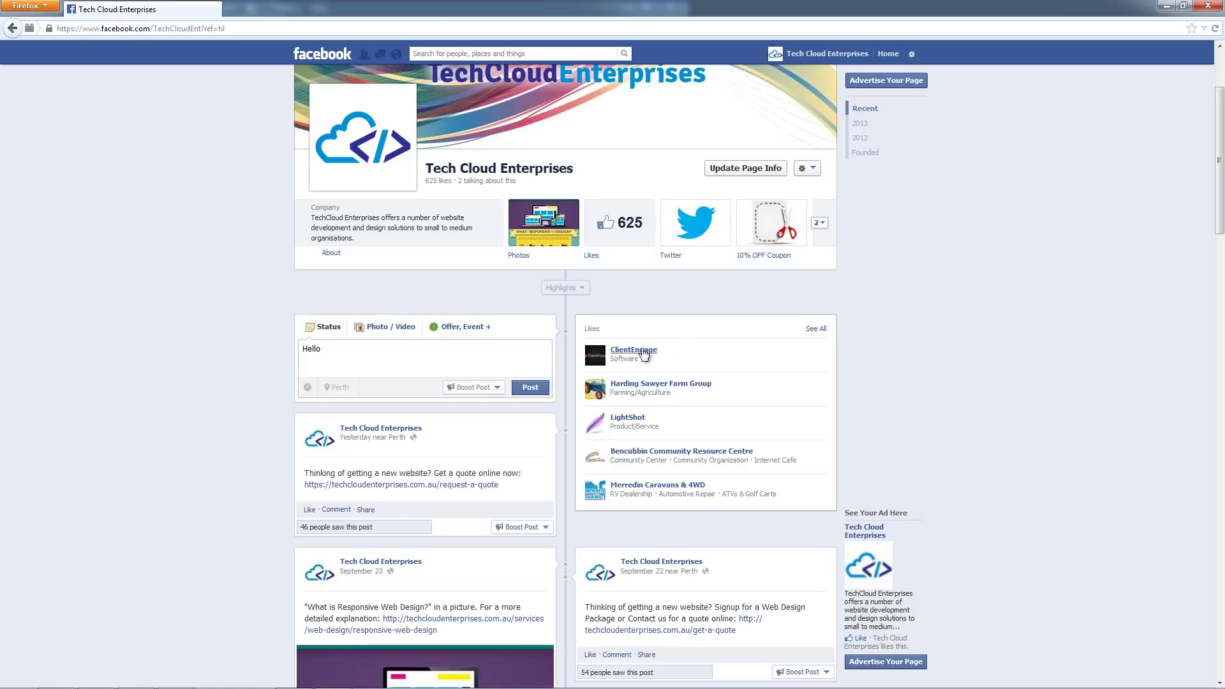
mouse_move(962, 400)
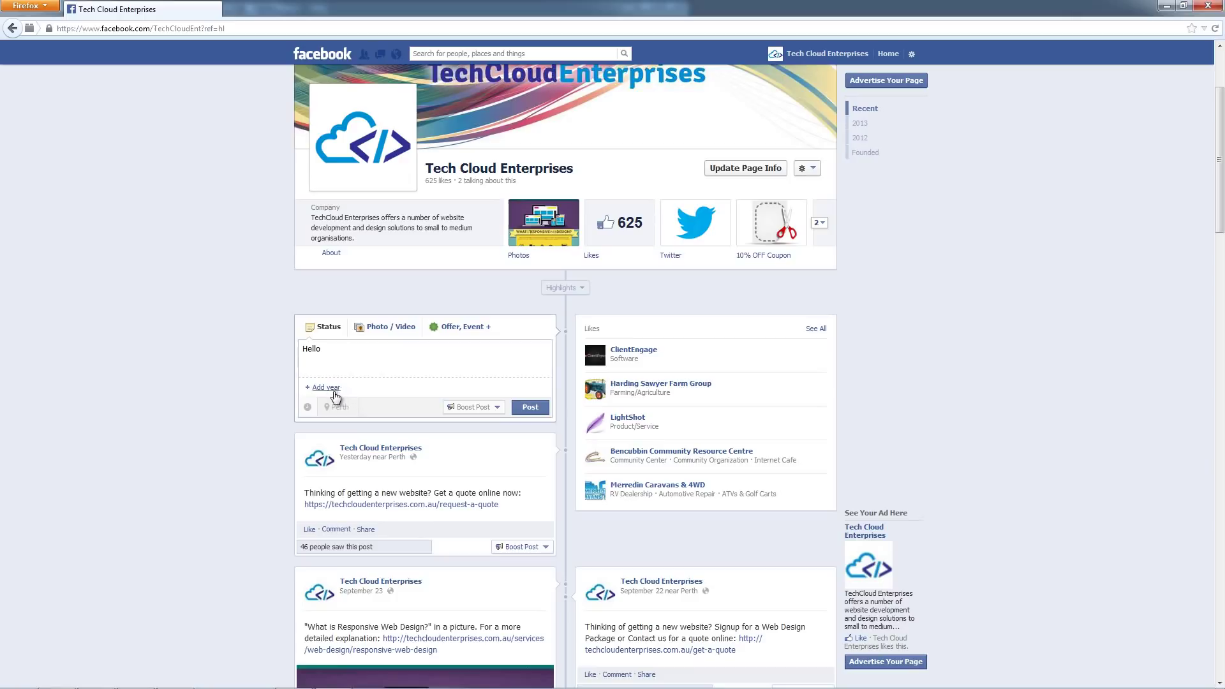
Set the Hello draft's schedule to 2013, October, day 23, with a 9 AM time.
click(325, 387)
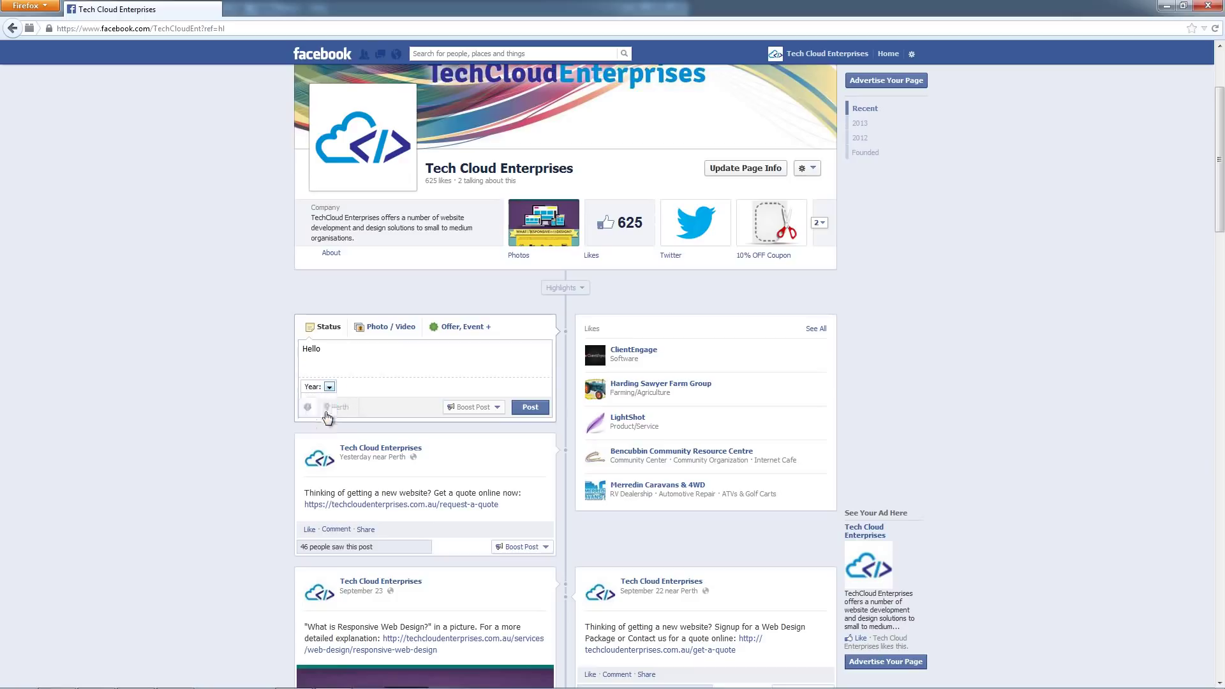
click(377, 386)
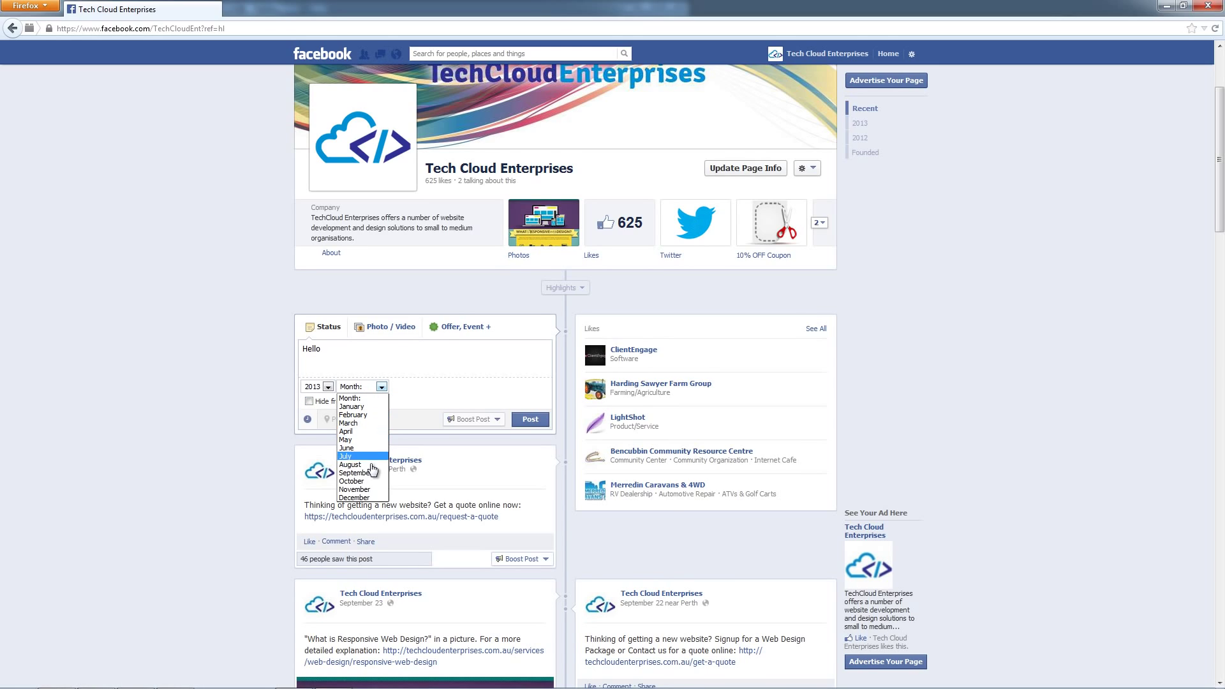
mouse_move(372, 482)
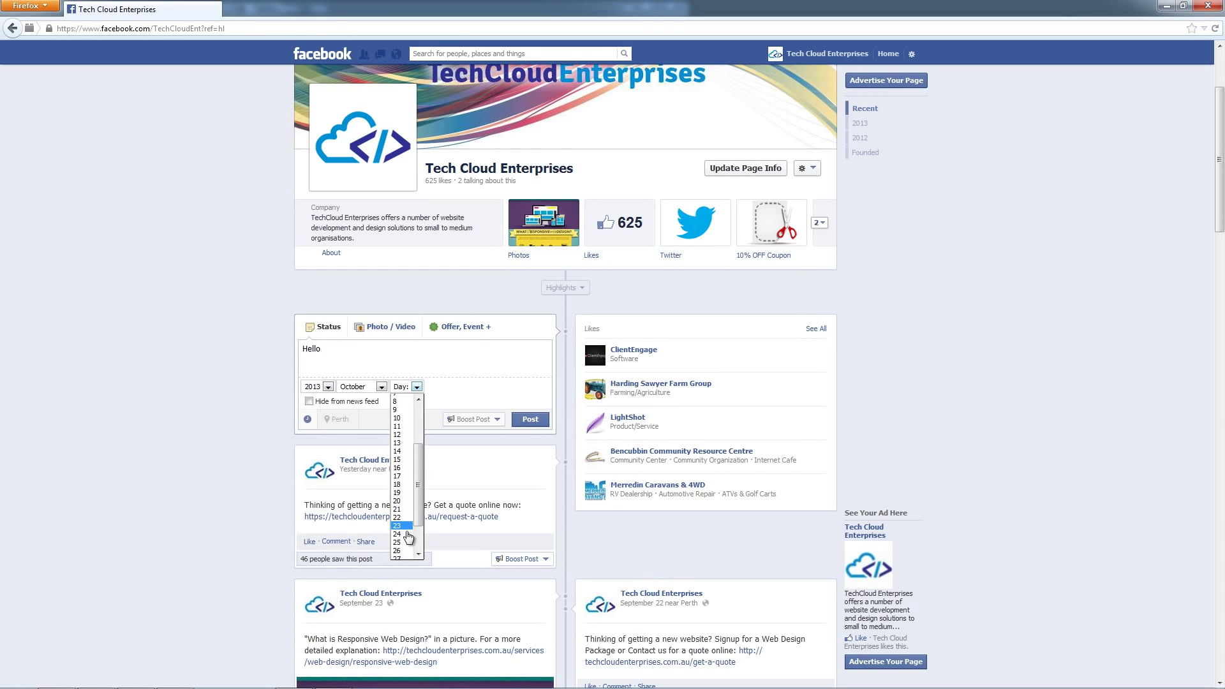
click(397, 525)
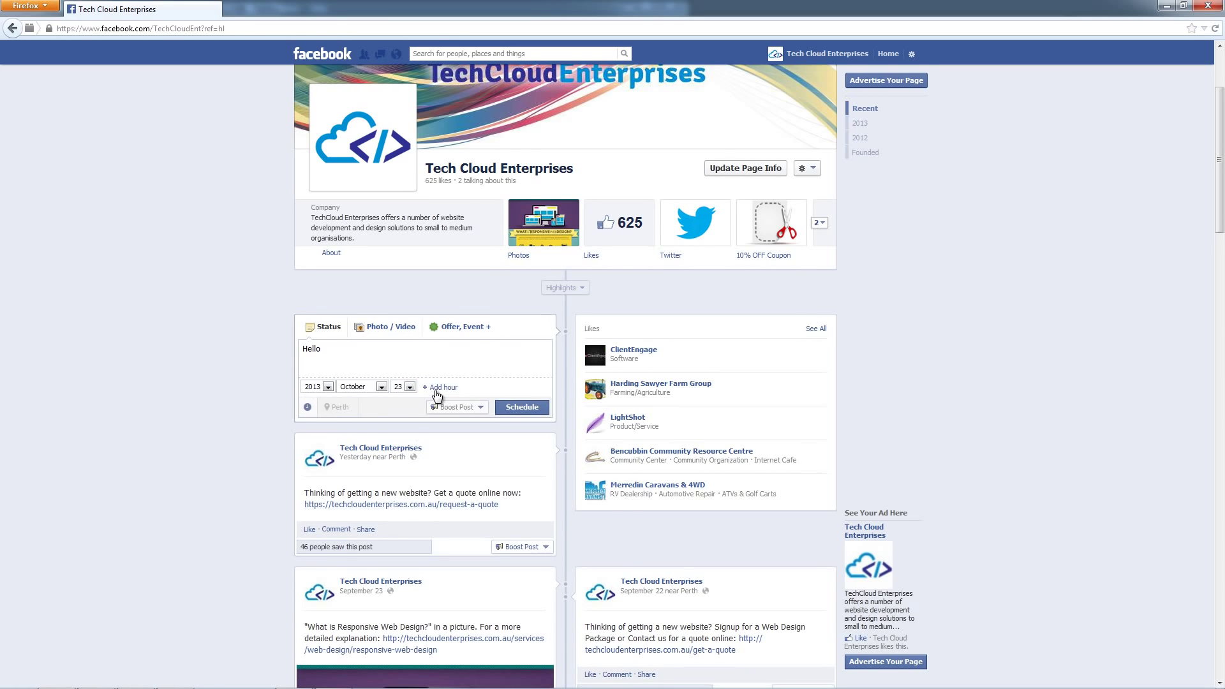
click(439, 388)
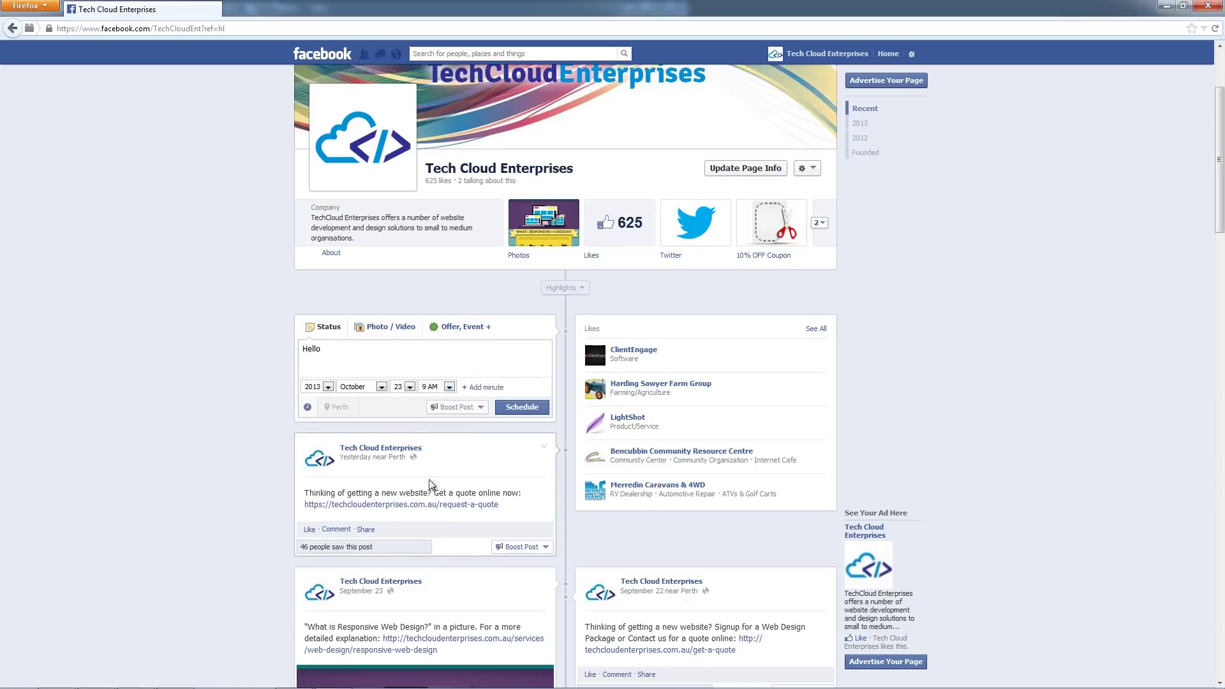
mouse_move(258, 433)
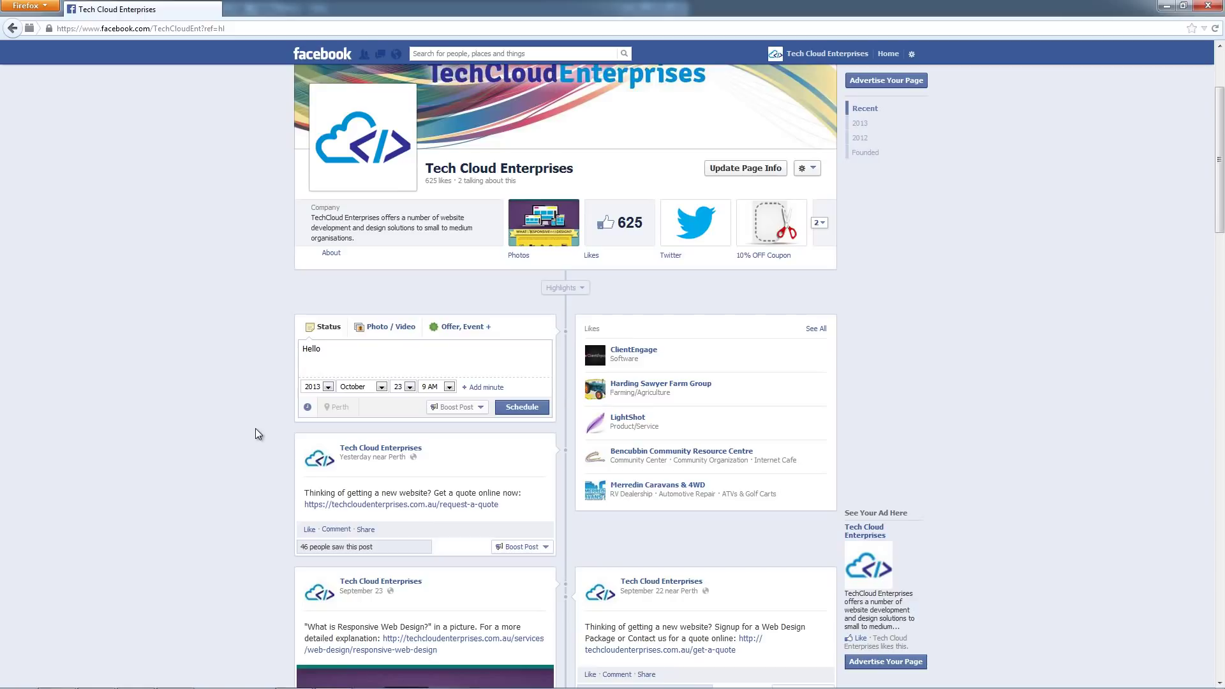
click(383, 387)
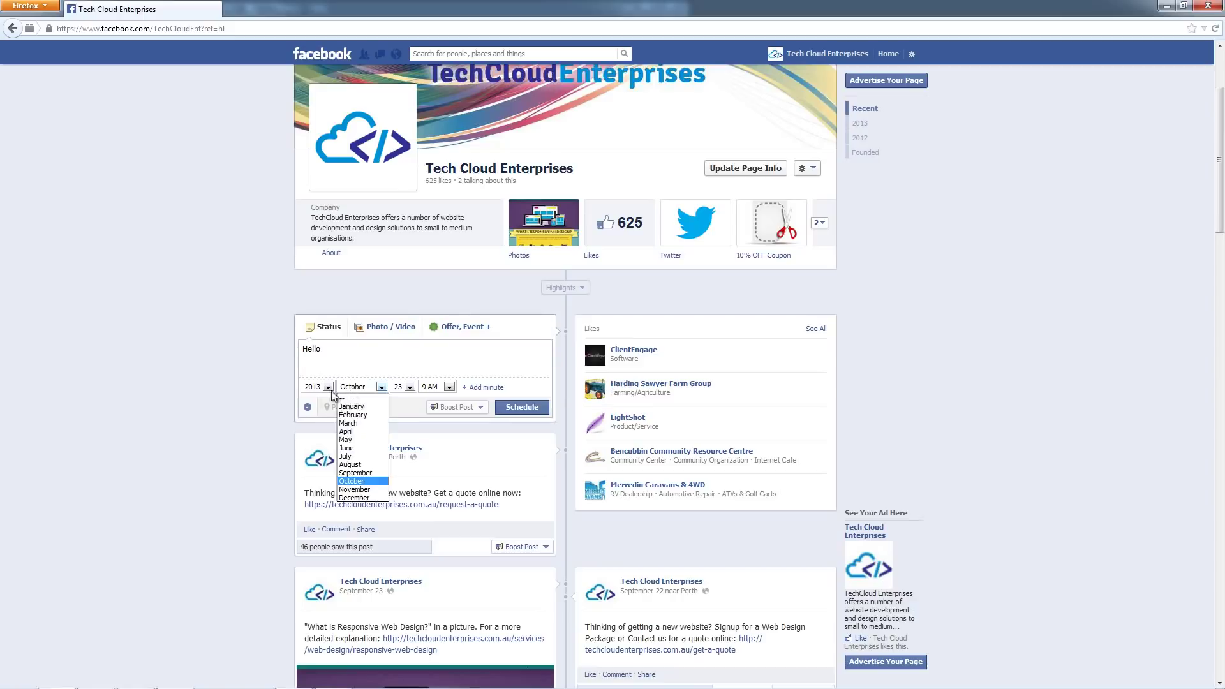
click(352, 481)
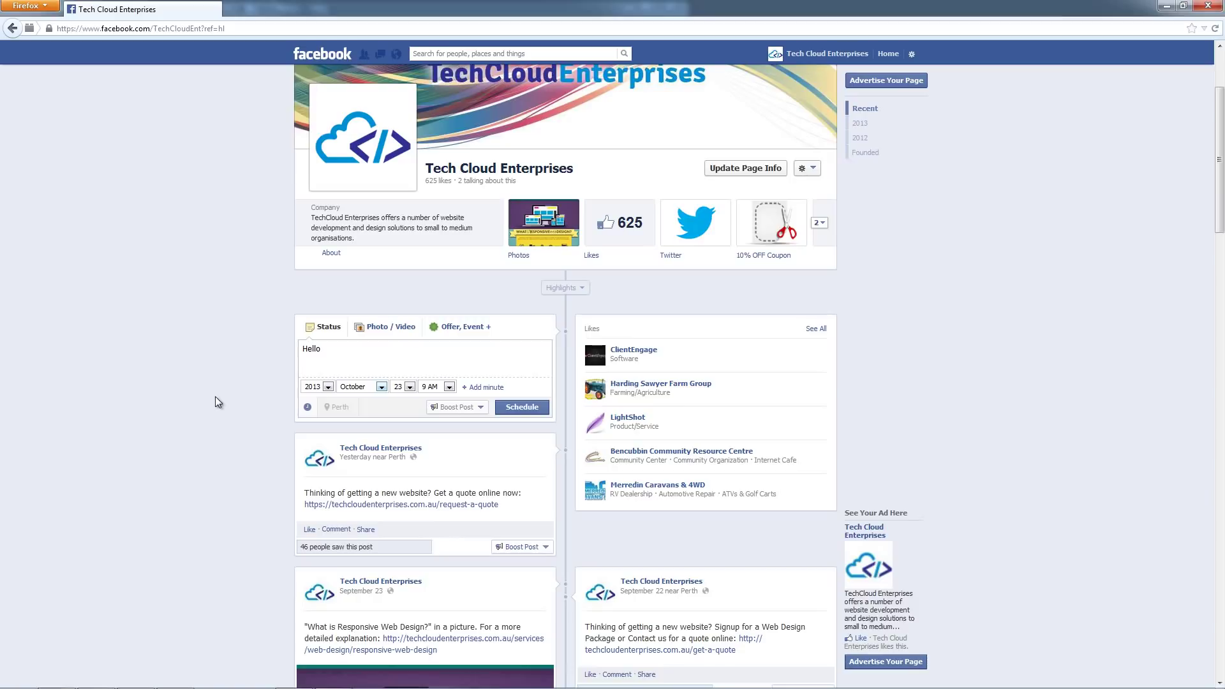
mouse_move(254, 365)
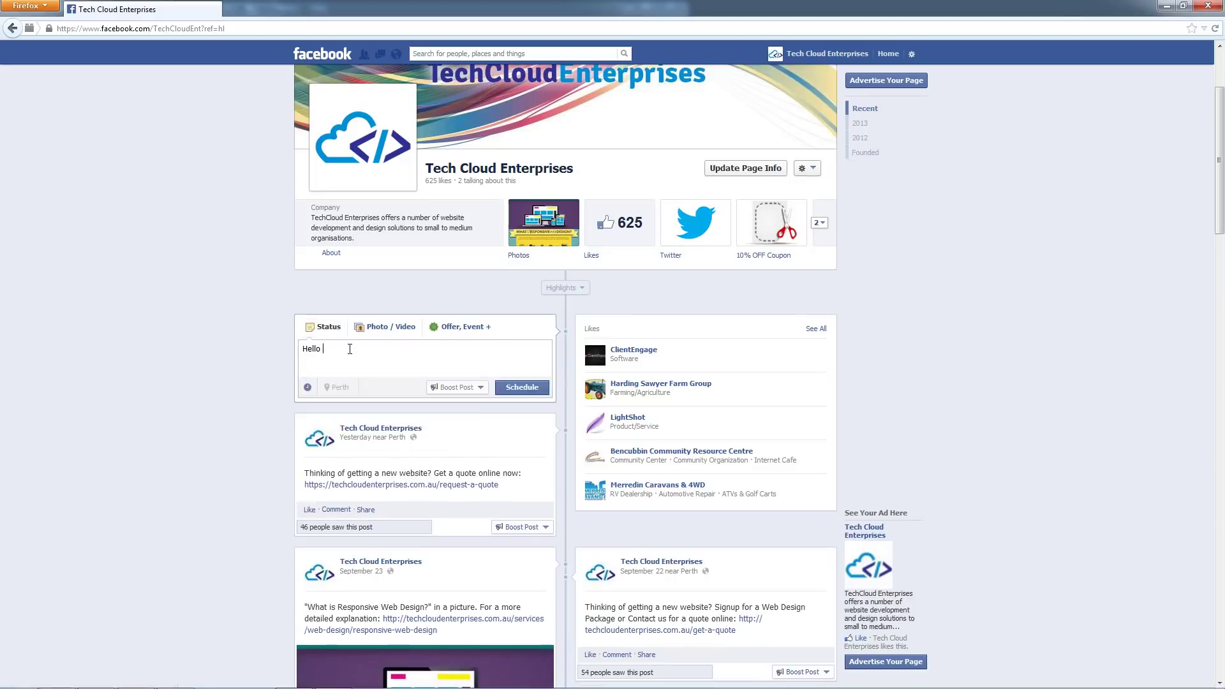
text(@)
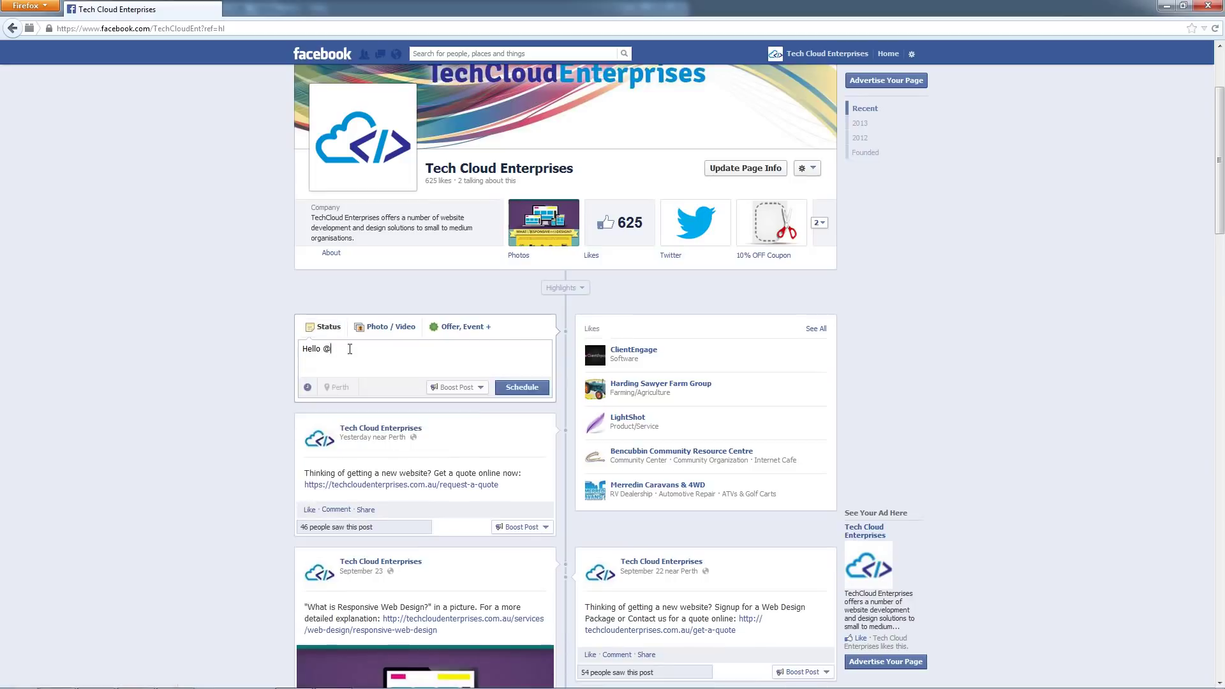
text(Har)
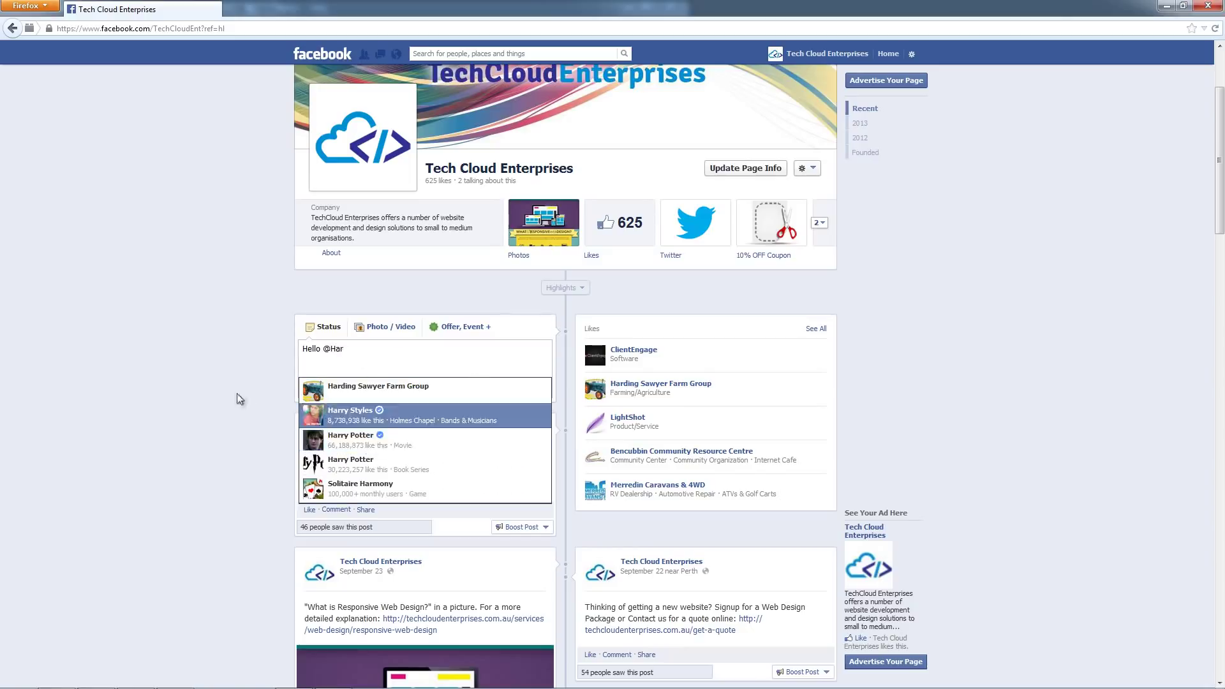
double_click(334, 349)
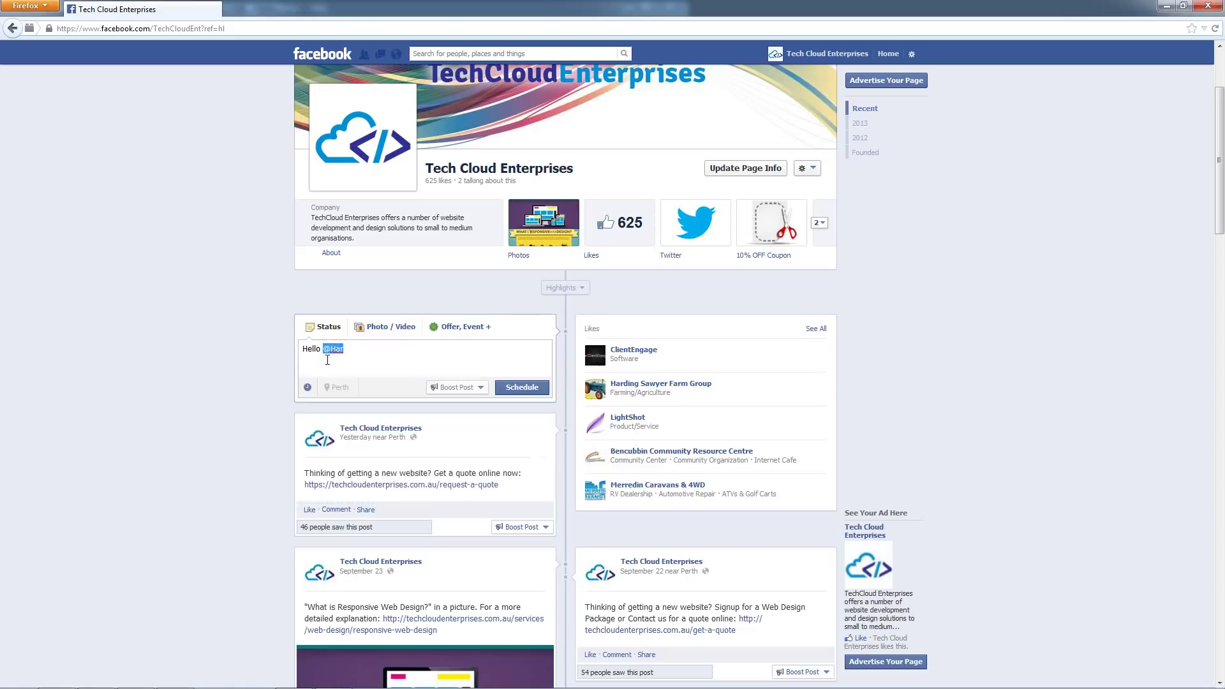
text(#)
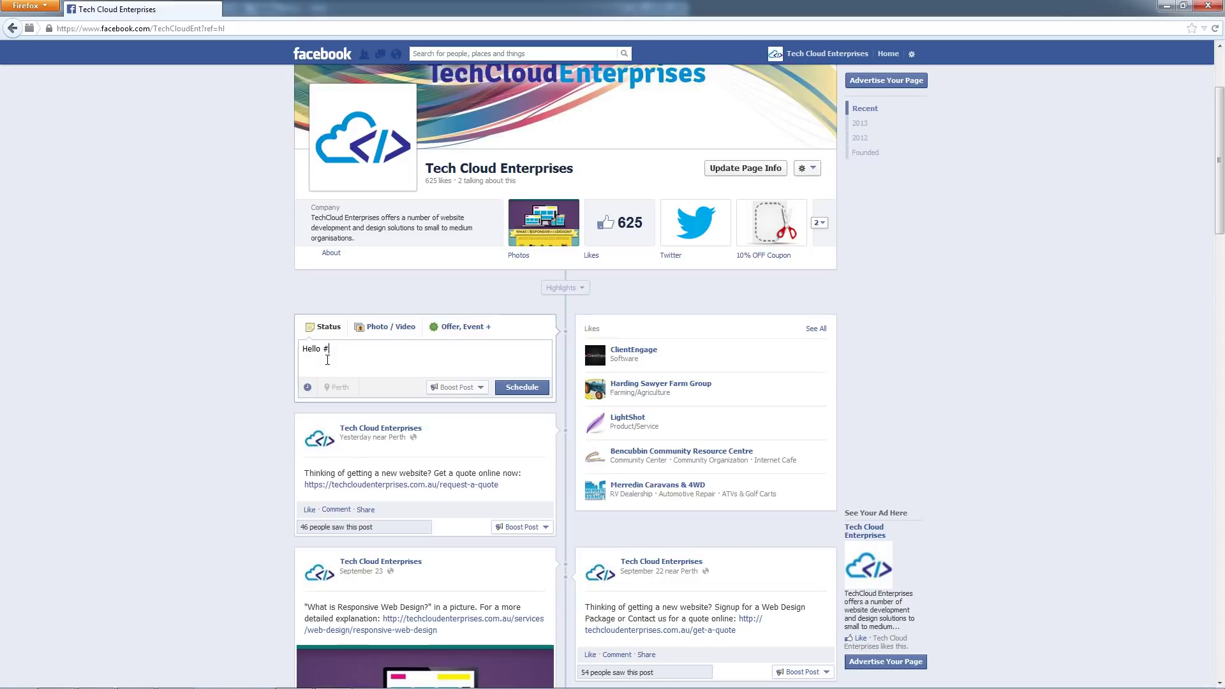
text(WebDesign)
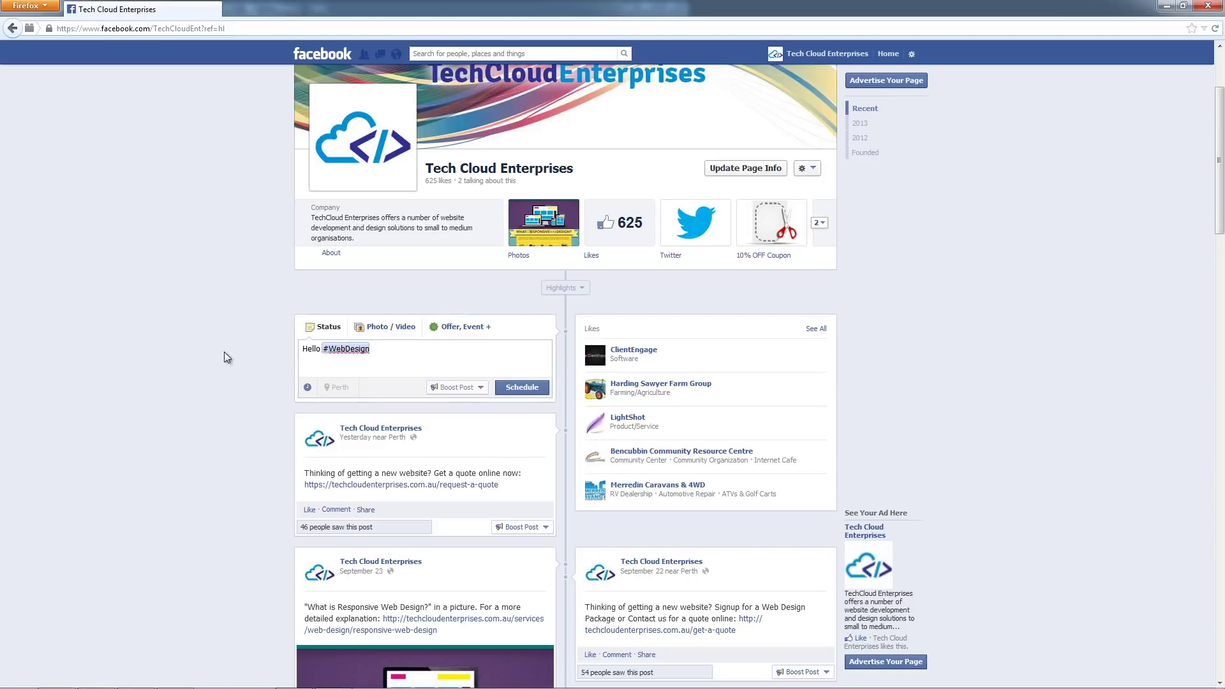
click(402, 364)
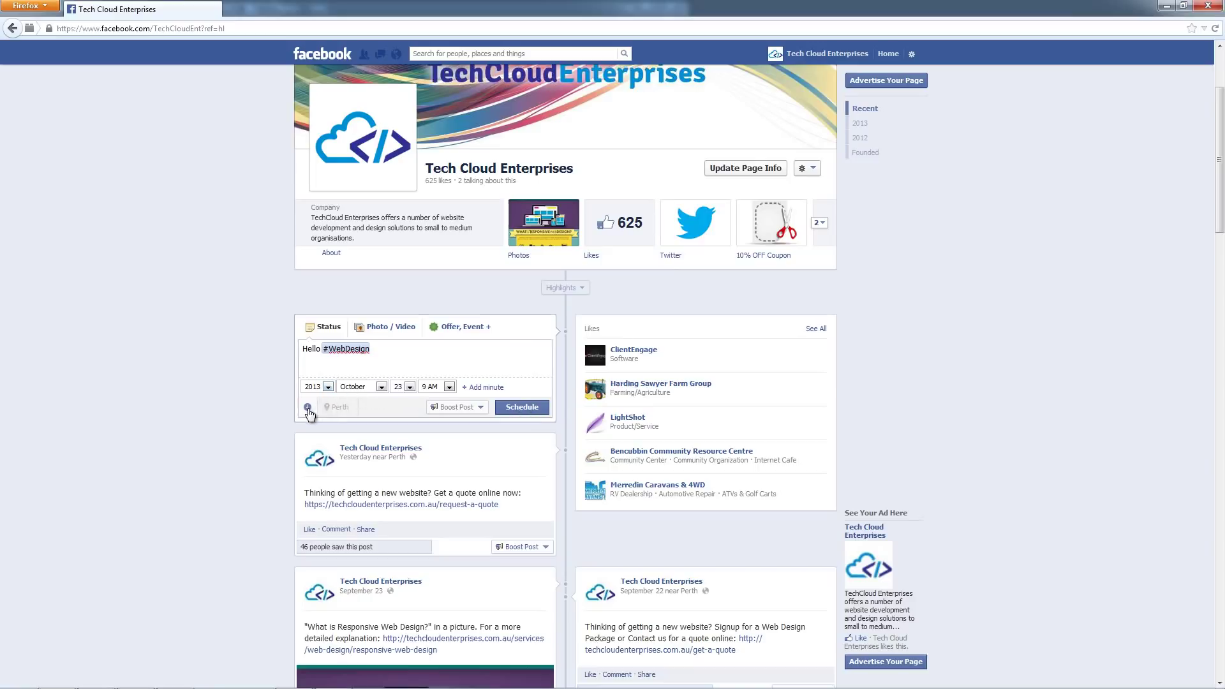
mouse_move(522, 407)
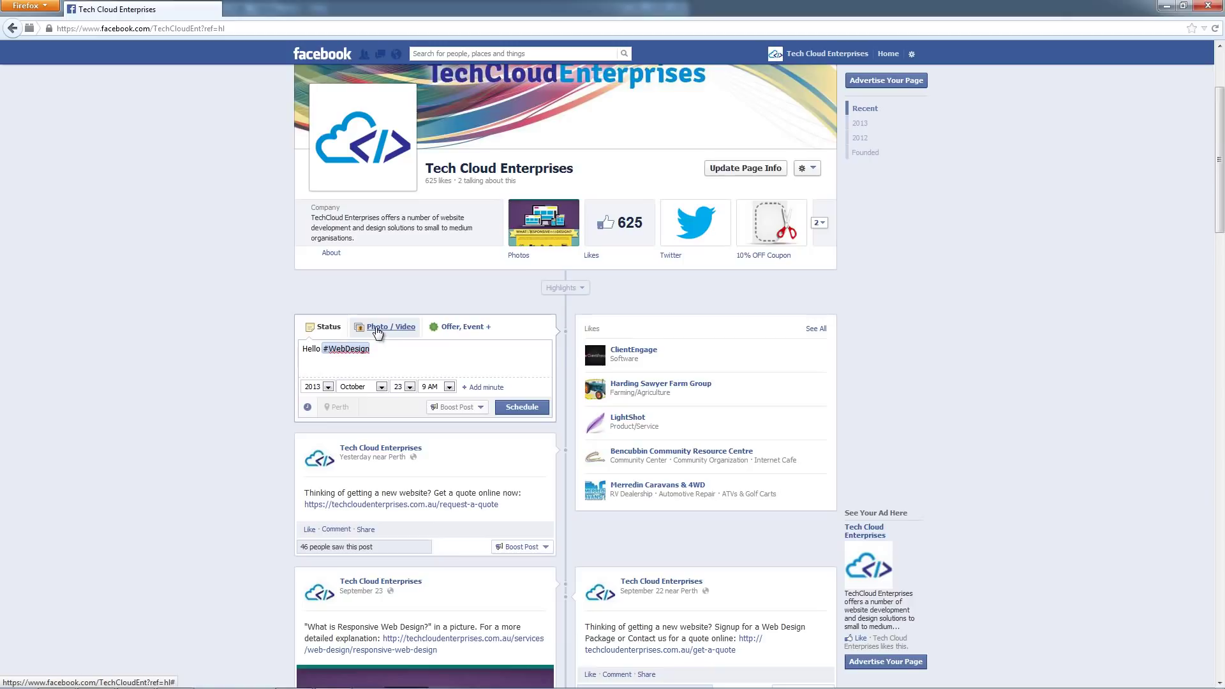
Switch the draft to a Photo/Video upload and cancel the file picker without choosing a file.
click(390, 327)
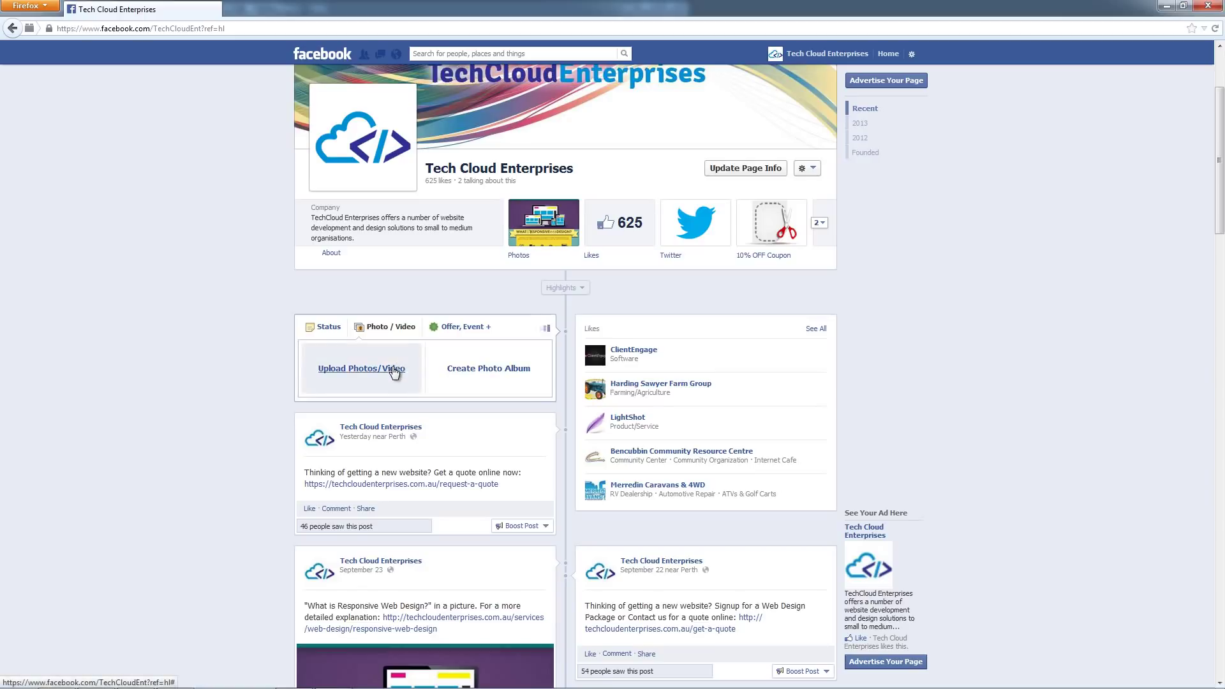
mouse_move(570, 323)
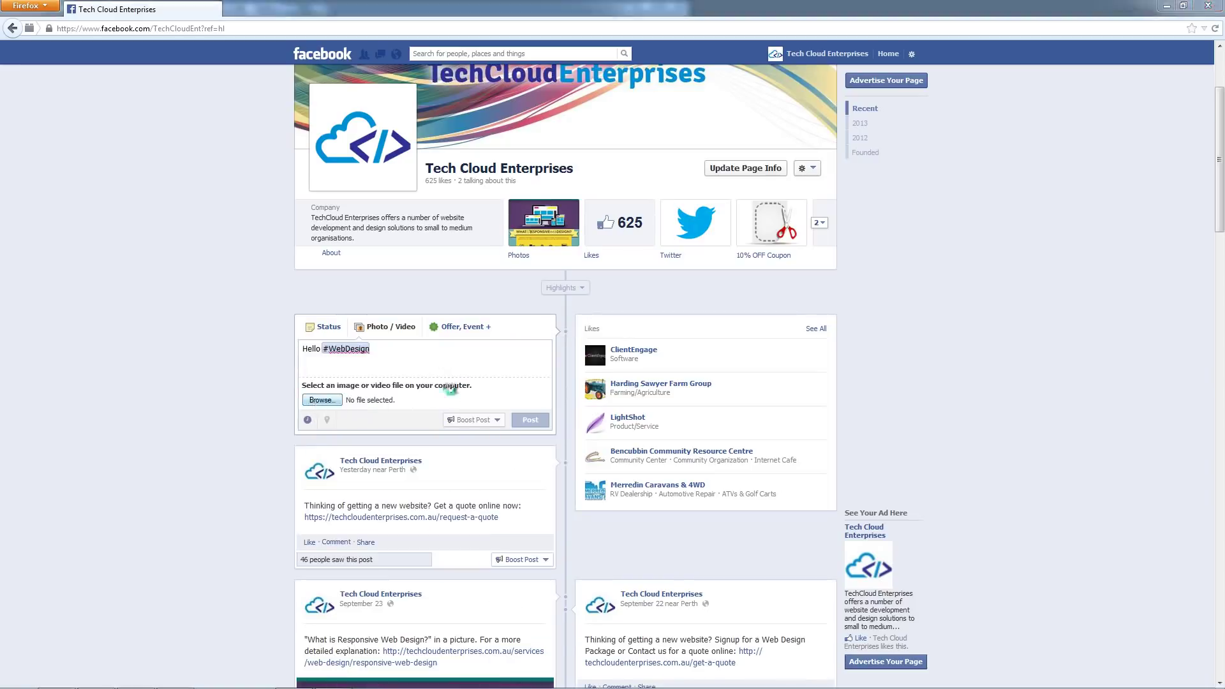
click(322, 400)
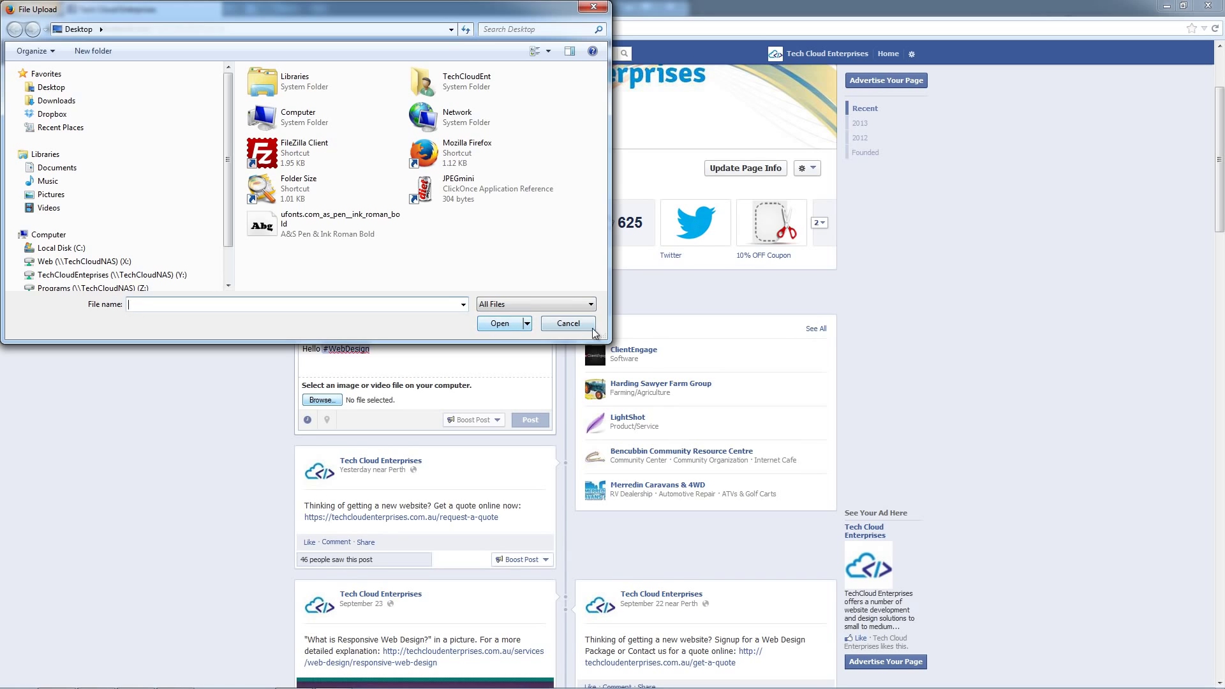
click(569, 323)
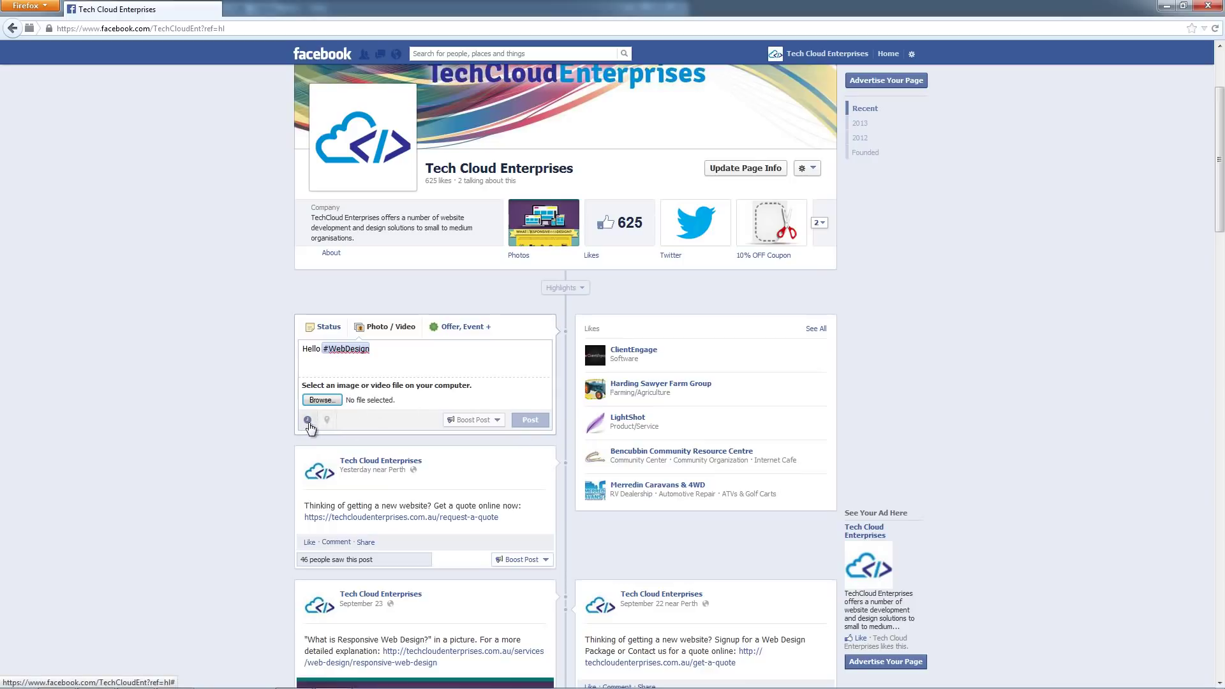
mouse_move(318, 425)
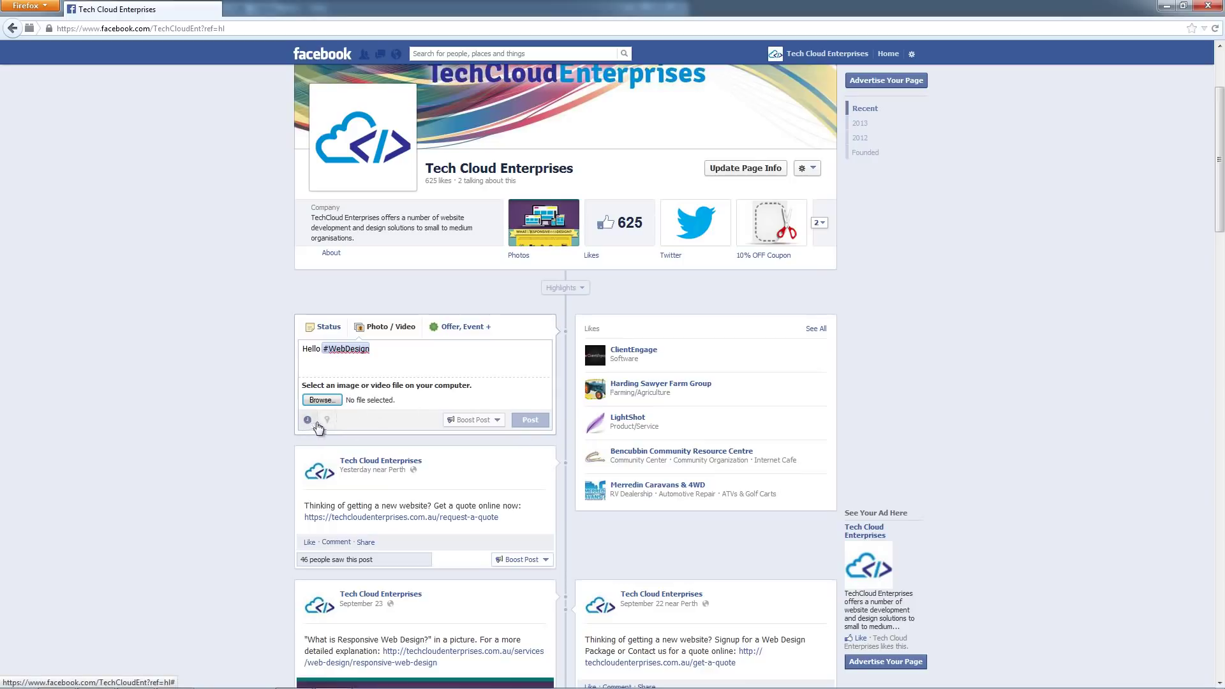
mouse_move(259, 410)
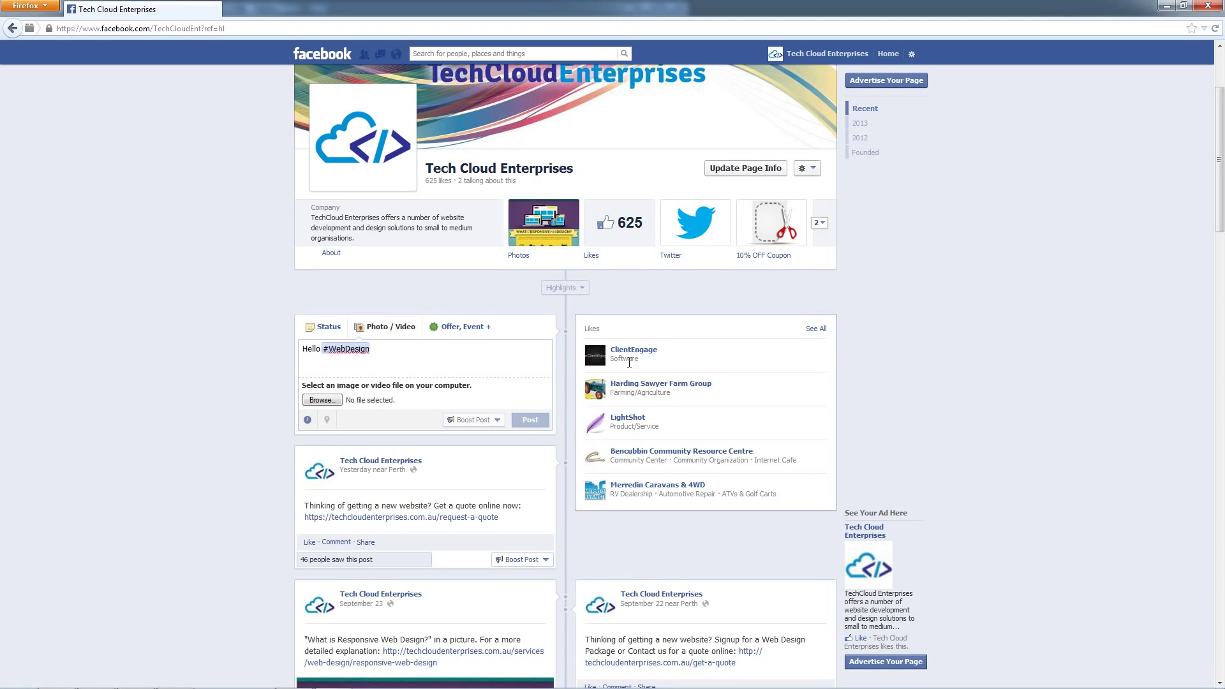
Scroll down the timeline past Recent into the Earlier in 2013 April posts.
scroll(down, 3)
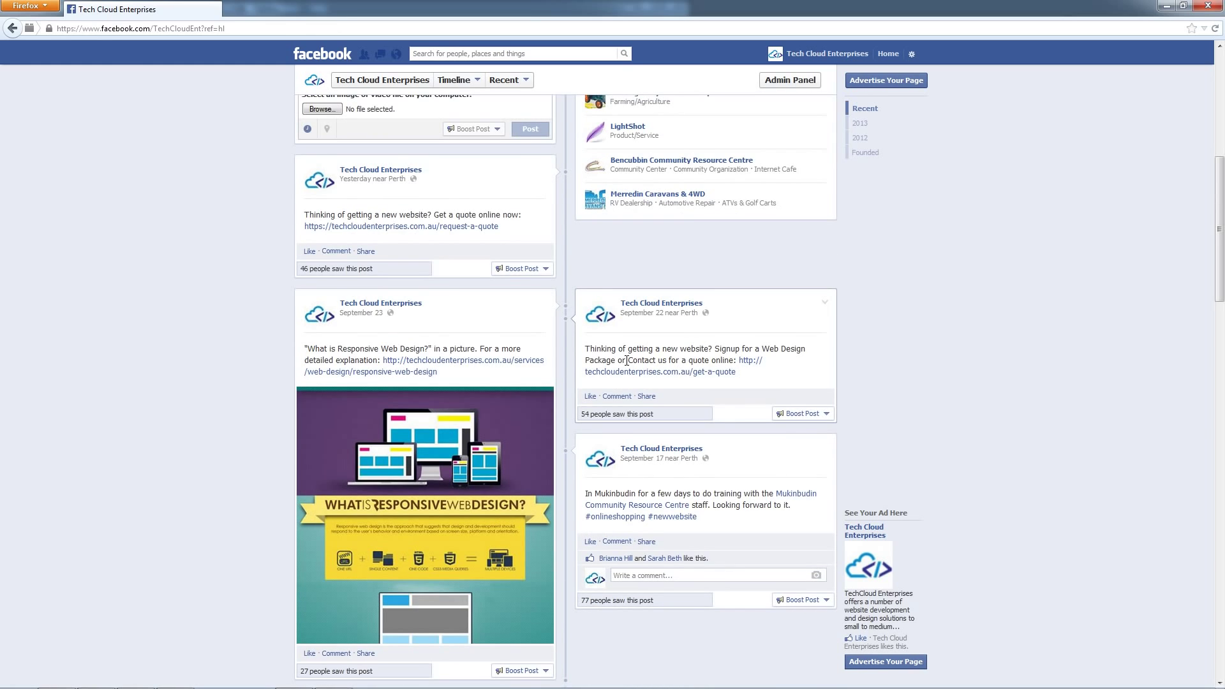
scroll(down, 3)
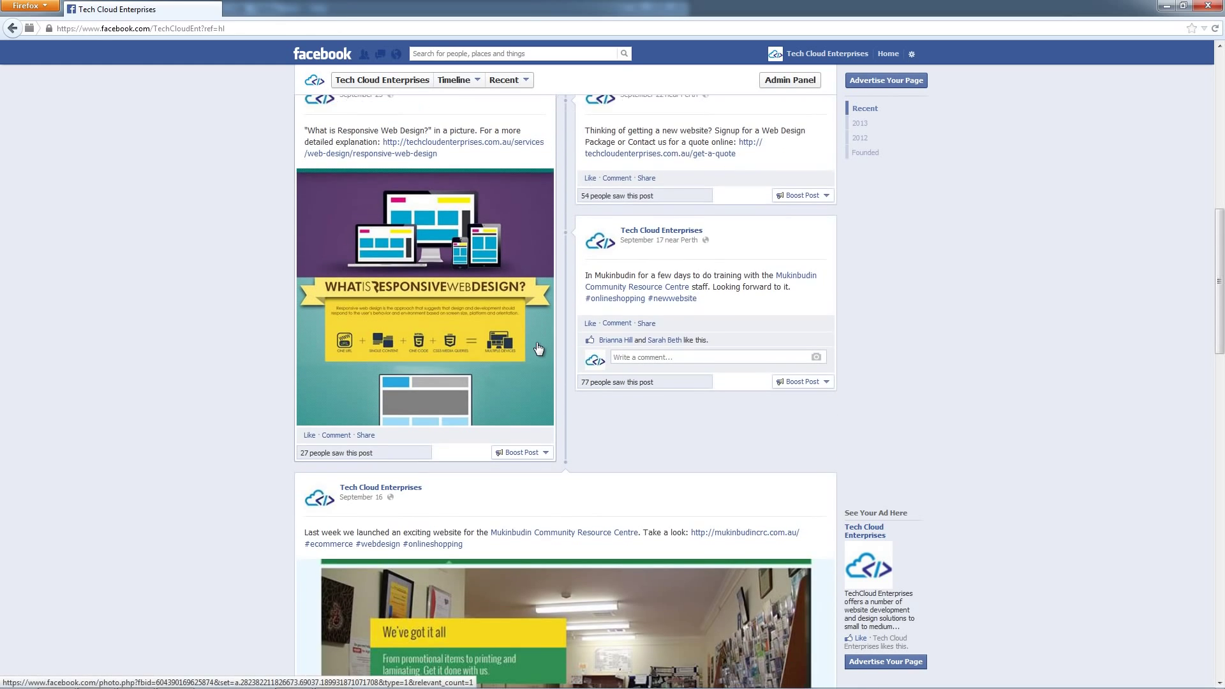
scroll(down, 3)
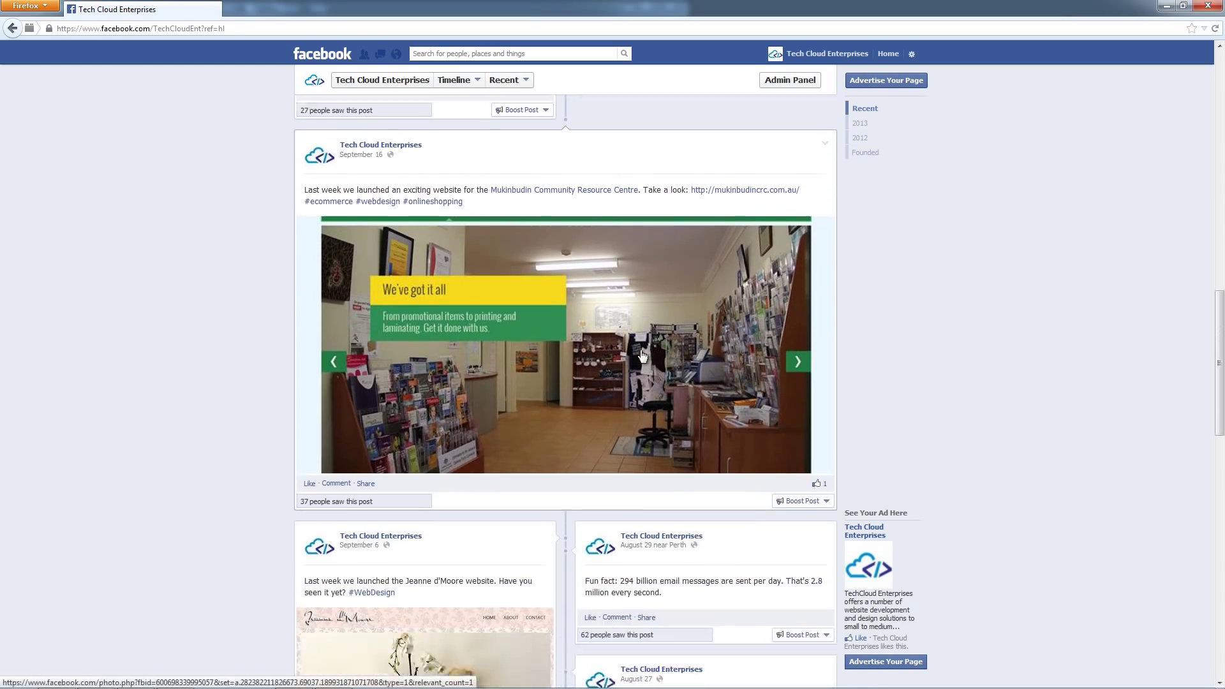
scroll(down, 3)
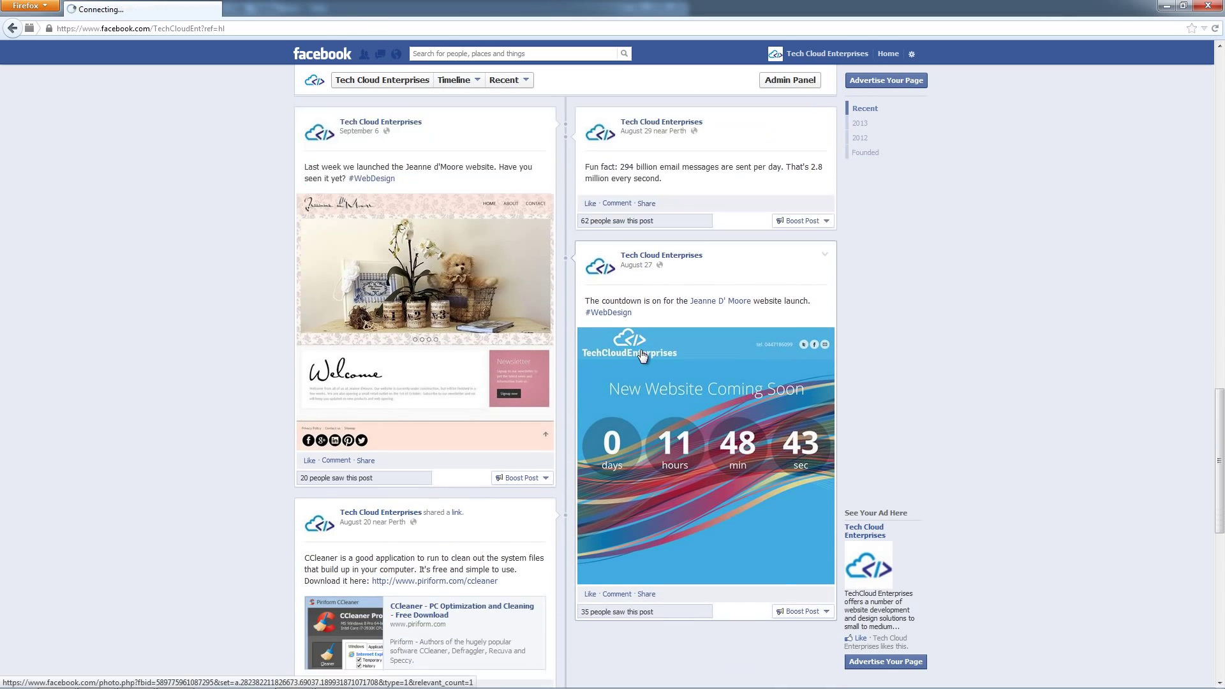
scroll(down, 3)
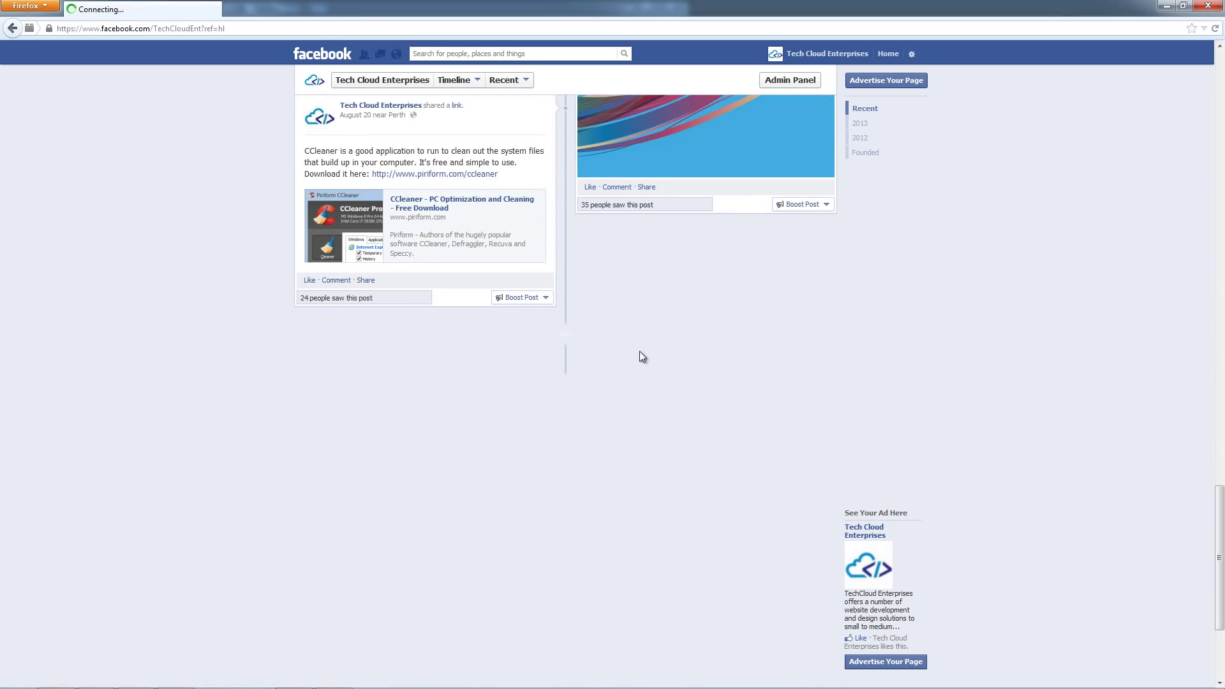
scroll(down, 3)
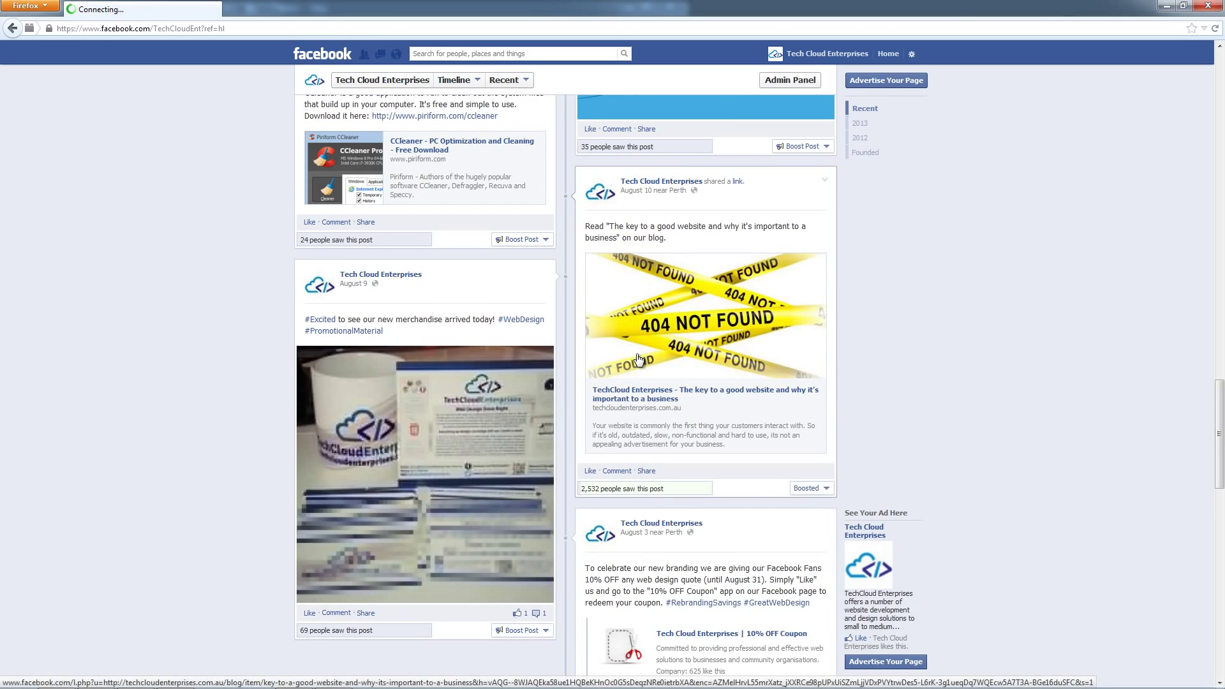
scroll(down, 3)
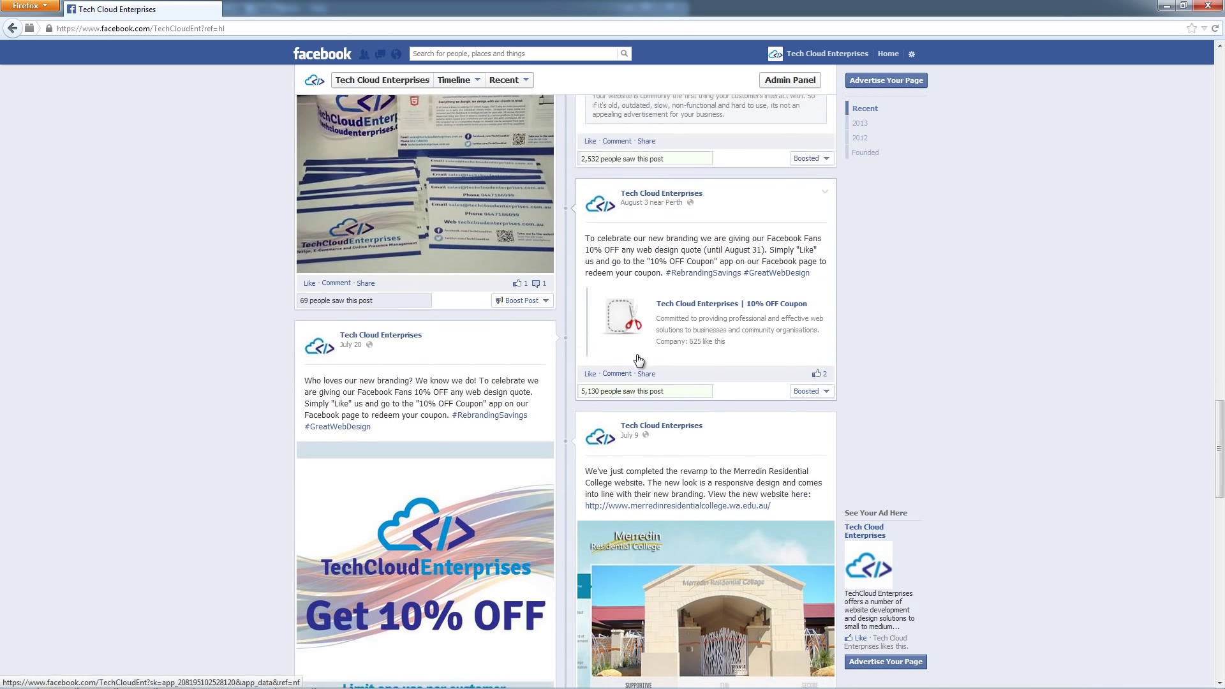
scroll(down, 3)
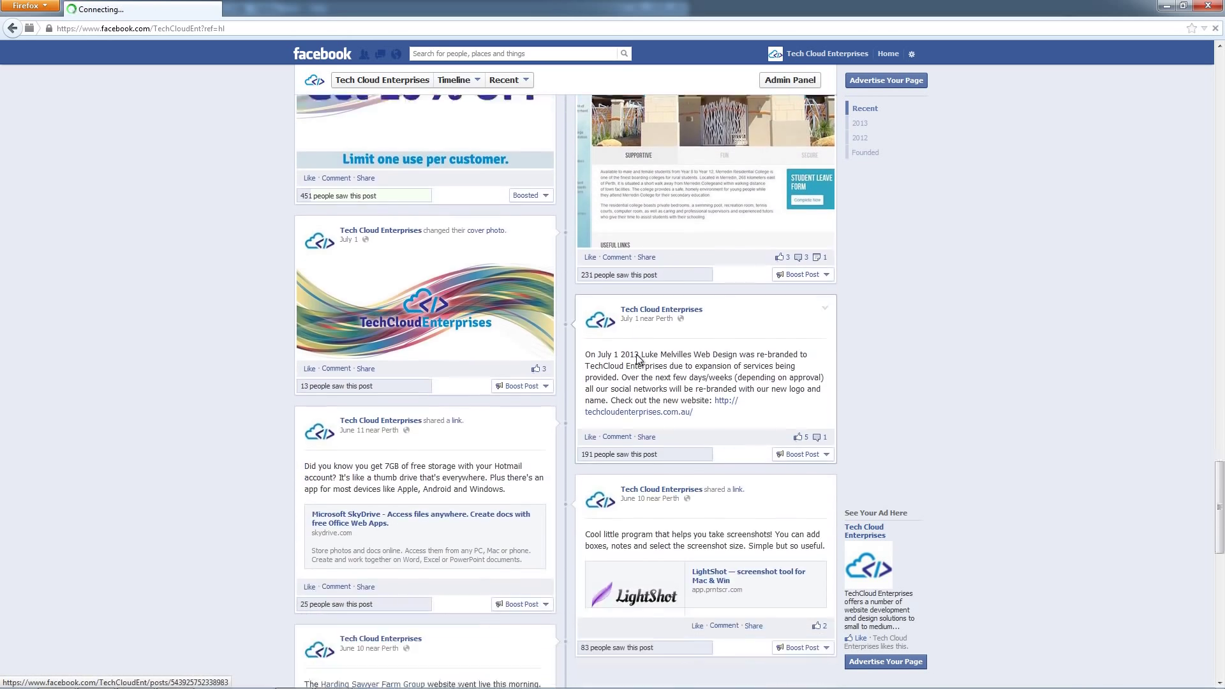
scroll(down, 3)
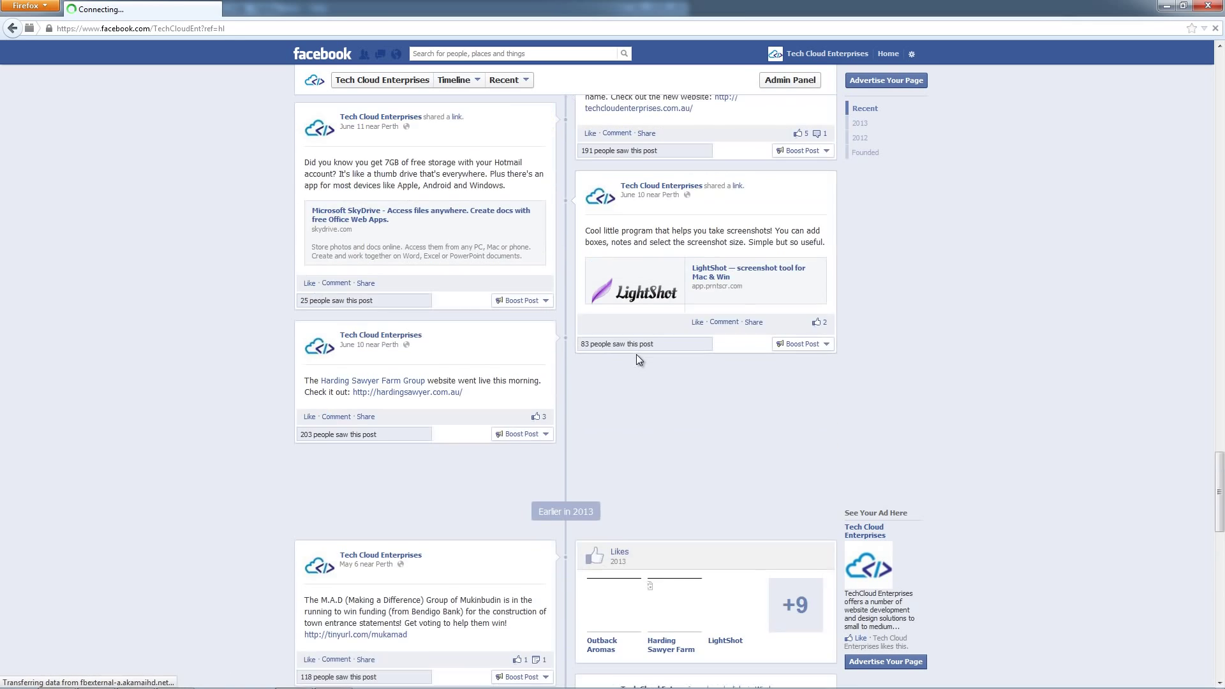
scroll(down, 3)
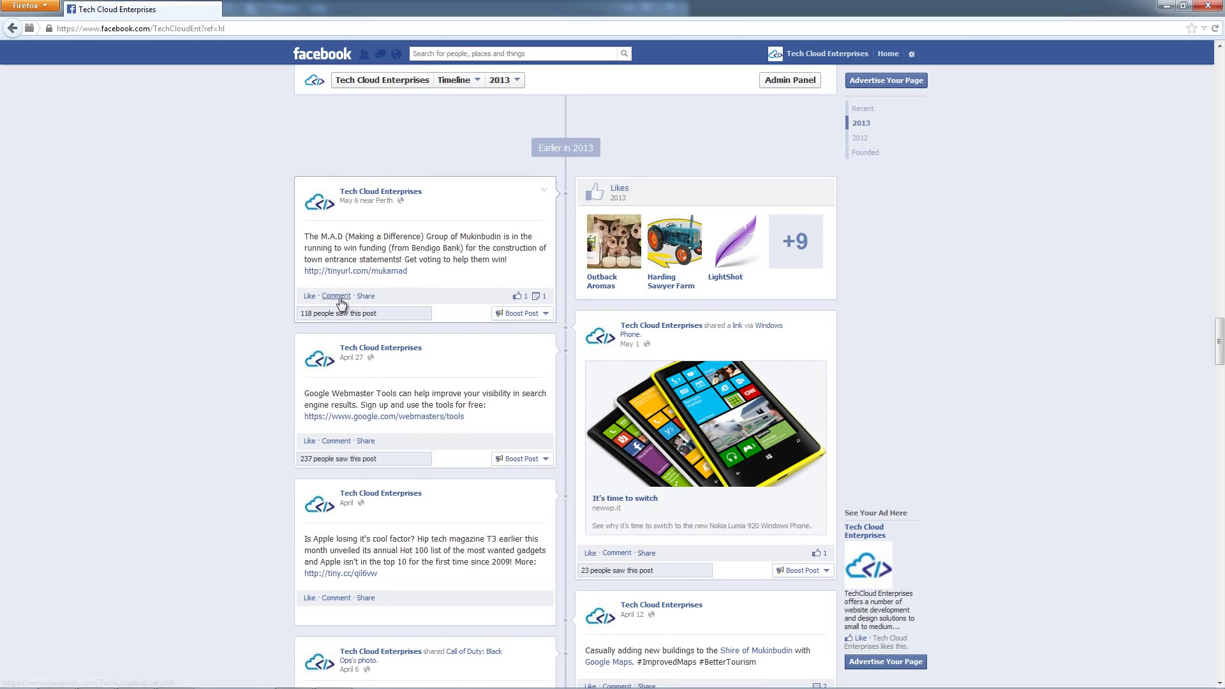
scroll(down, 3)
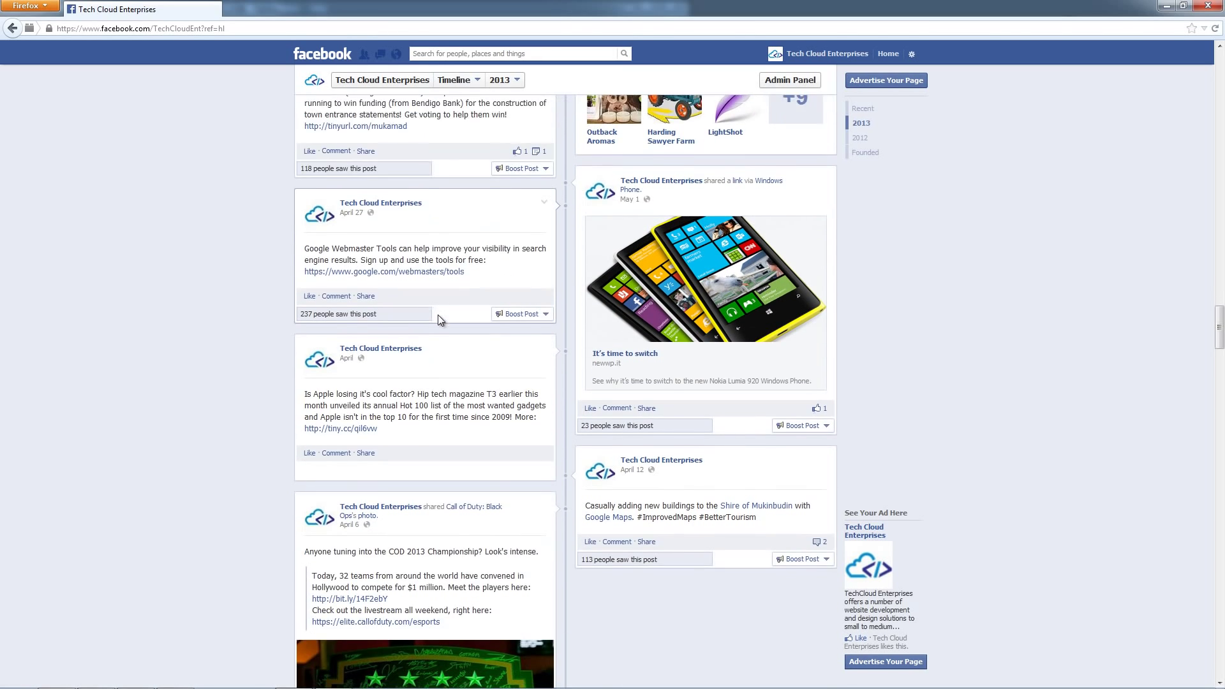
scroll(down, 3)
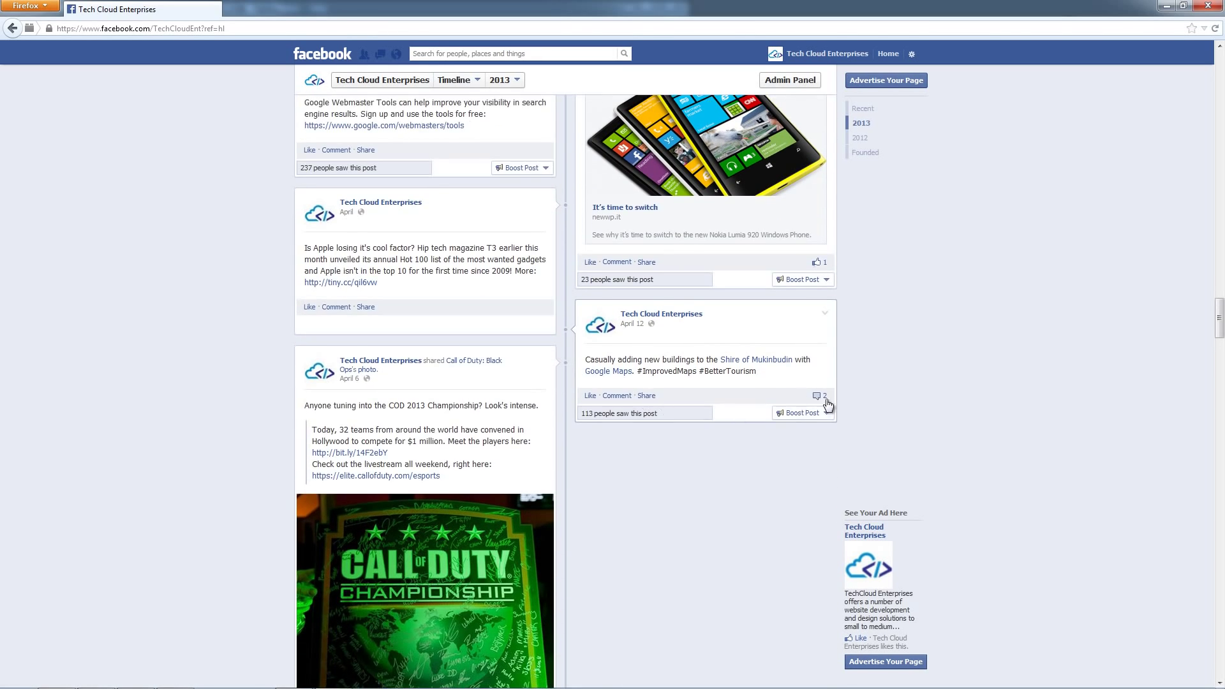
Show the April 12 post's comments, start a reply to 'How the Huh?', then return to Admin Panel.
click(819, 396)
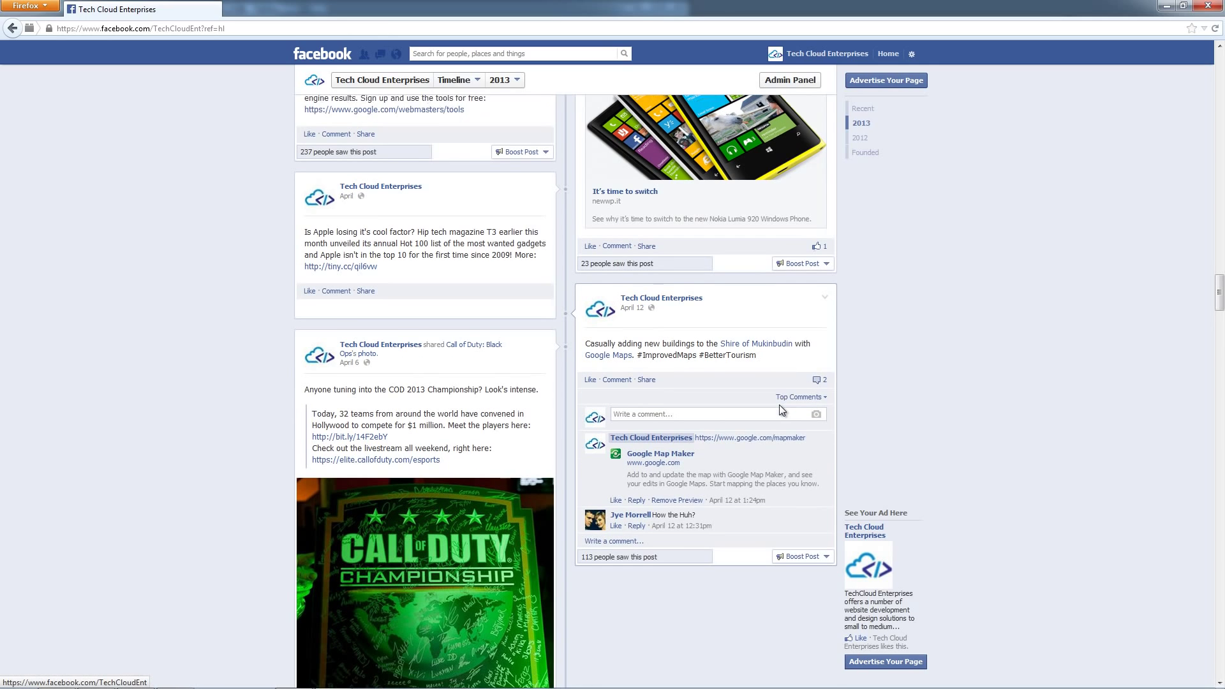
scroll(down, 3)
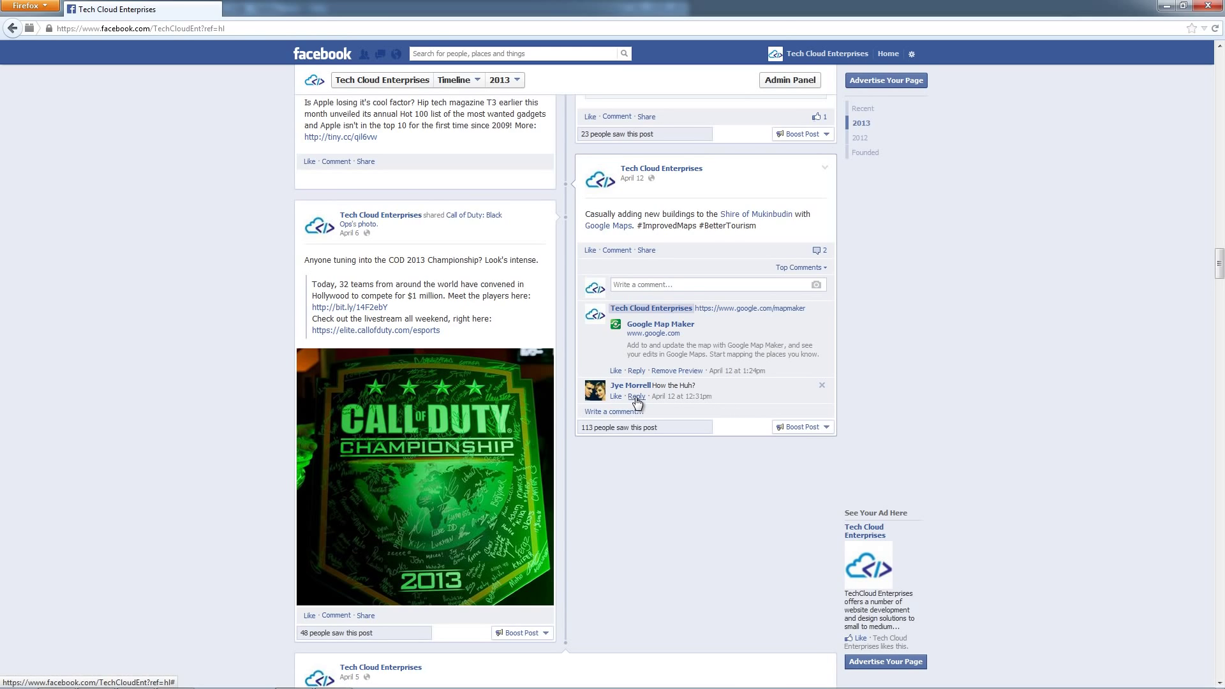
click(636, 396)
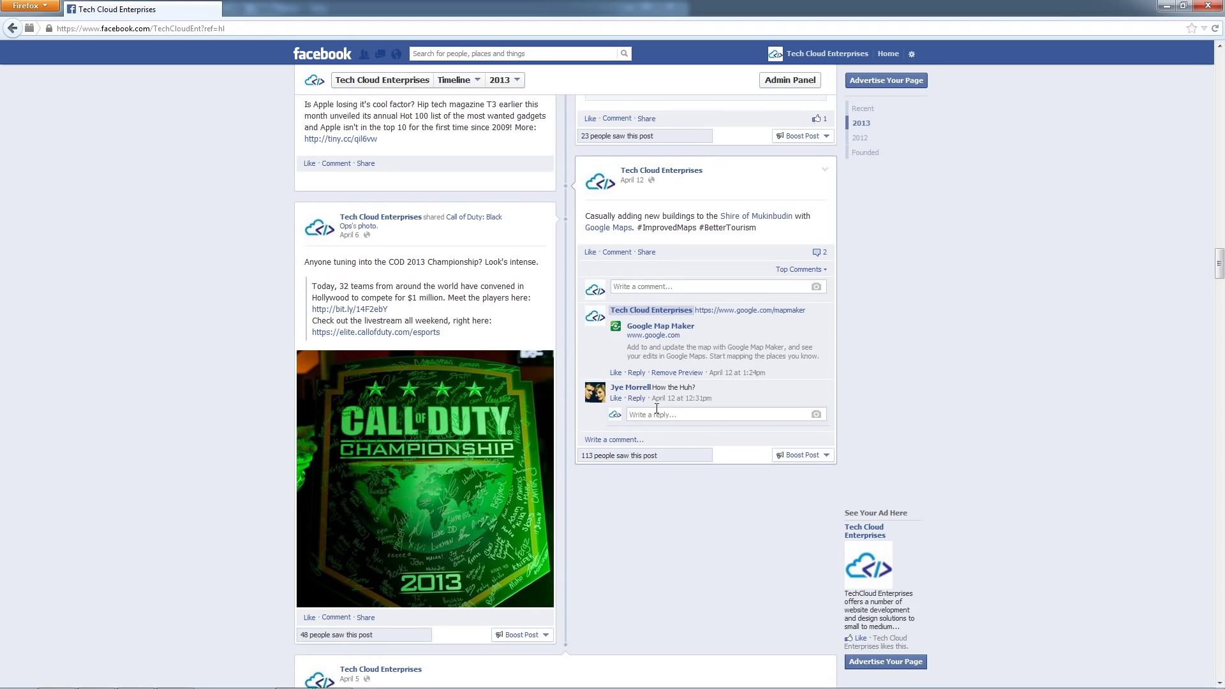
click(505, 79)
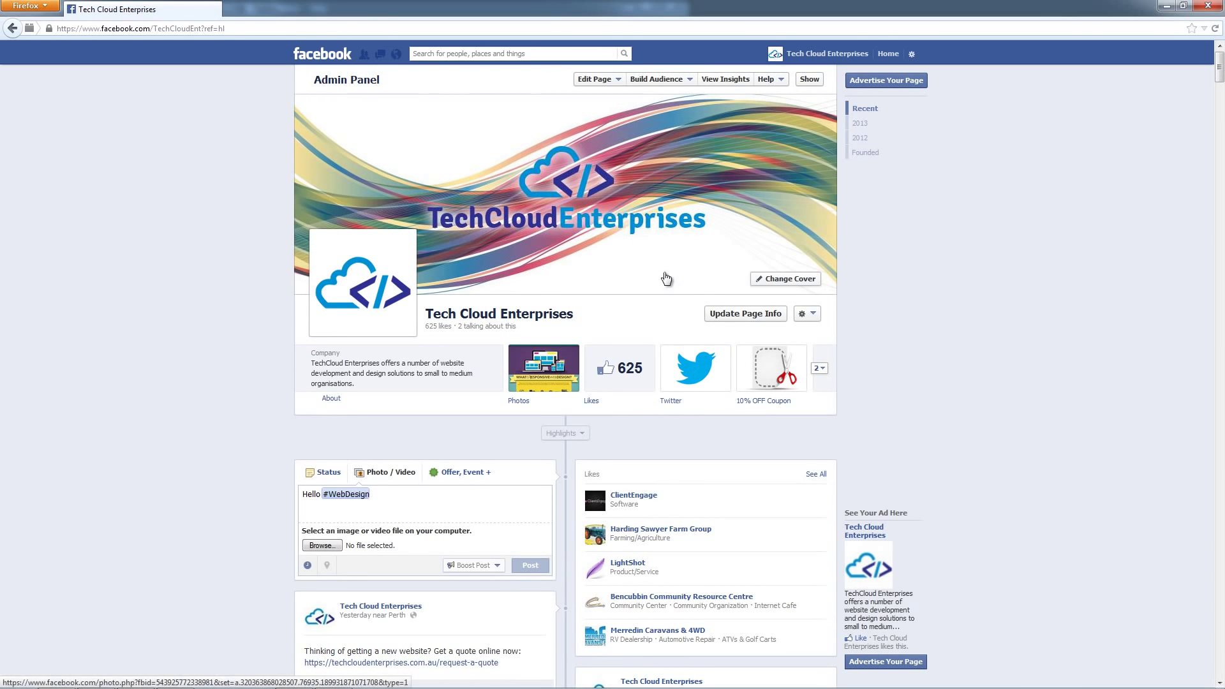
Show the admin overview, preview then cancel boosting the CCleaner post, and see all messages.
click(808, 79)
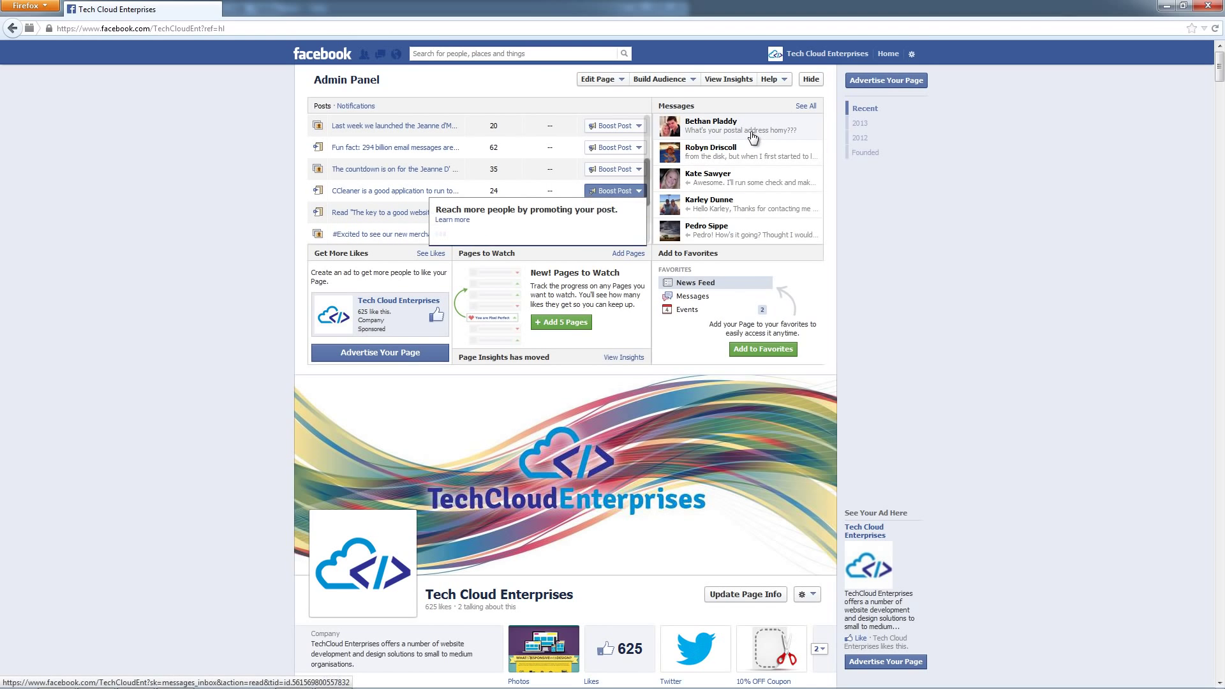
click(611, 190)
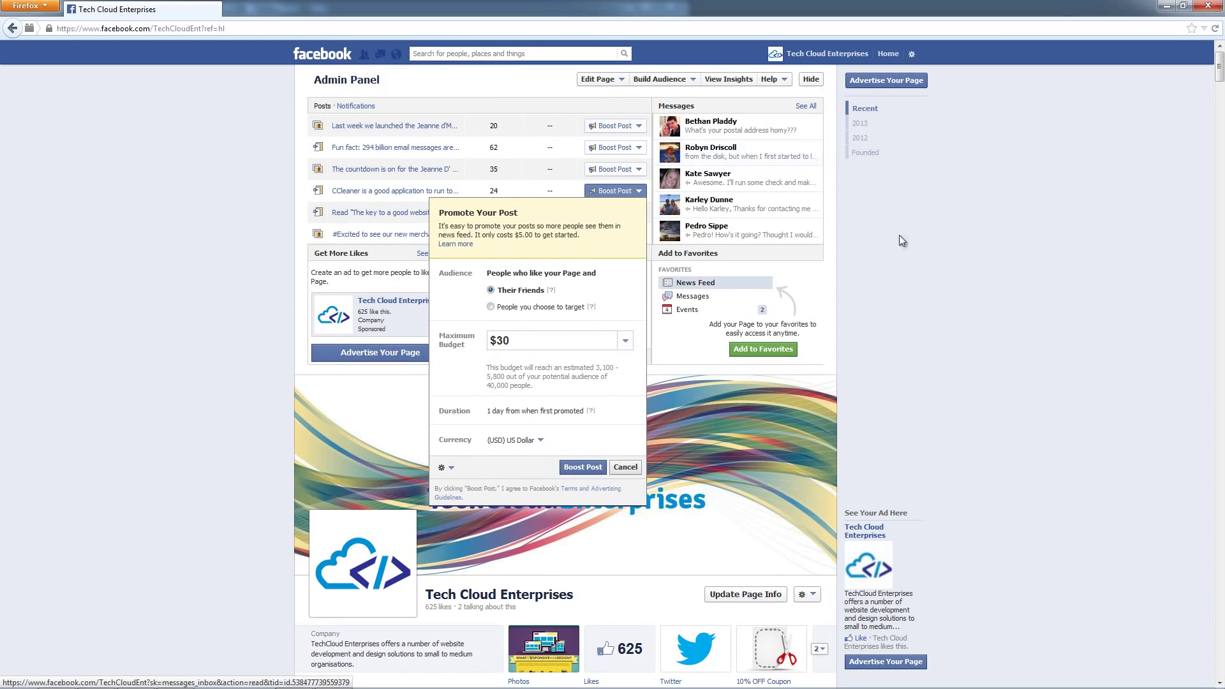
click(582, 467)
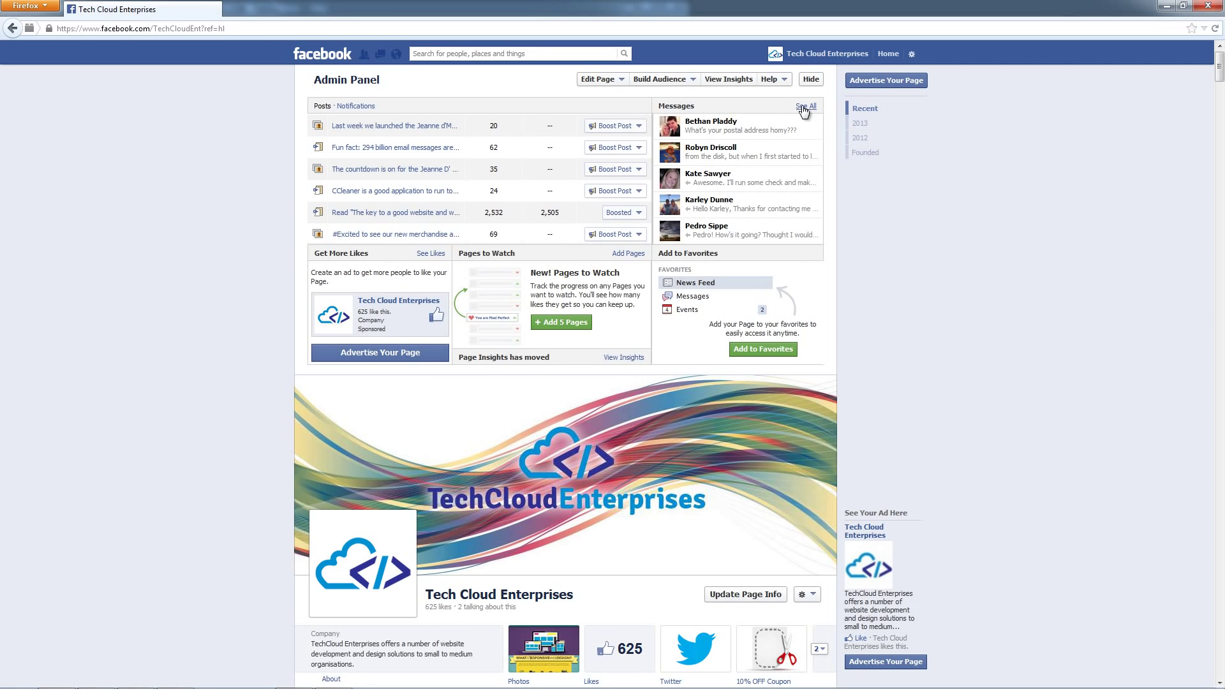
click(805, 105)
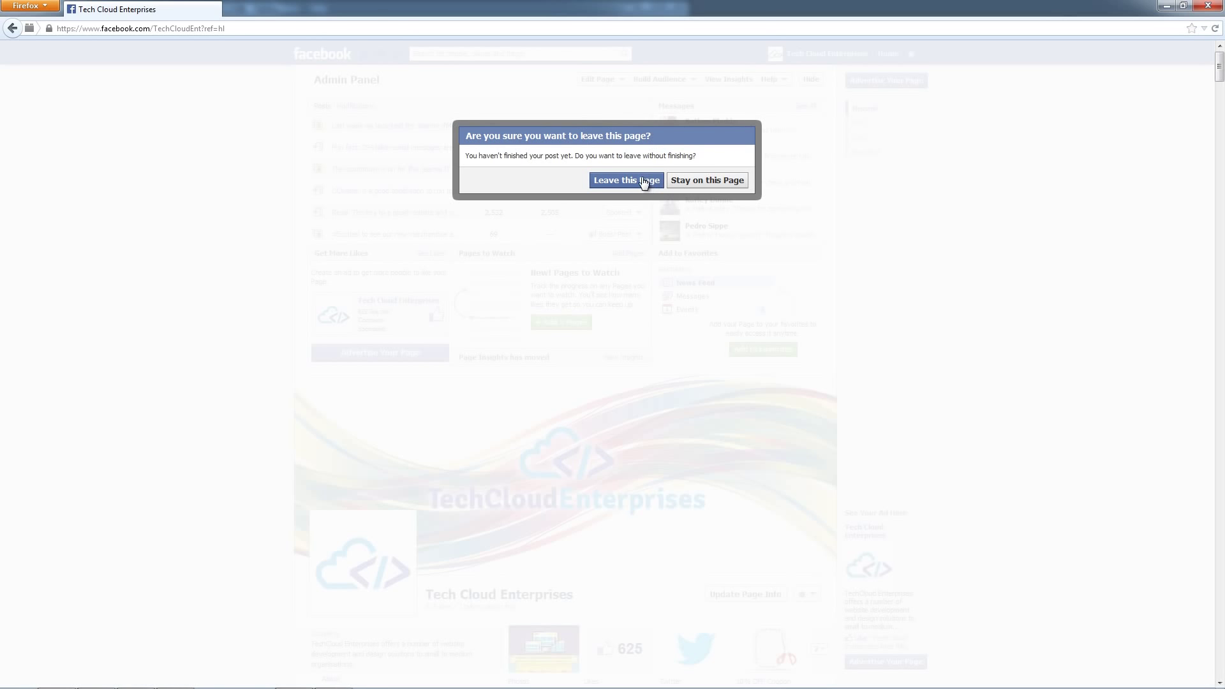
click(627, 180)
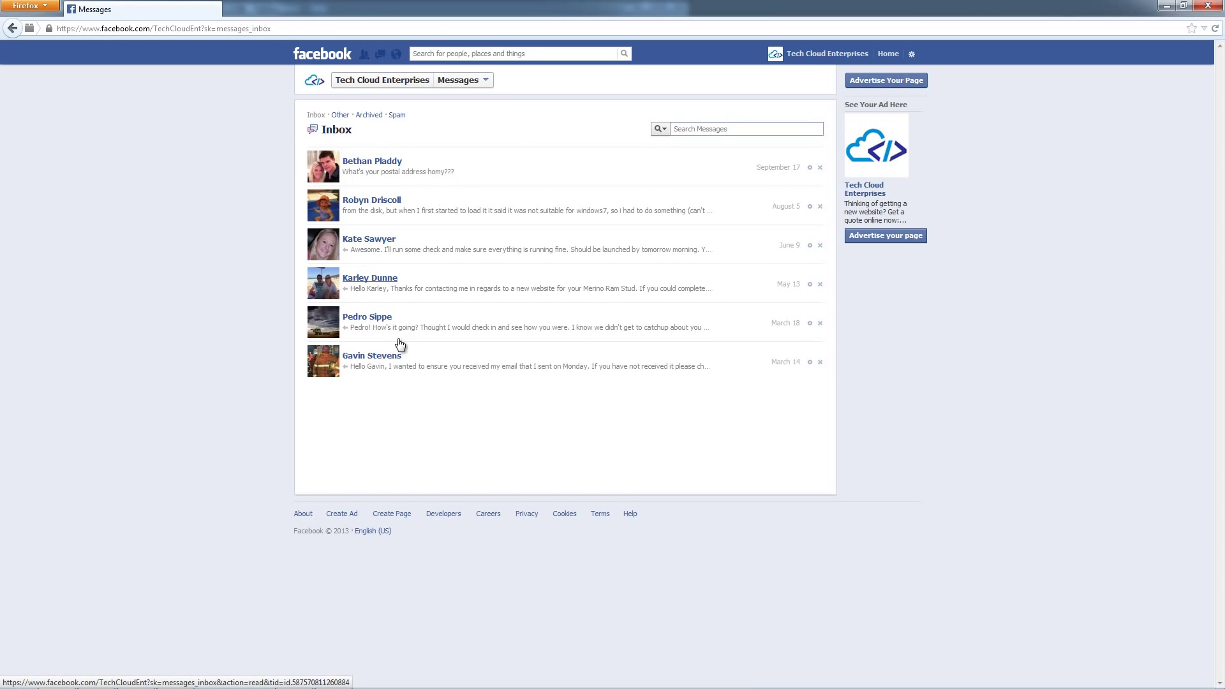
mouse_move(417, 257)
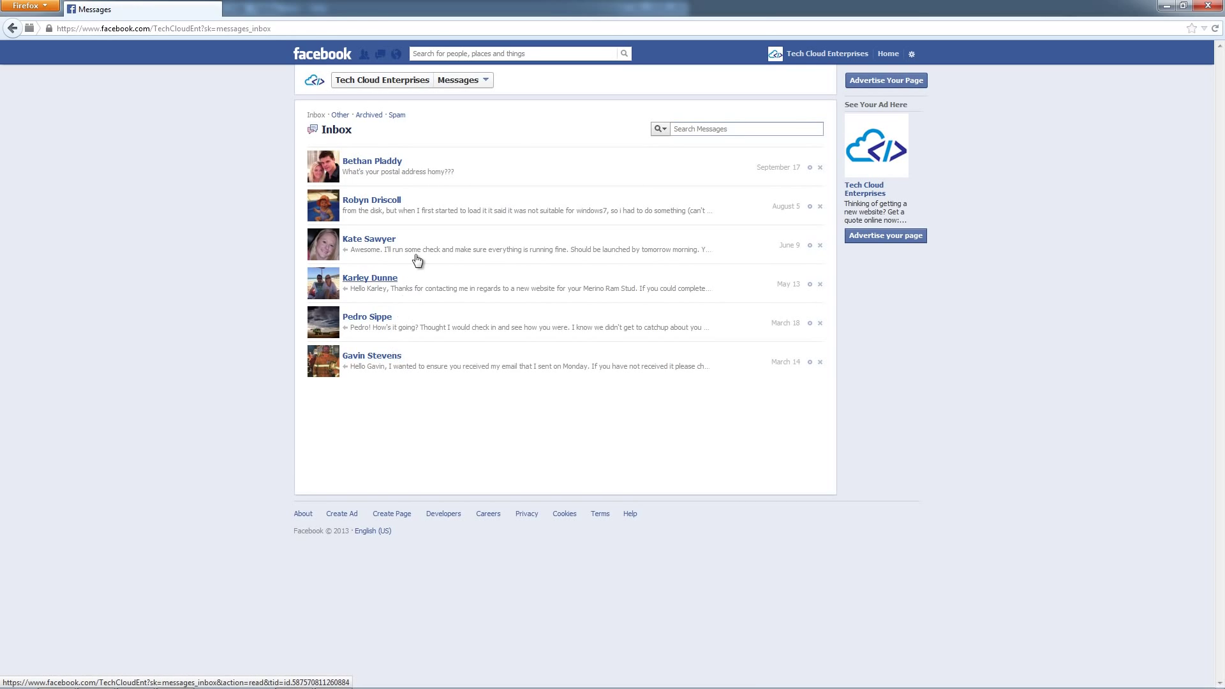
click(369, 238)
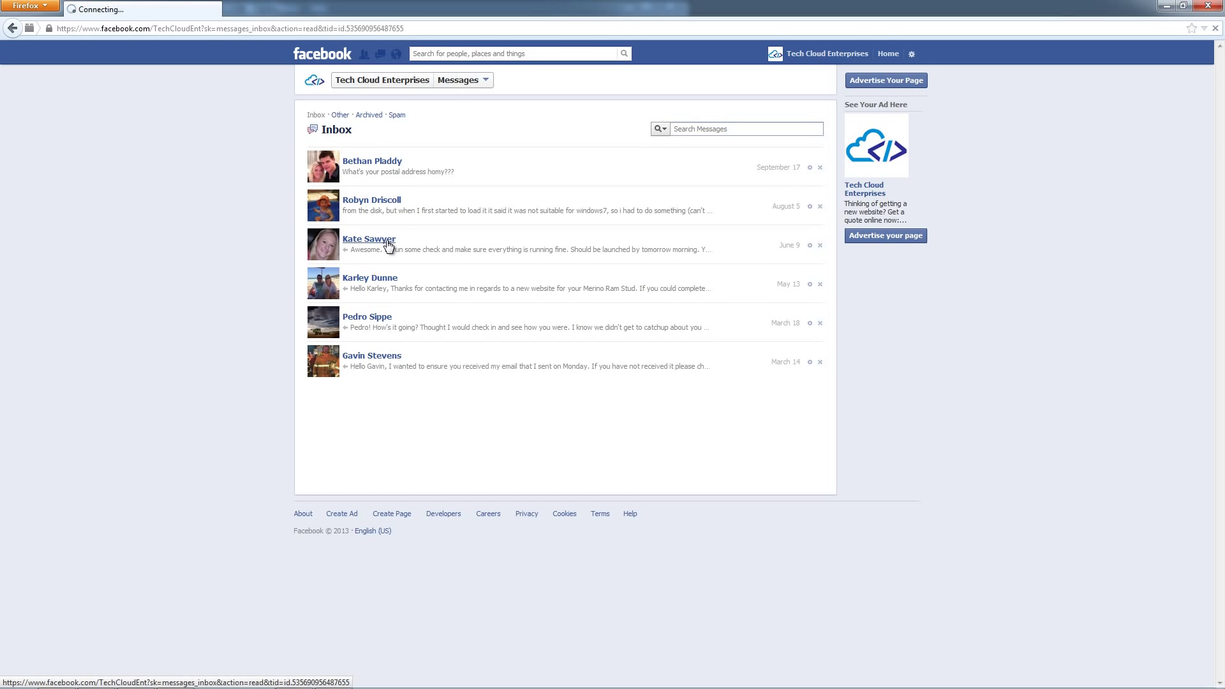
click(368, 238)
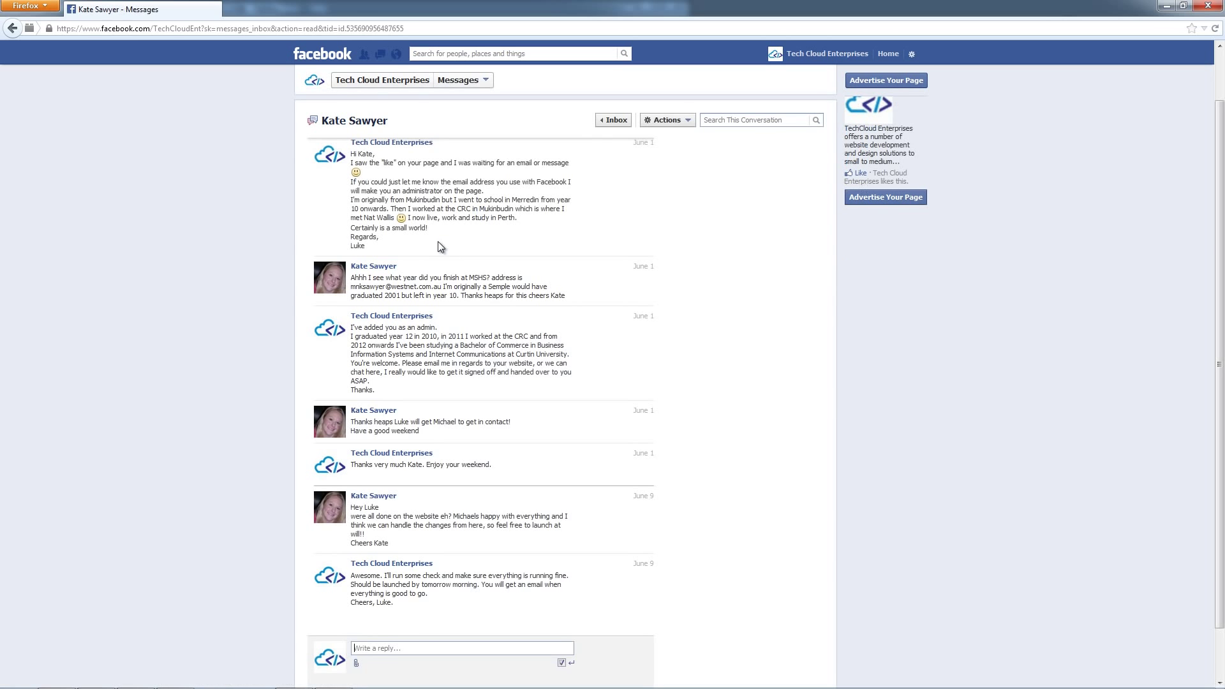
scroll(down, 3)
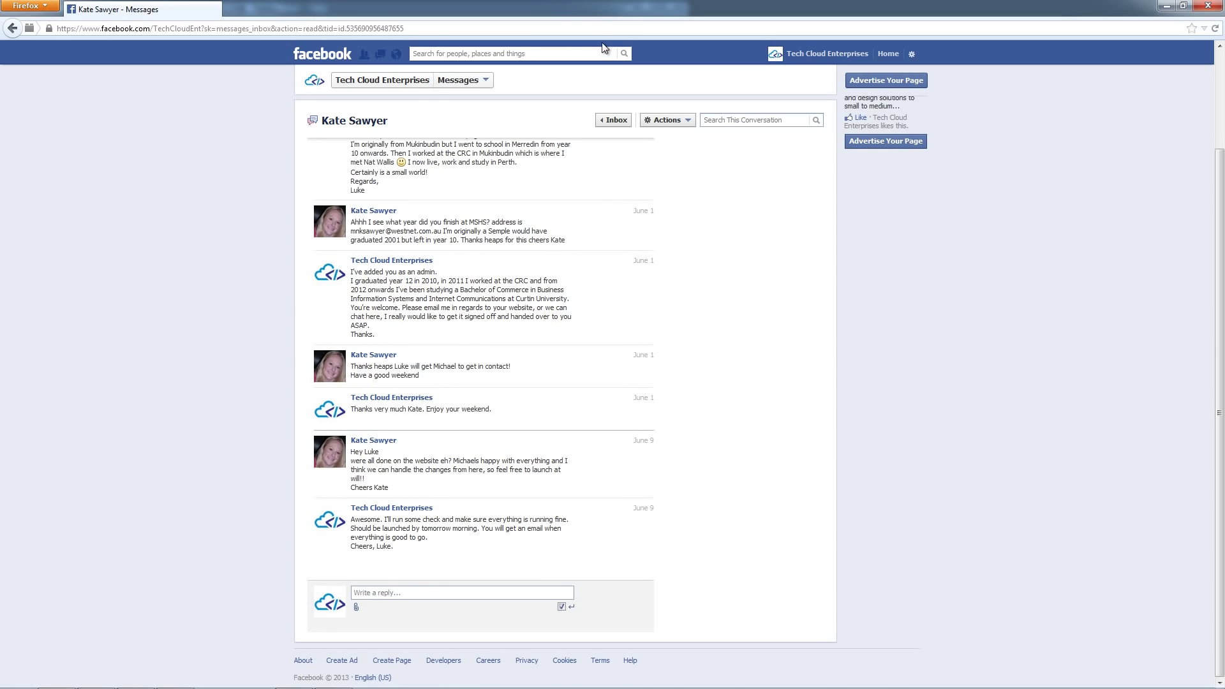
click(382, 79)
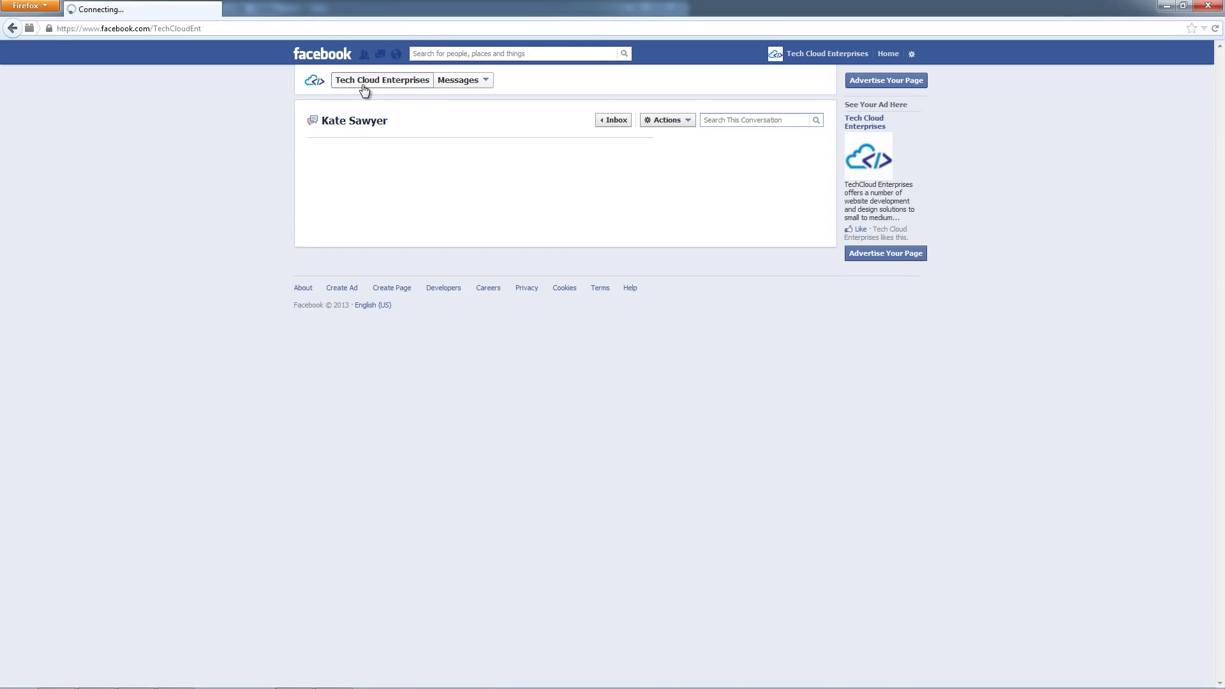
Show Admin Panel notifications, then open and close the notifications, messages and likes menus.
click(382, 80)
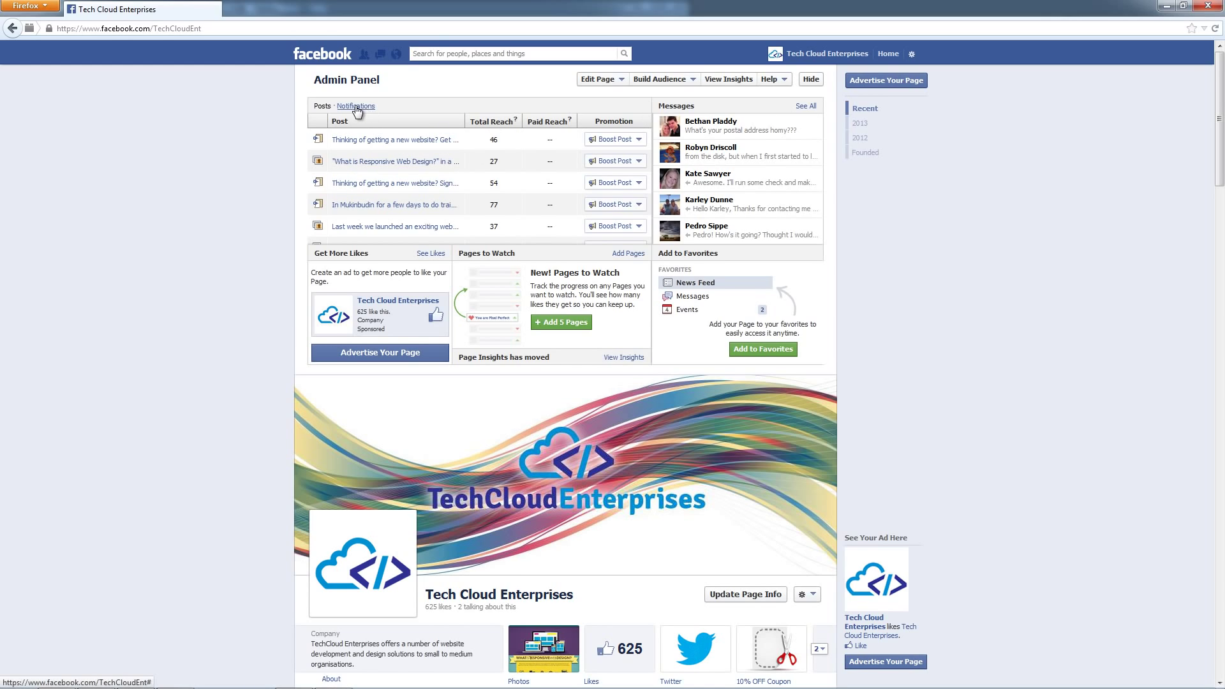
click(356, 106)
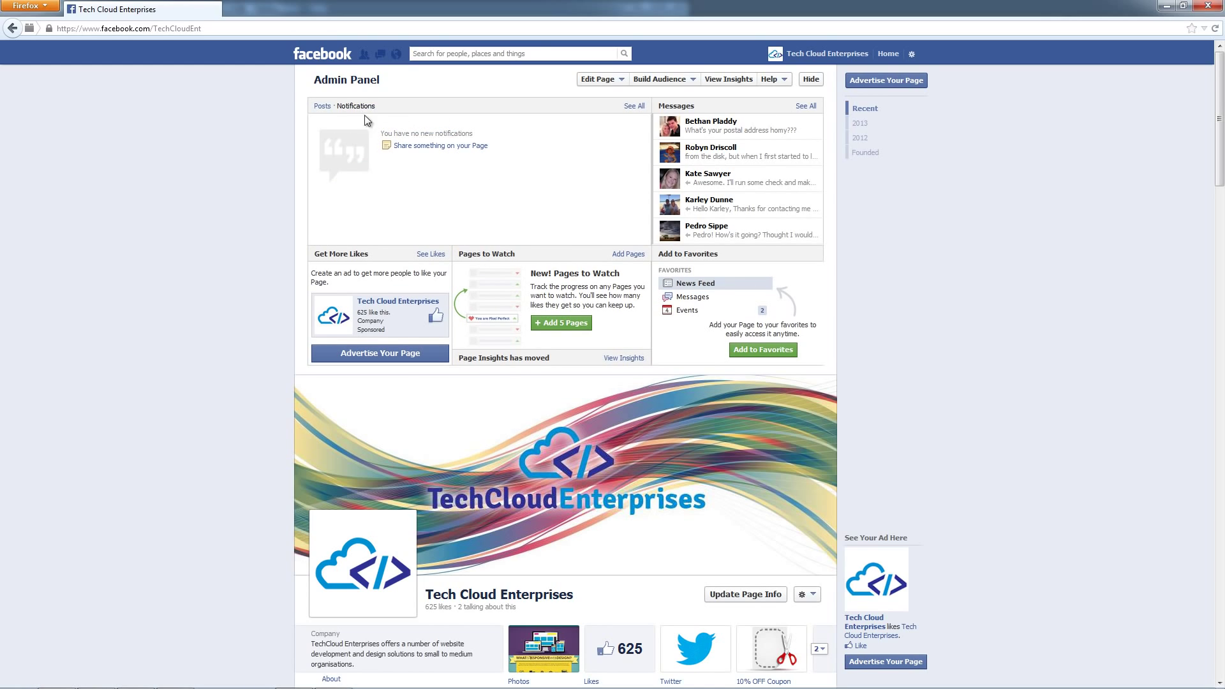
mouse_move(480, 134)
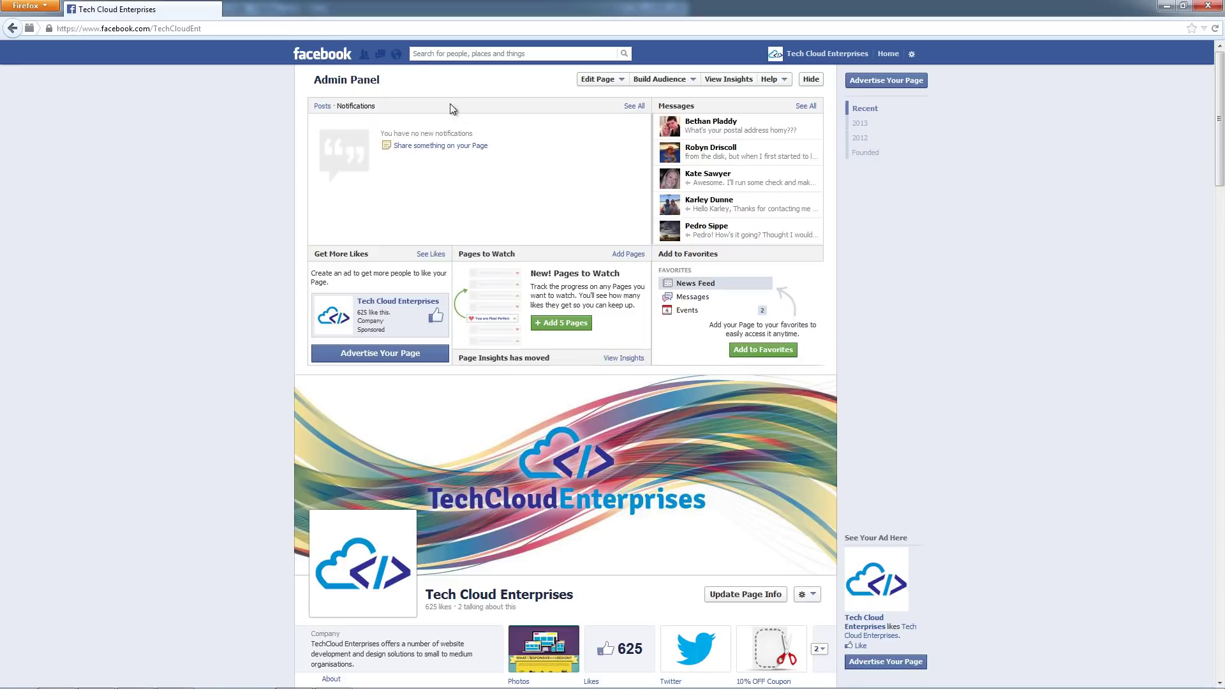
click(396, 54)
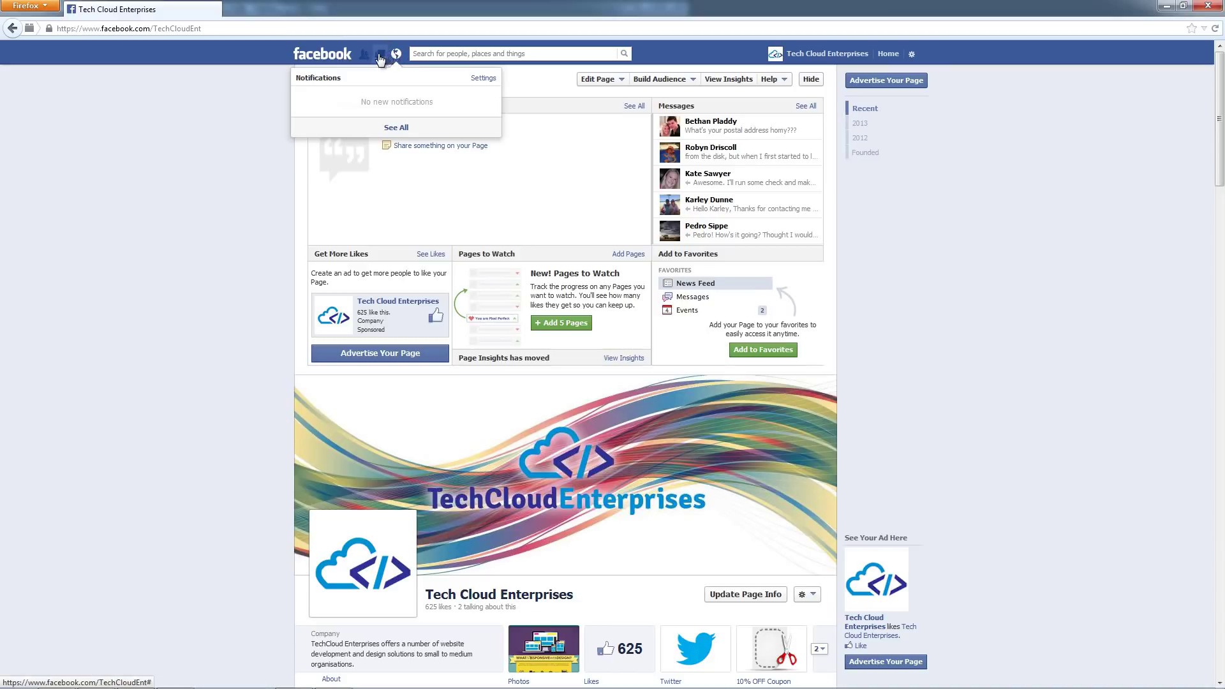
click(383, 54)
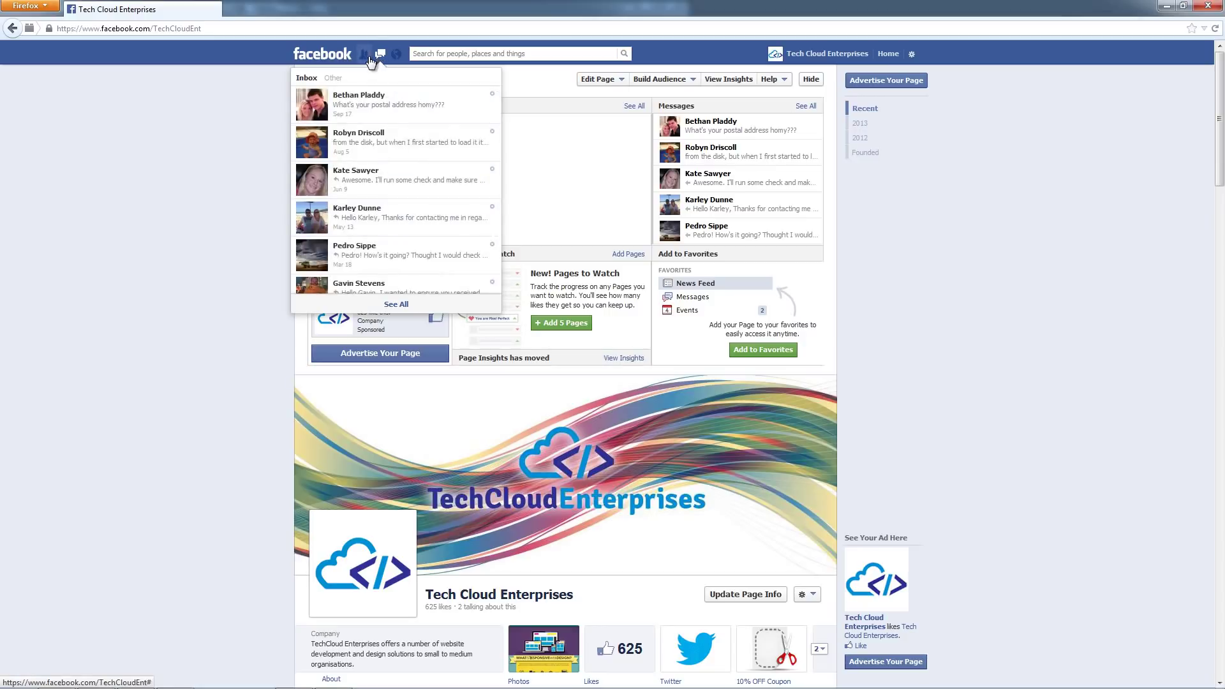
click(364, 53)
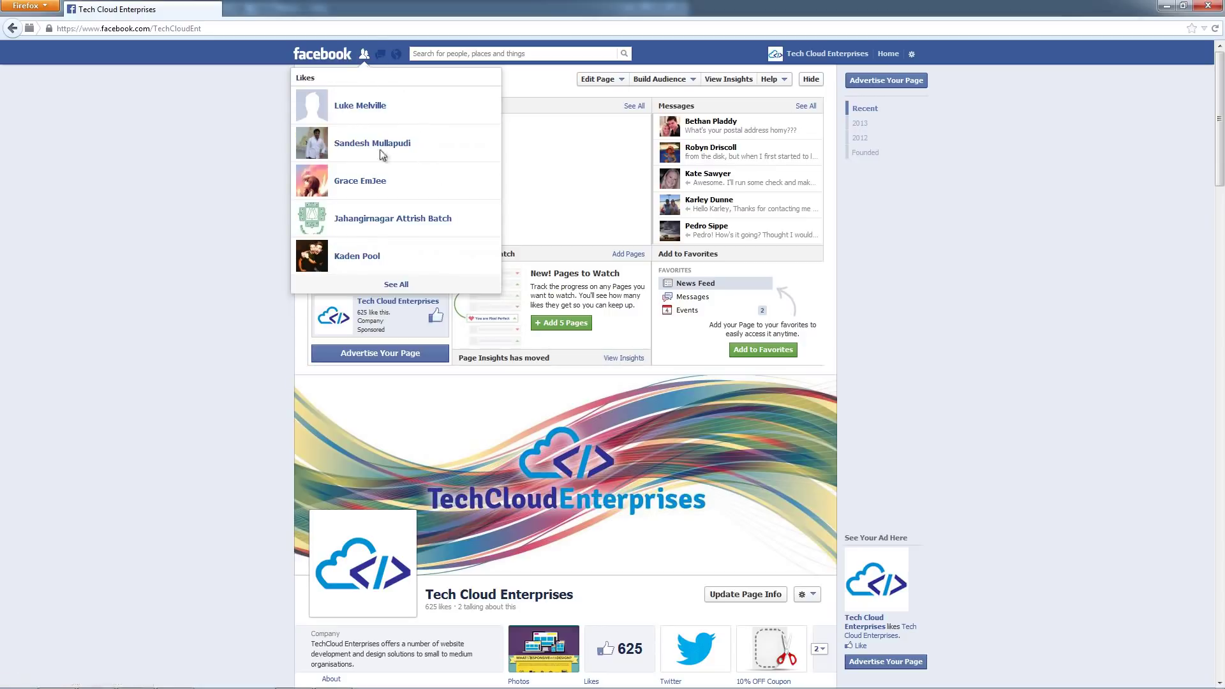
mouse_move(405, 102)
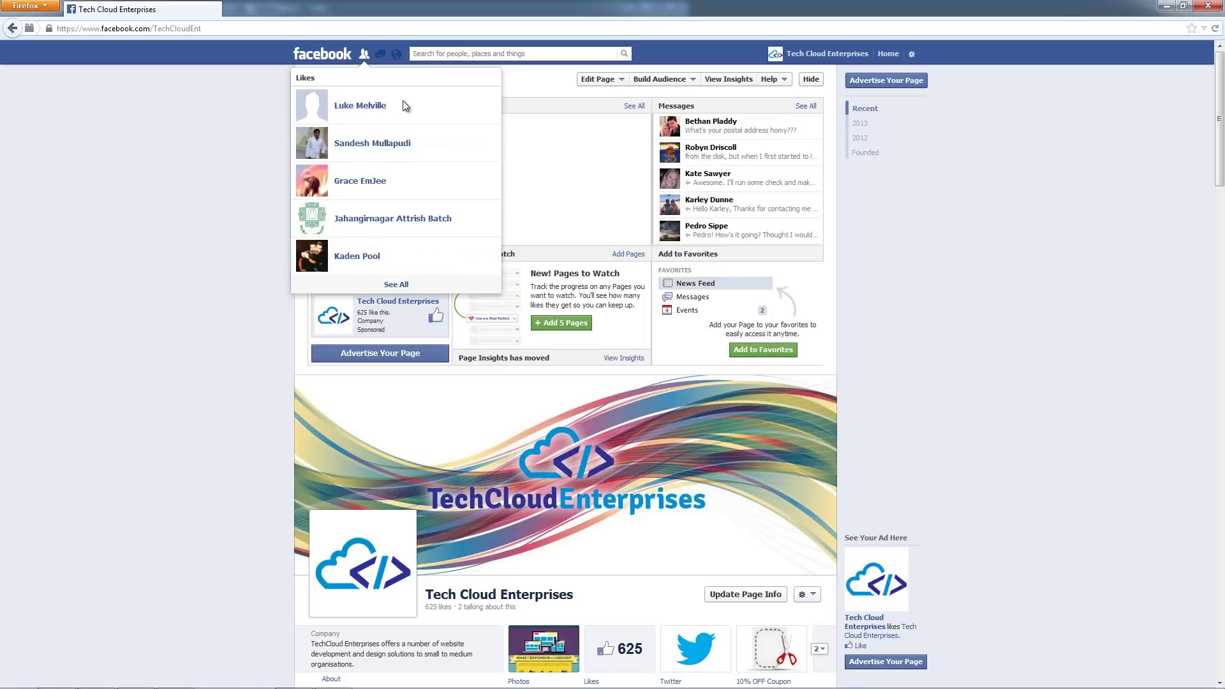
mouse_move(368, 57)
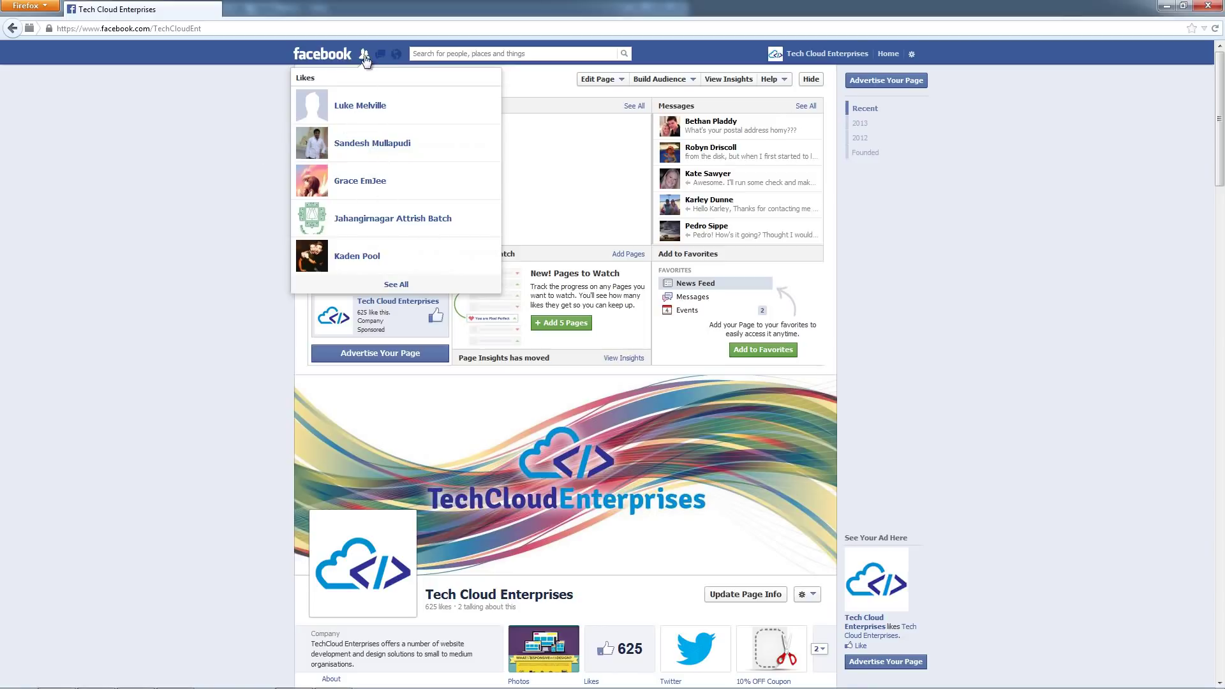
mouse_move(386, 56)
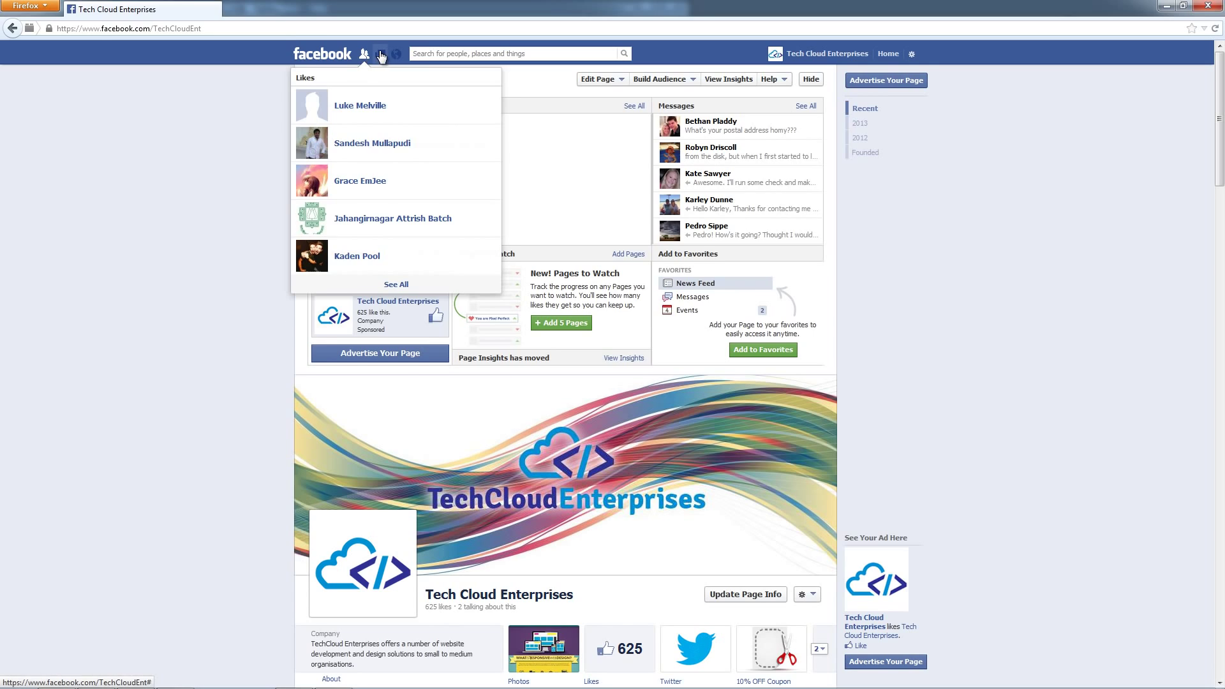
click(390, 53)
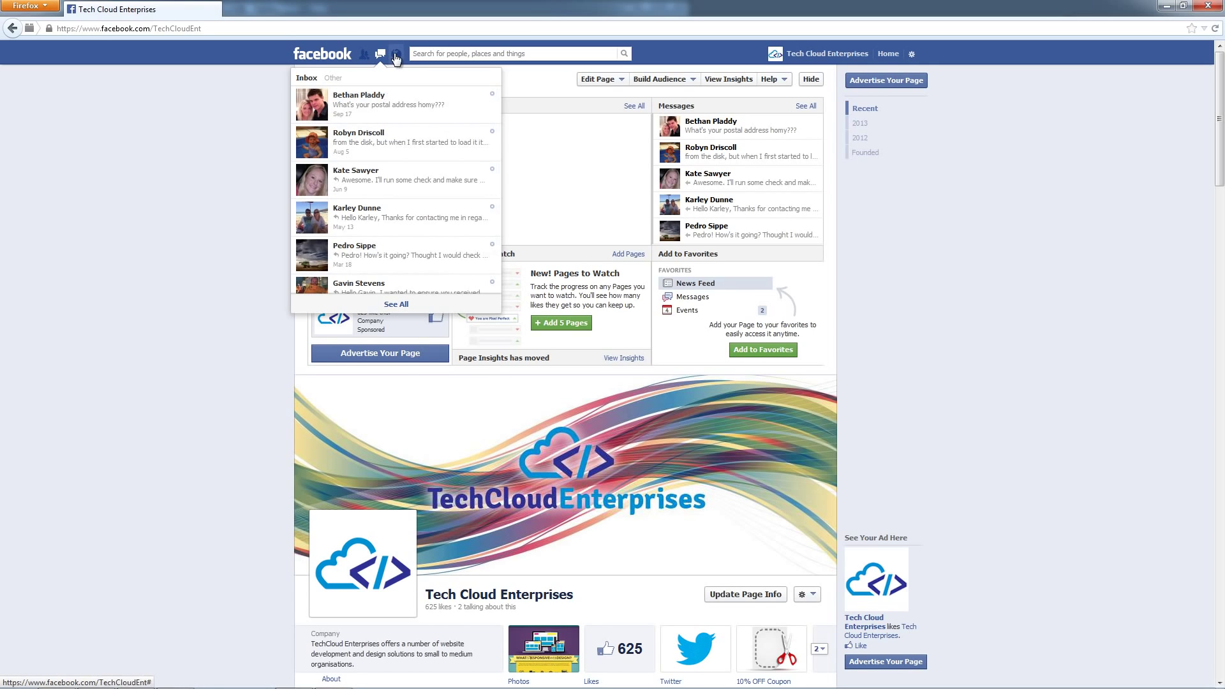
click(397, 54)
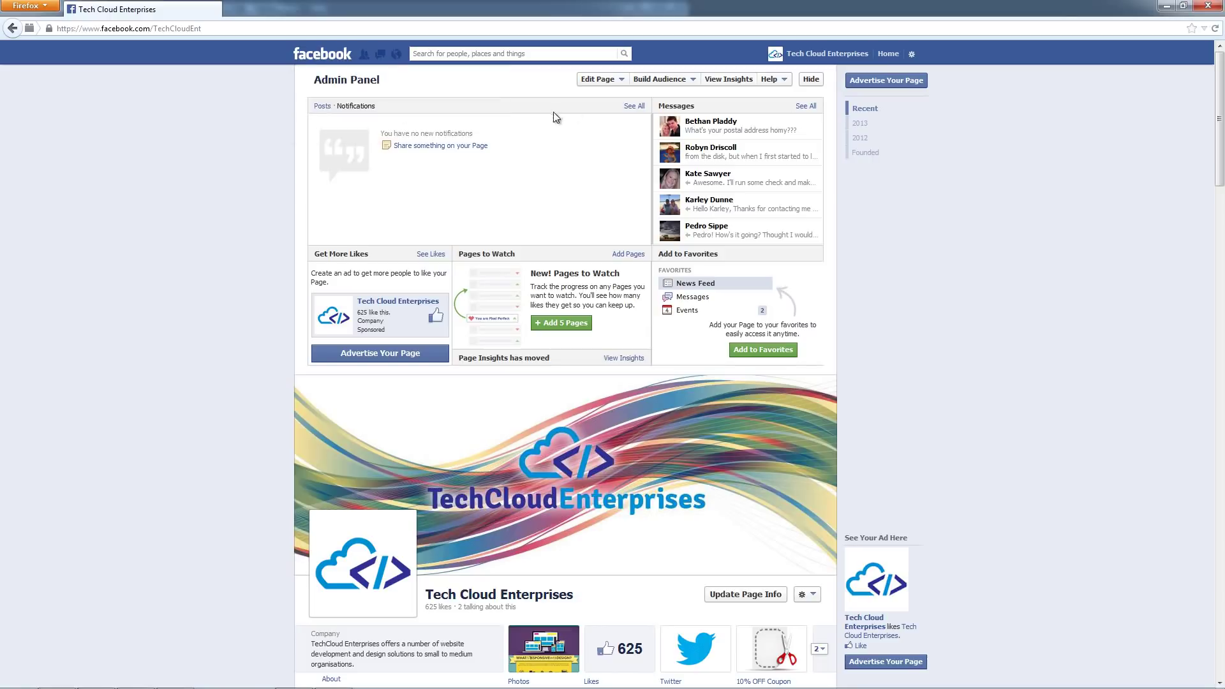
mouse_move(595, 83)
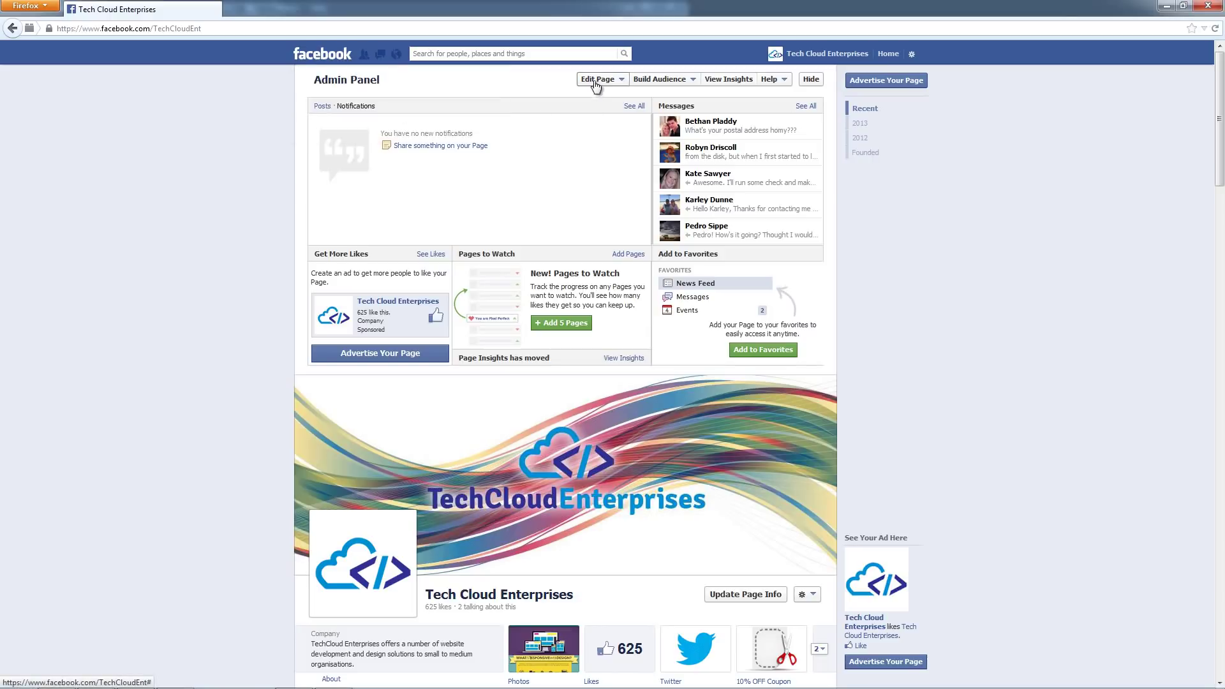
Open the Edit Page and Build Audience dropdowns in the Admin Panel without choosing options.
click(598, 79)
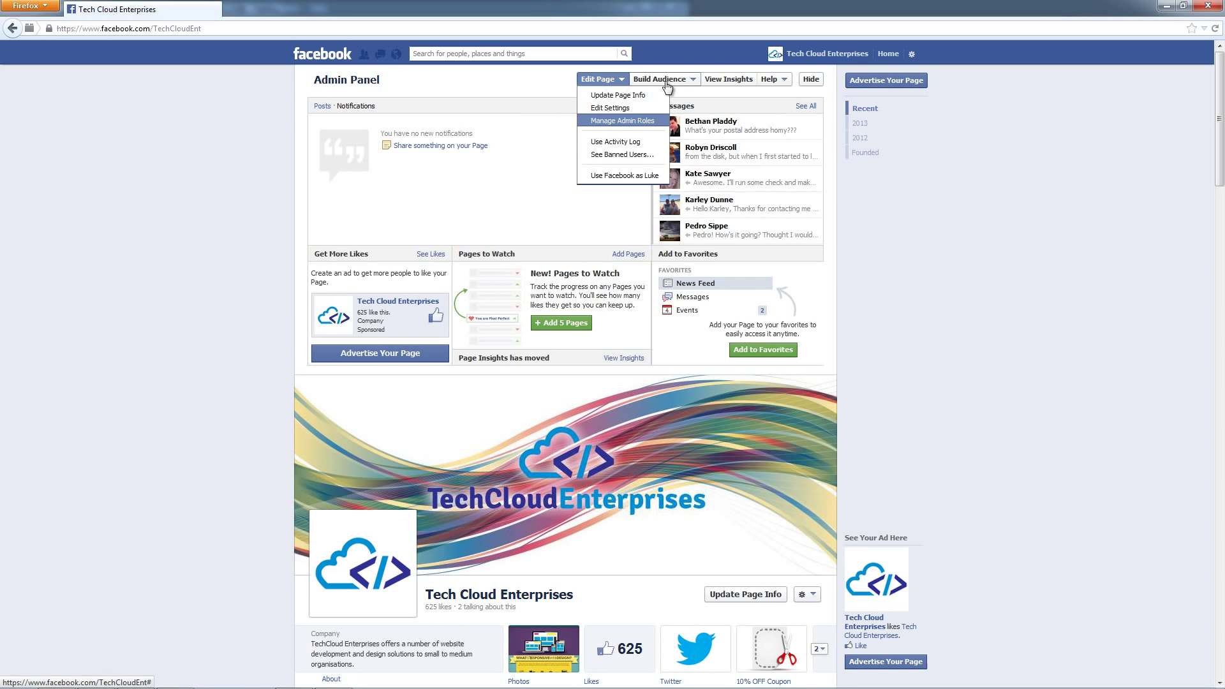
click(664, 79)
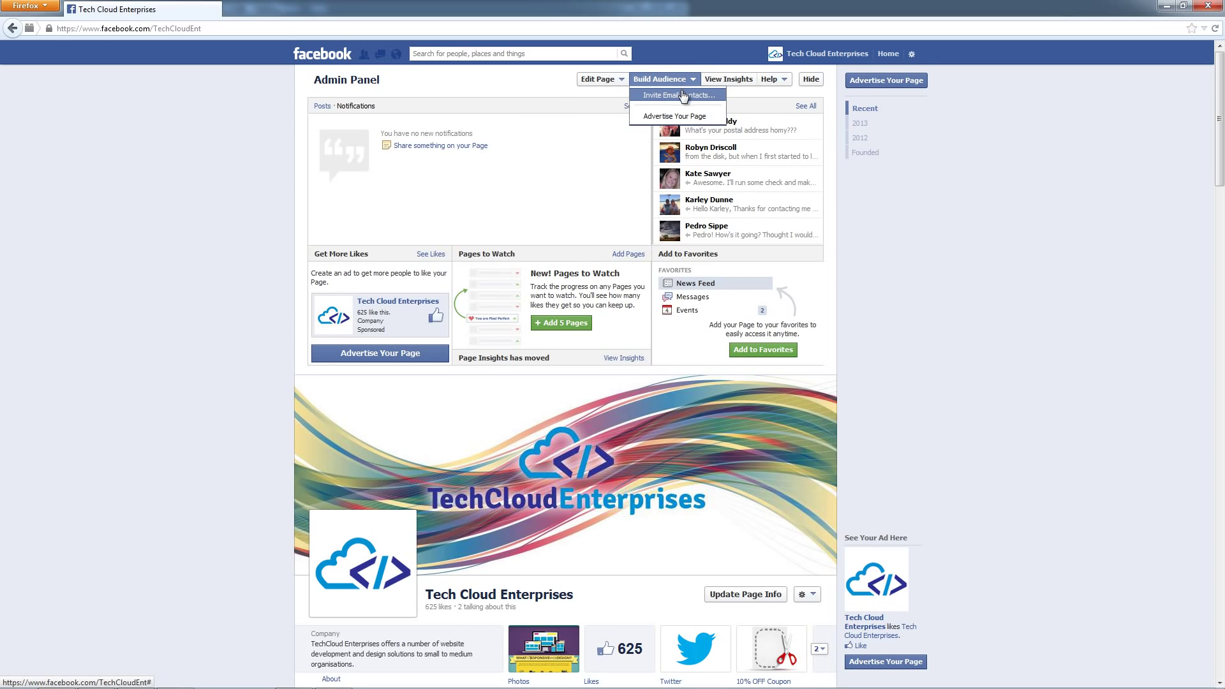
mouse_move(677, 115)
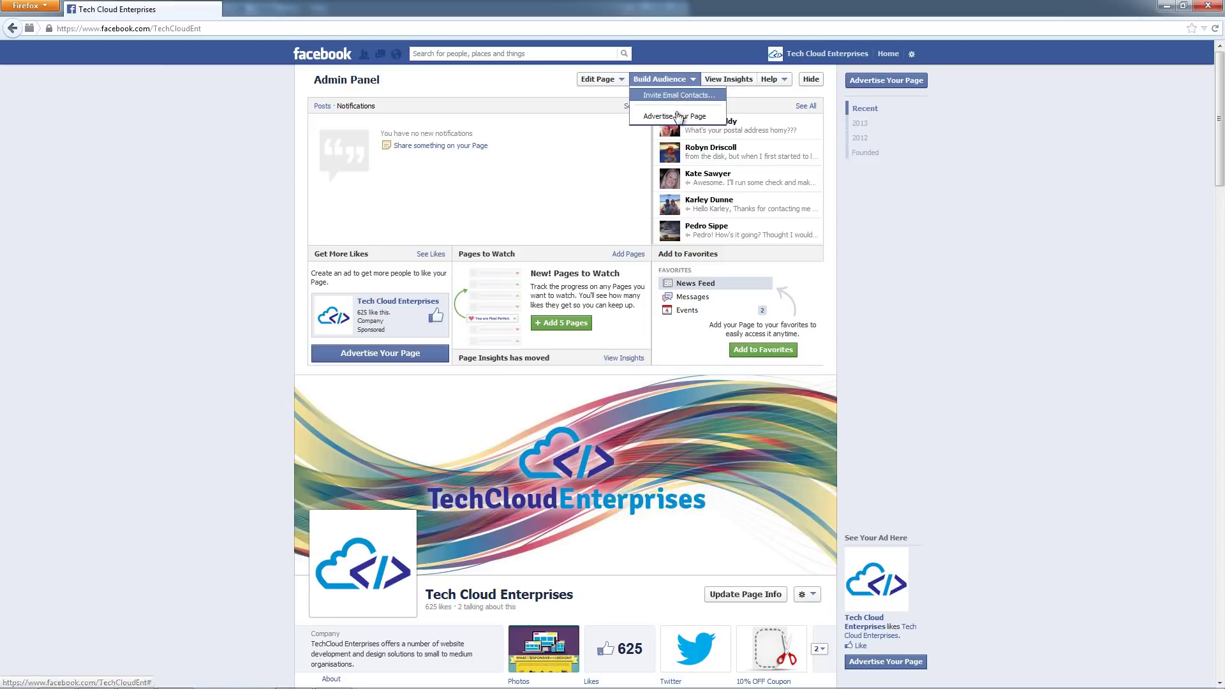
mouse_move(680, 121)
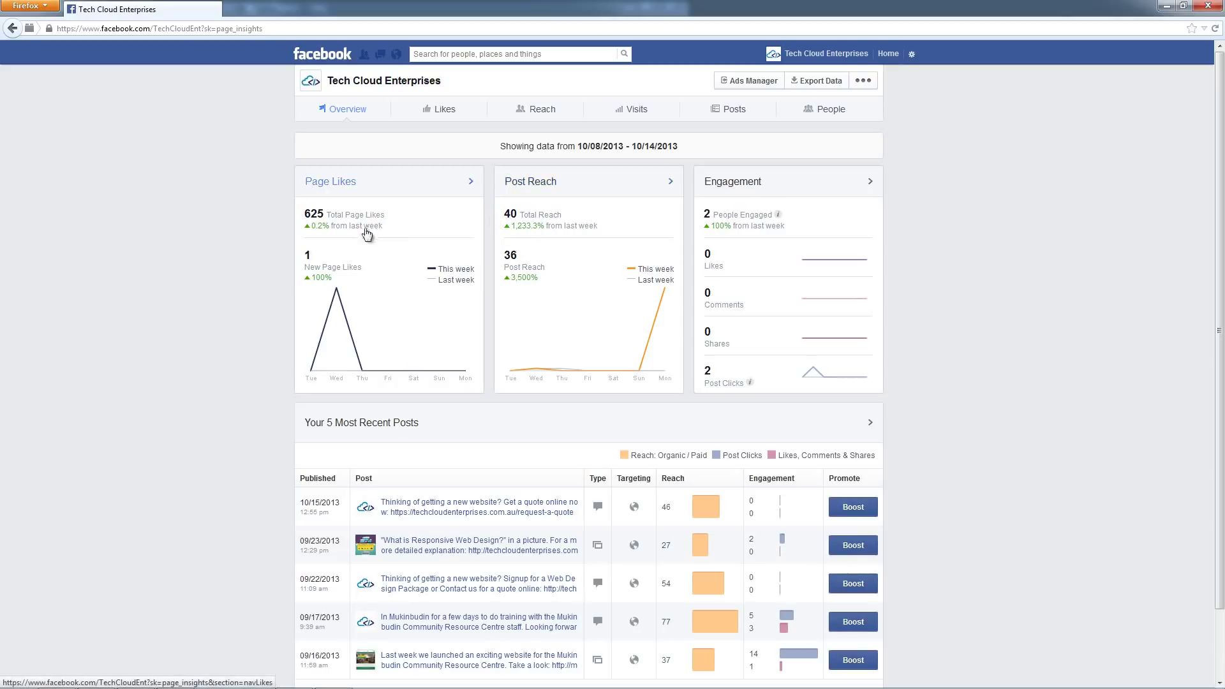
mouse_move(627, 350)
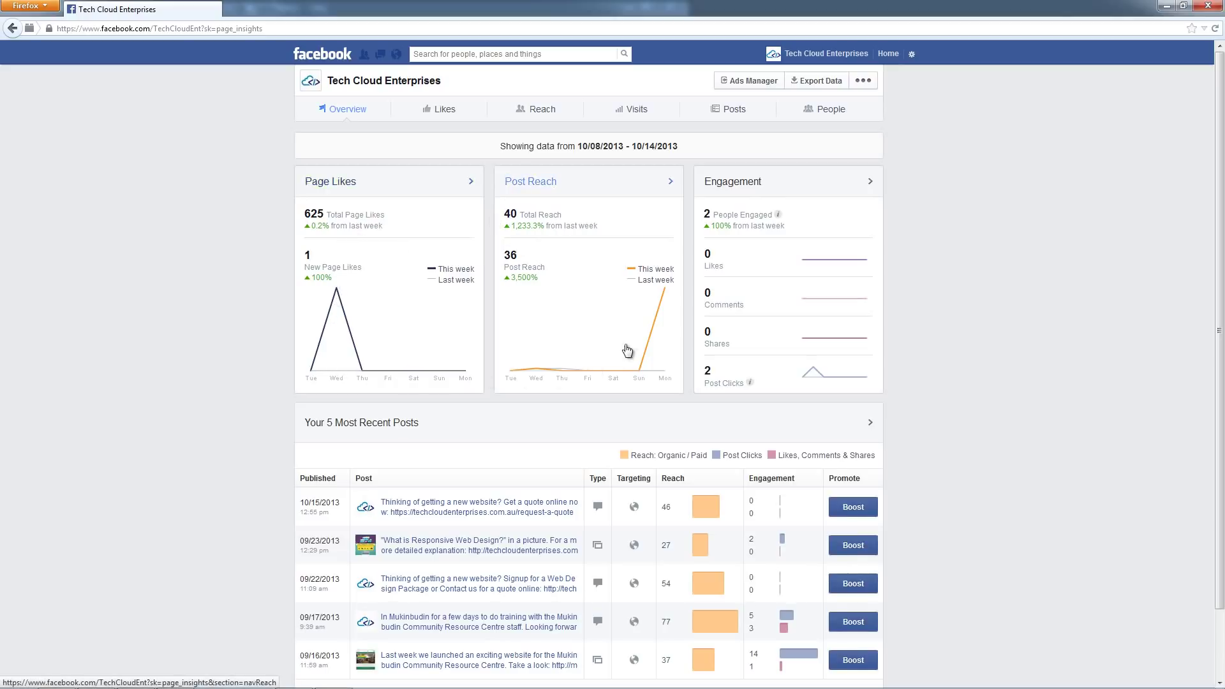
Scroll the Insights overview to review likes, reach, engagement and the five recent posts.
scroll(down, 3)
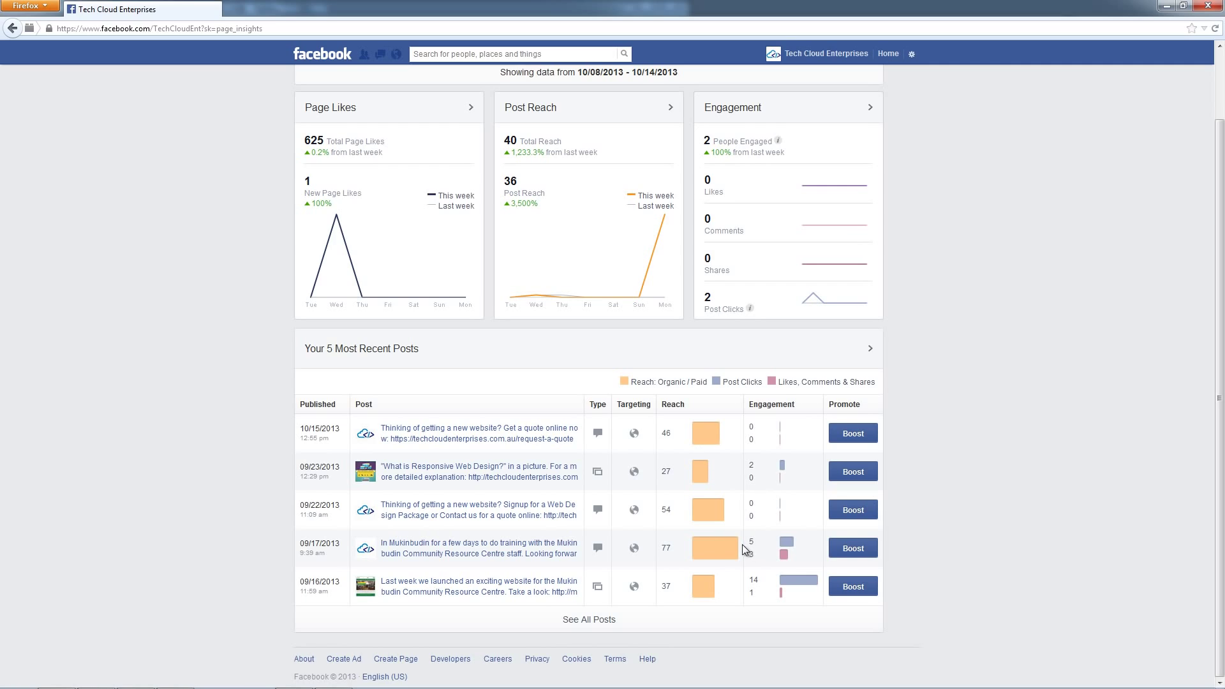
mouse_move(633, 586)
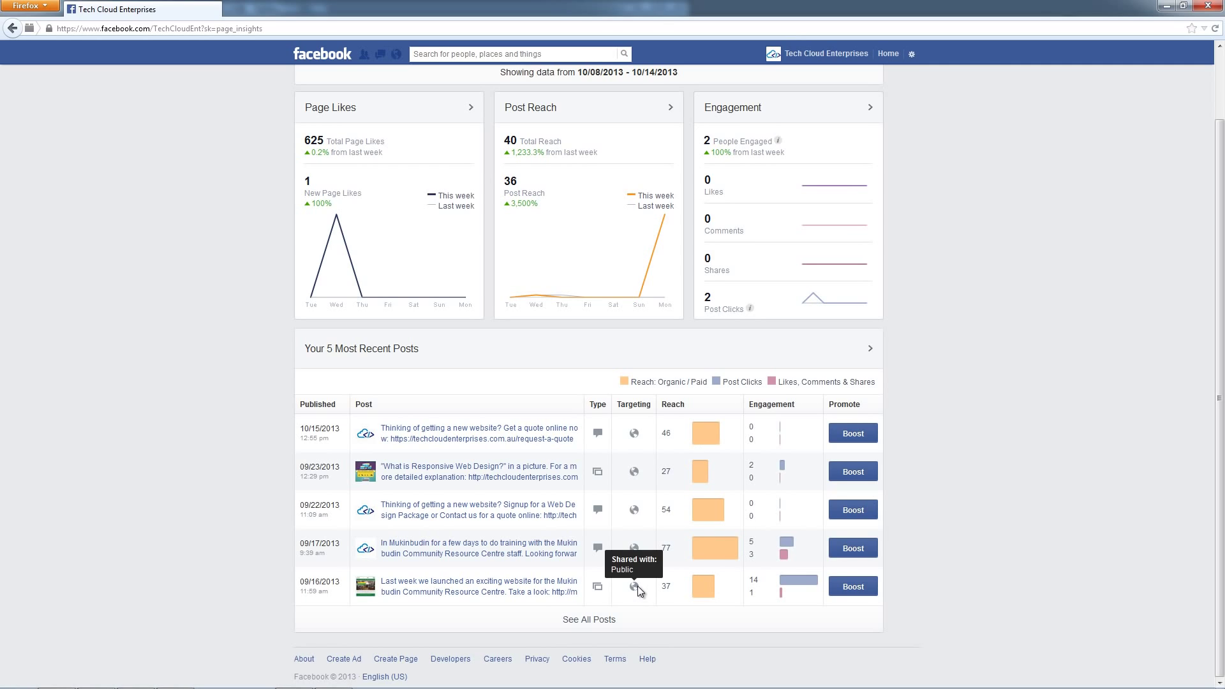
mouse_move(666, 566)
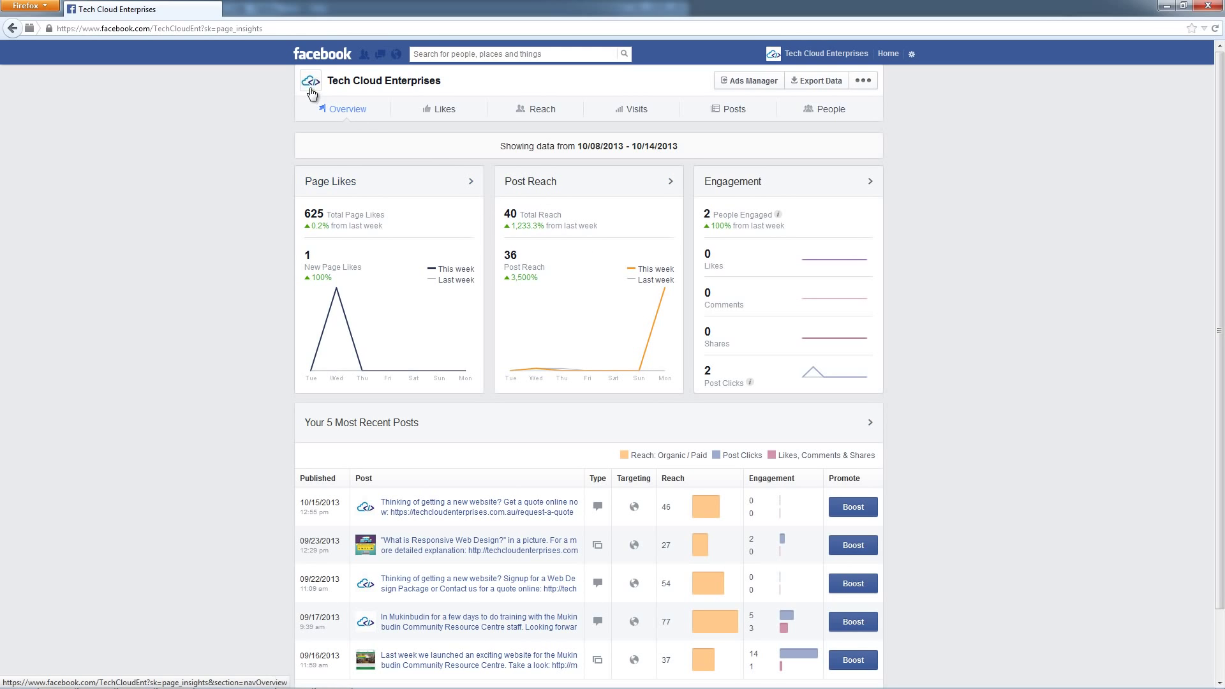
Go back to the Tech Cloud Enterprises page and hide the Admin Panel.
click(310, 81)
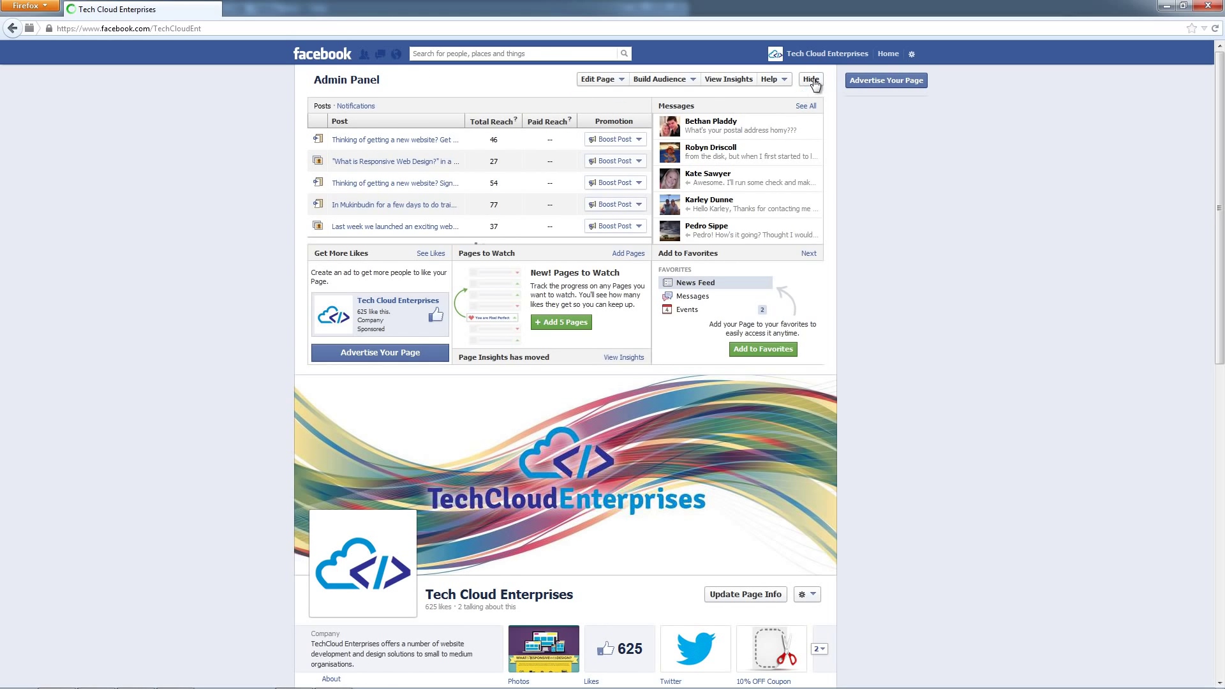
click(809, 79)
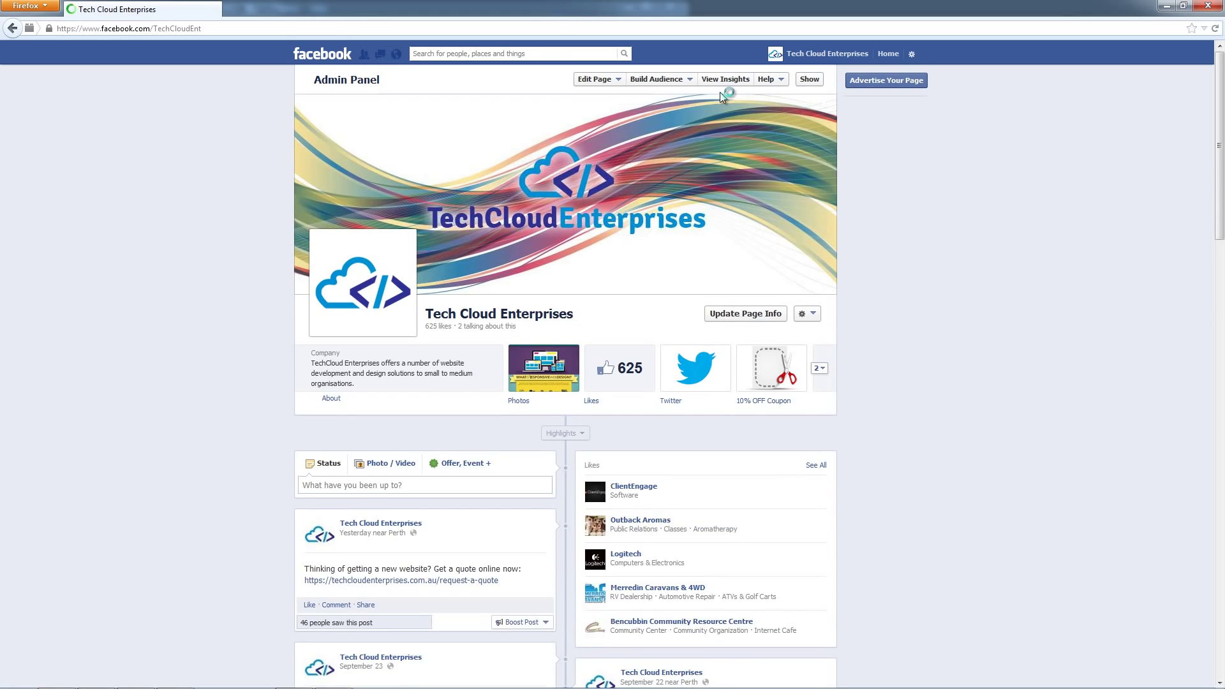